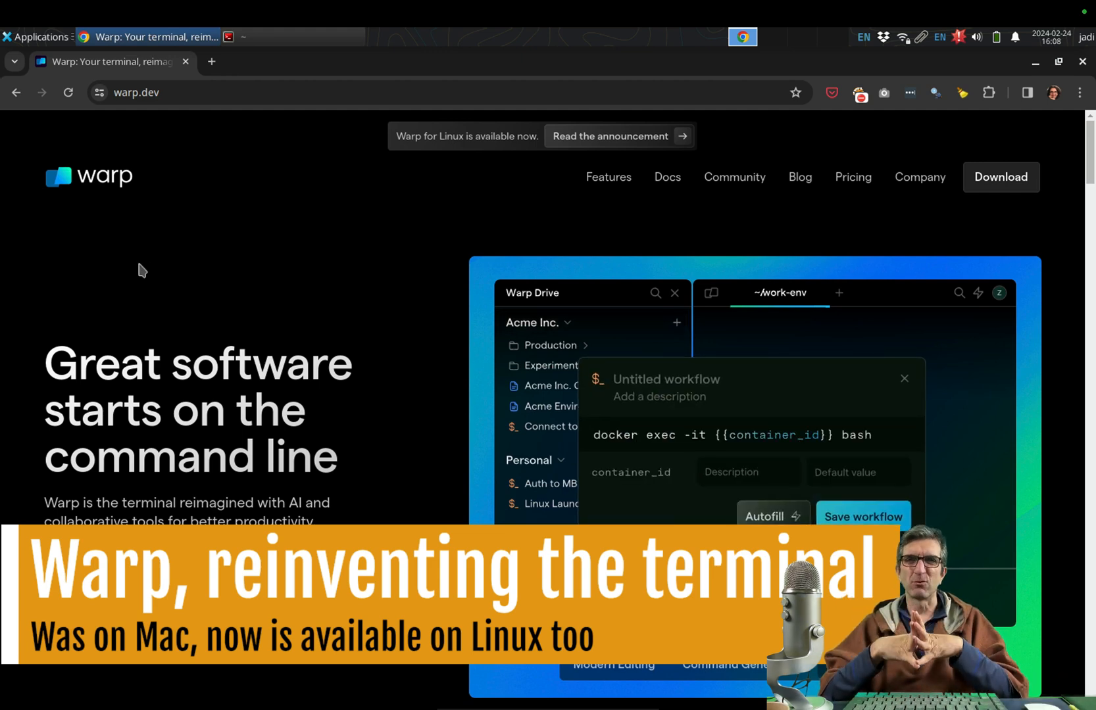
Enter commands in the Terminator terminal, starting with exec
click(861, 517)
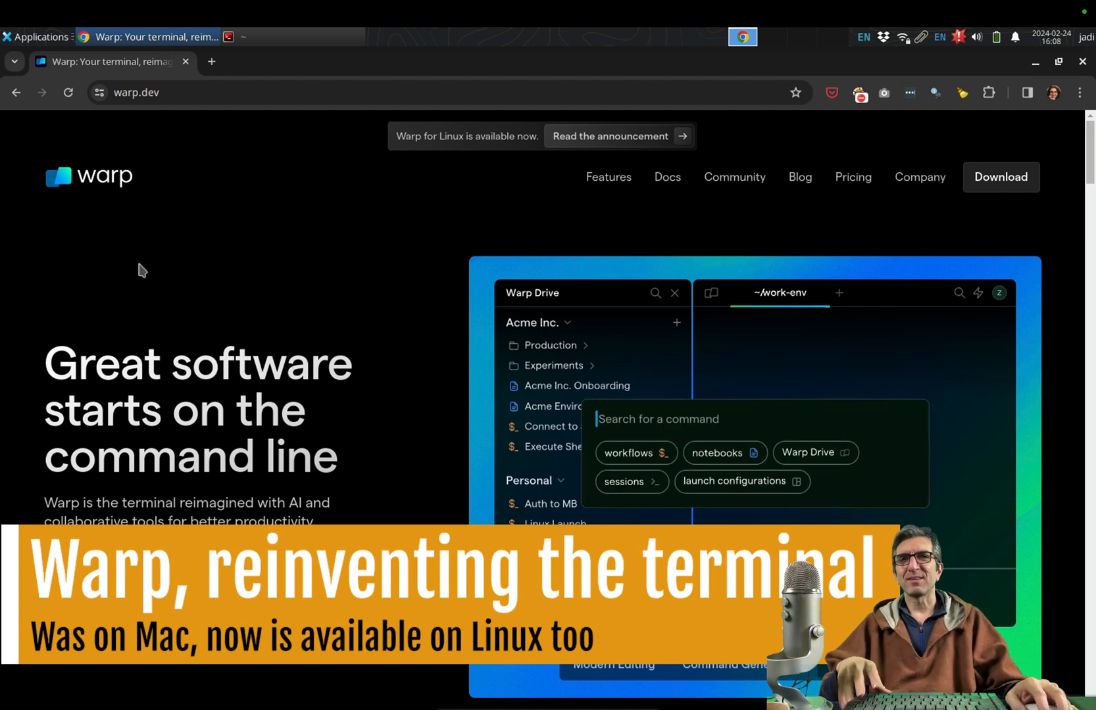
text(exec)
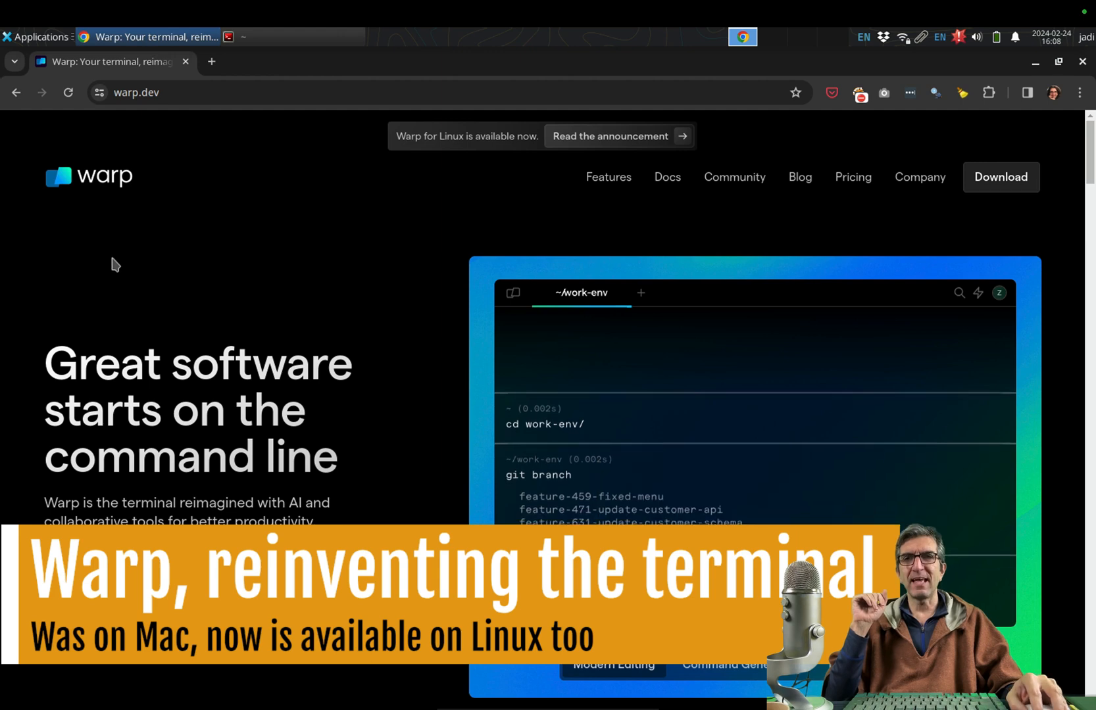
mouse_move(147, 279)
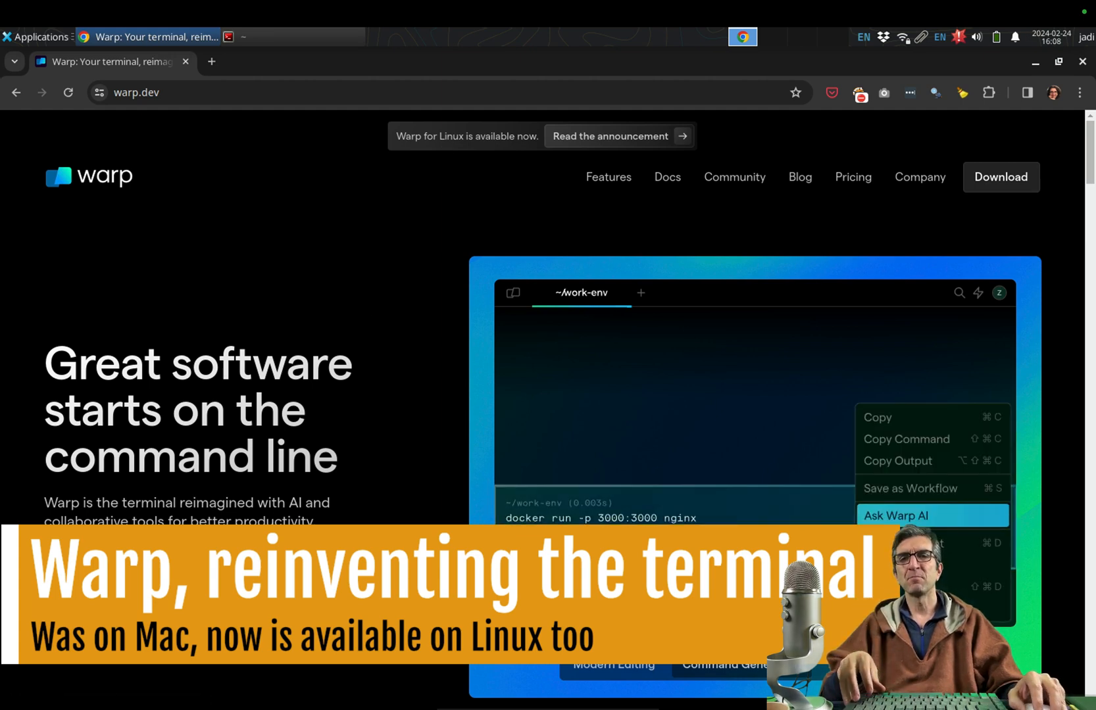
click(896, 516)
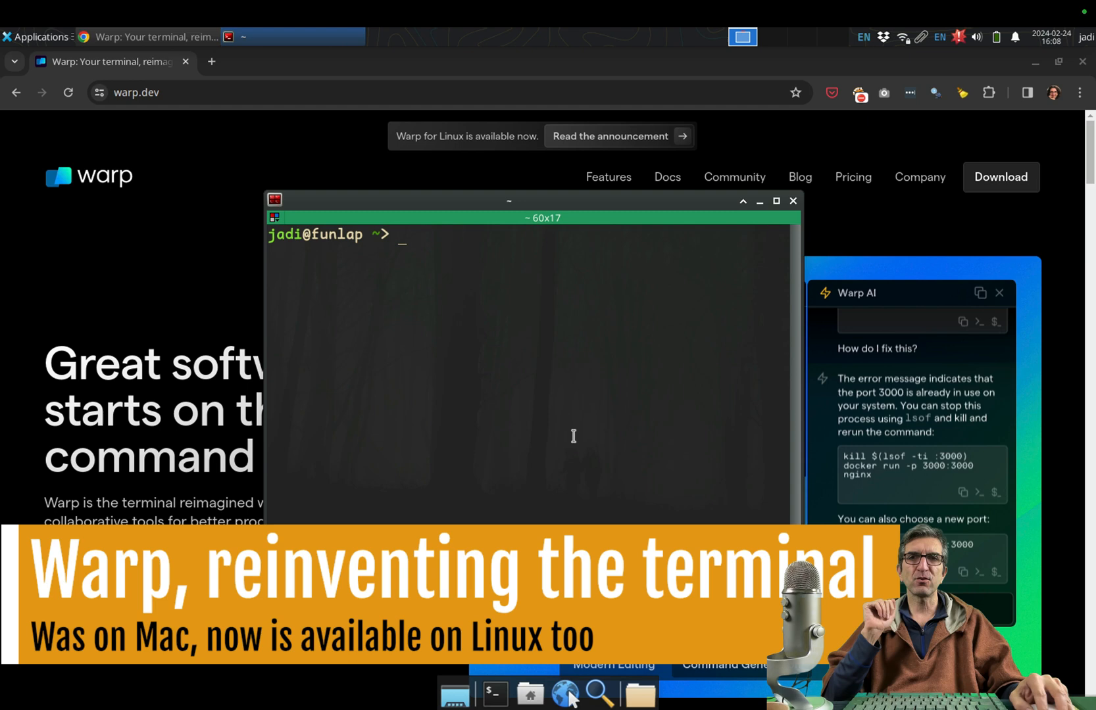
mouse_move(433, 357)
text(uptime)
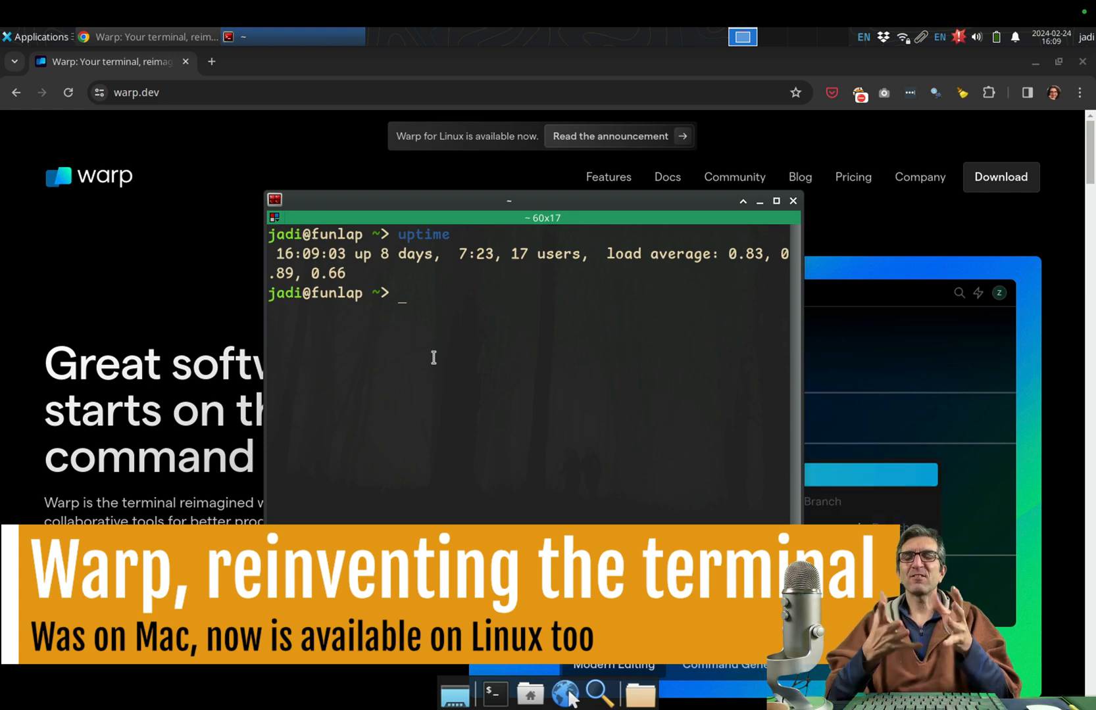
mouse_move(396, 237)
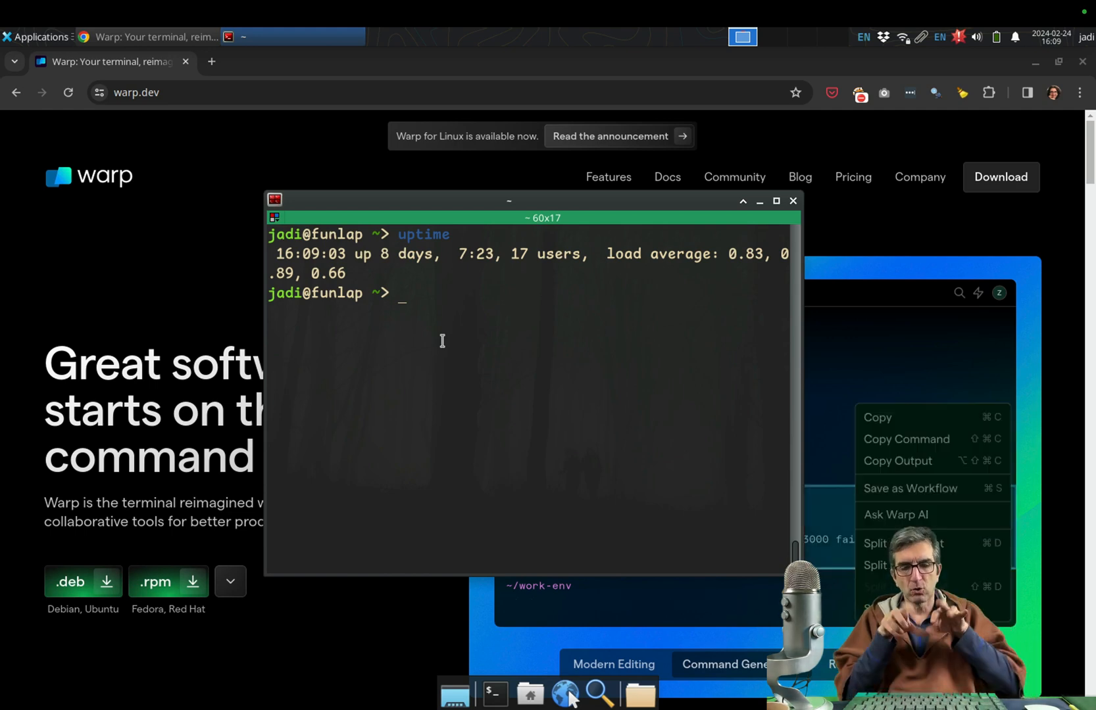
click(895, 514)
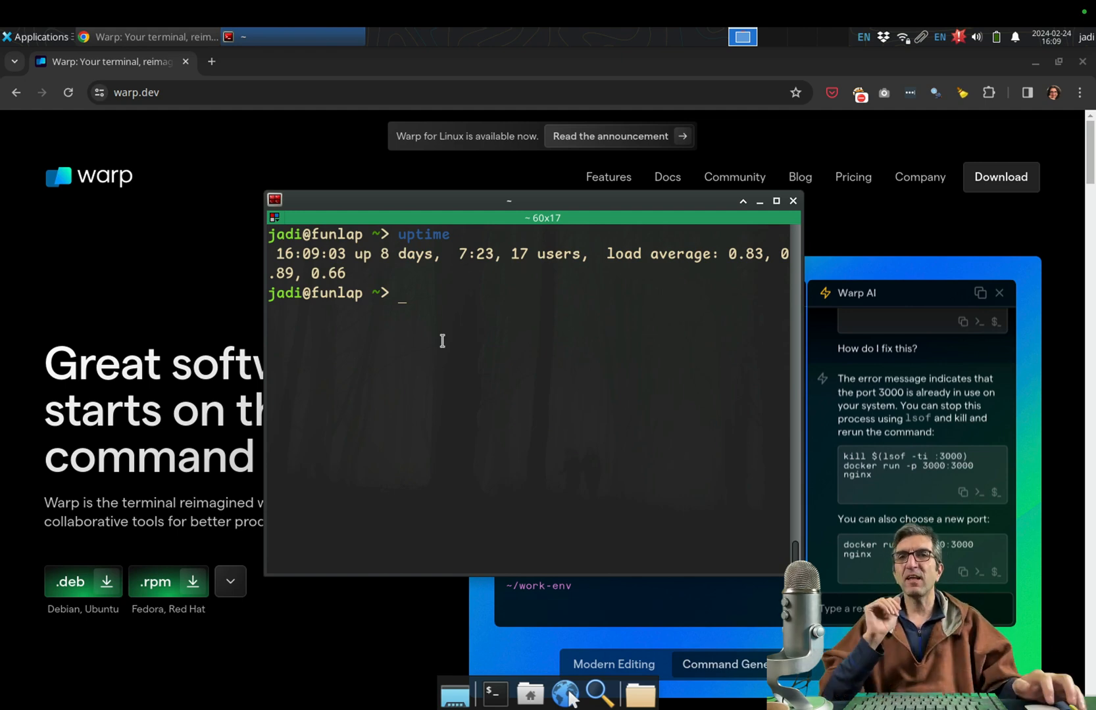
click(997, 293)
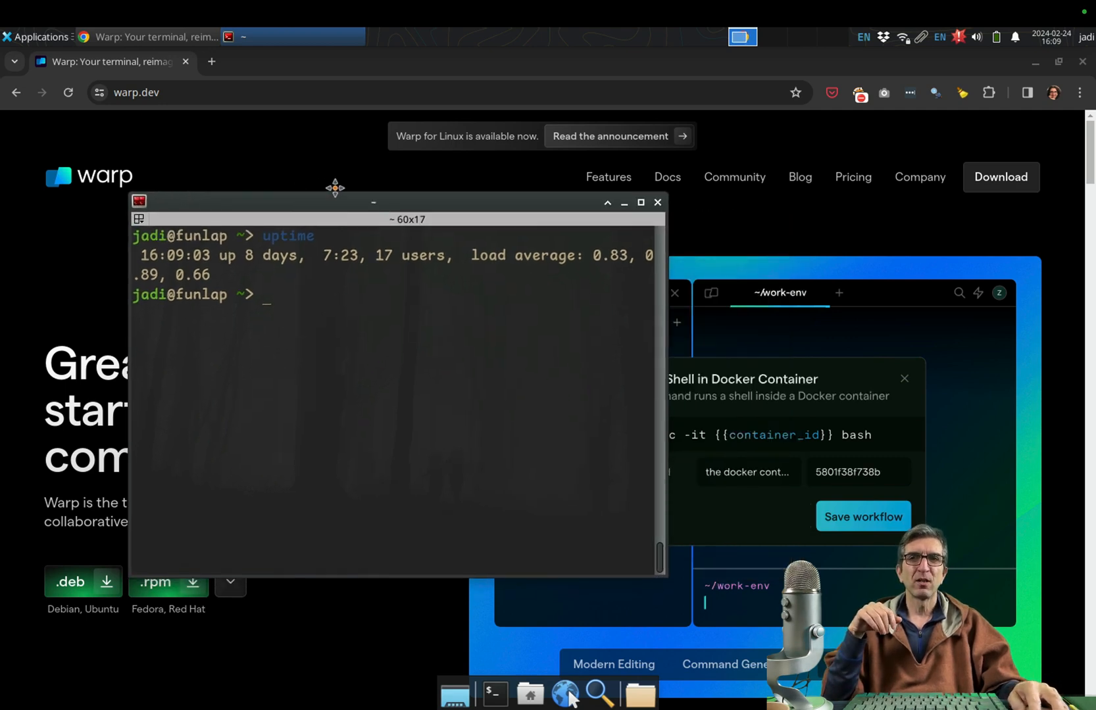
Drag the Terminator window further left and enter more commands, ending with git branch
drag(373, 202, 442, 192)
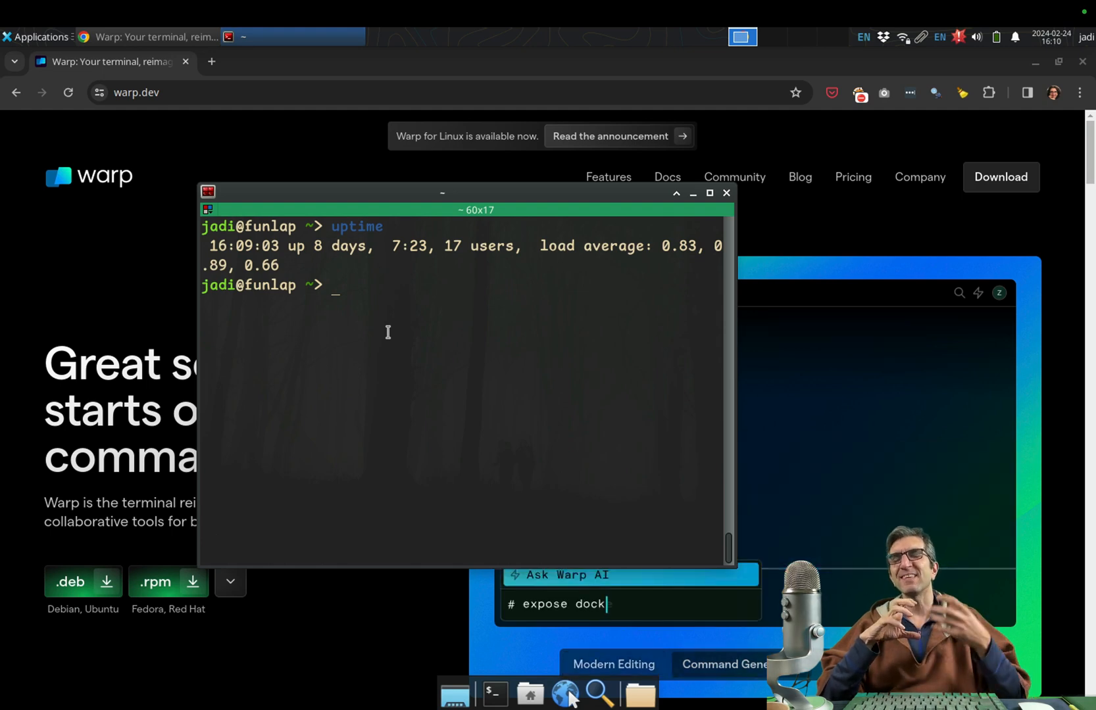
text(er port in container)
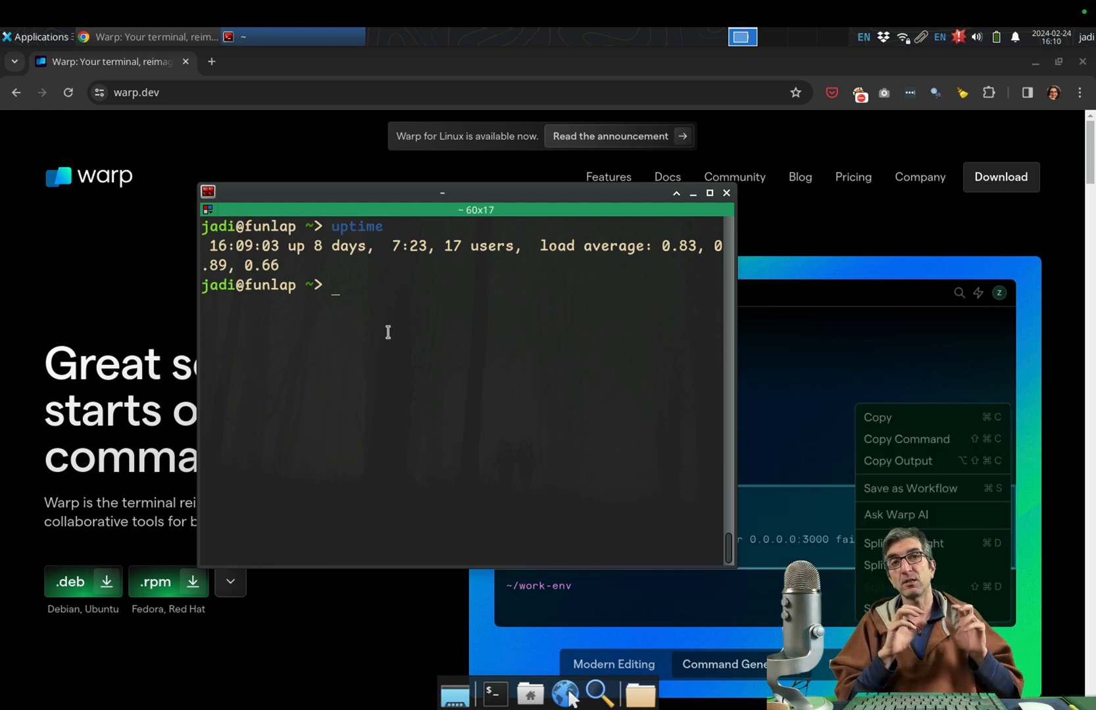
click(896, 514)
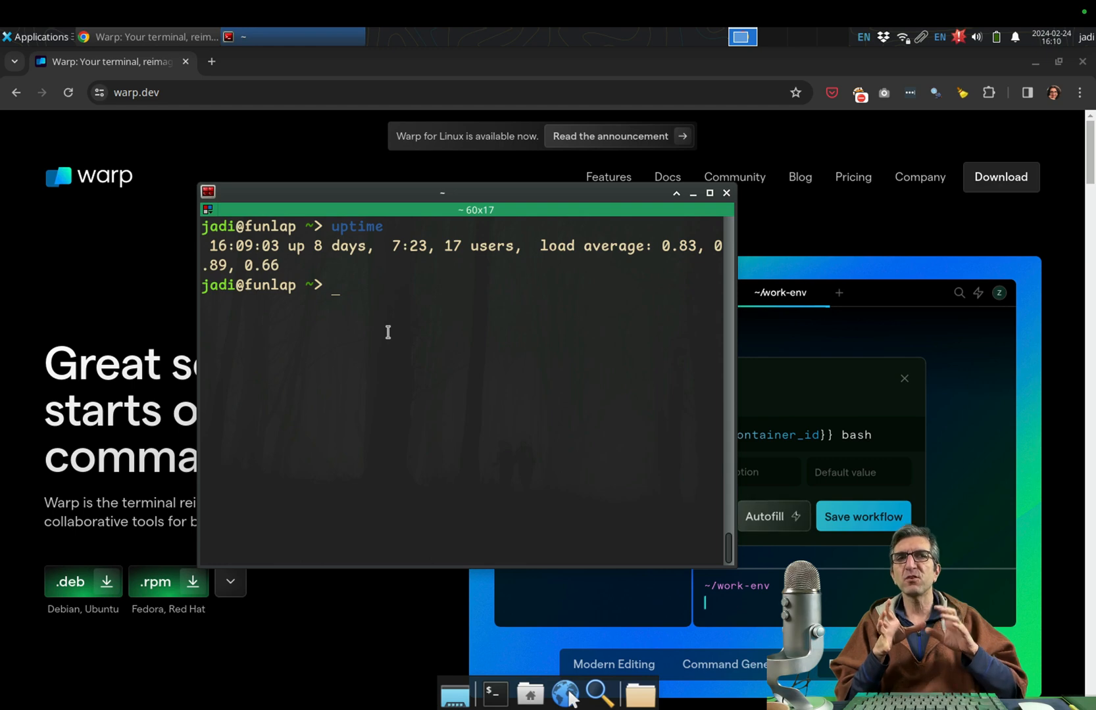
click(862, 517)
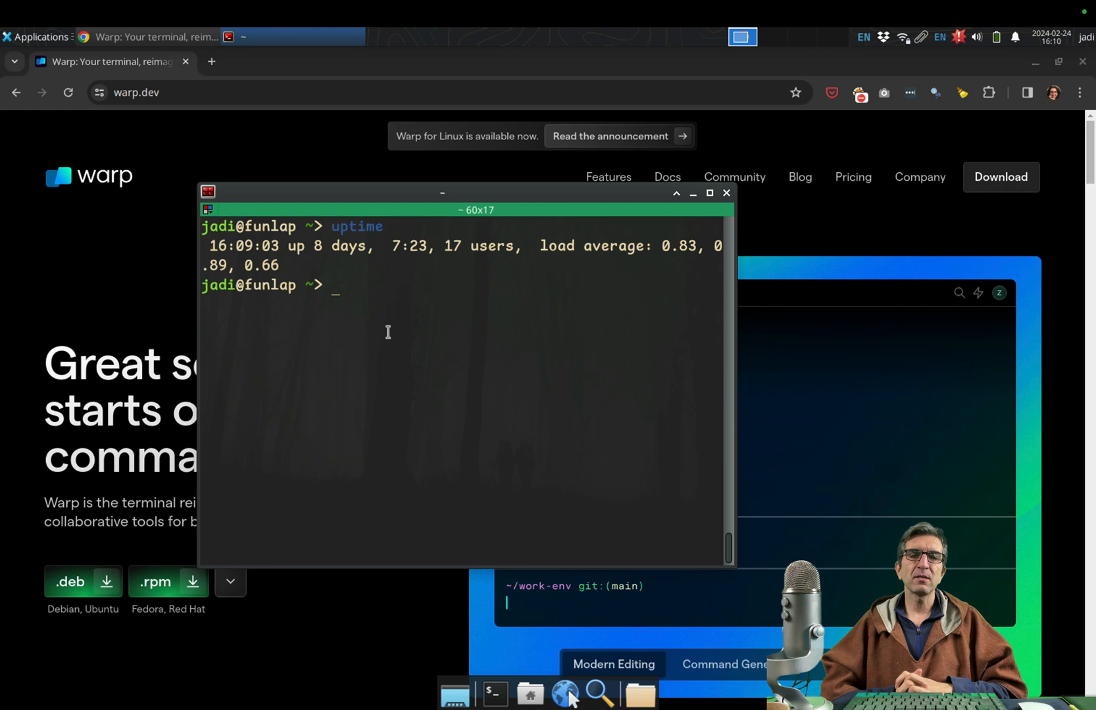
text(git branch)
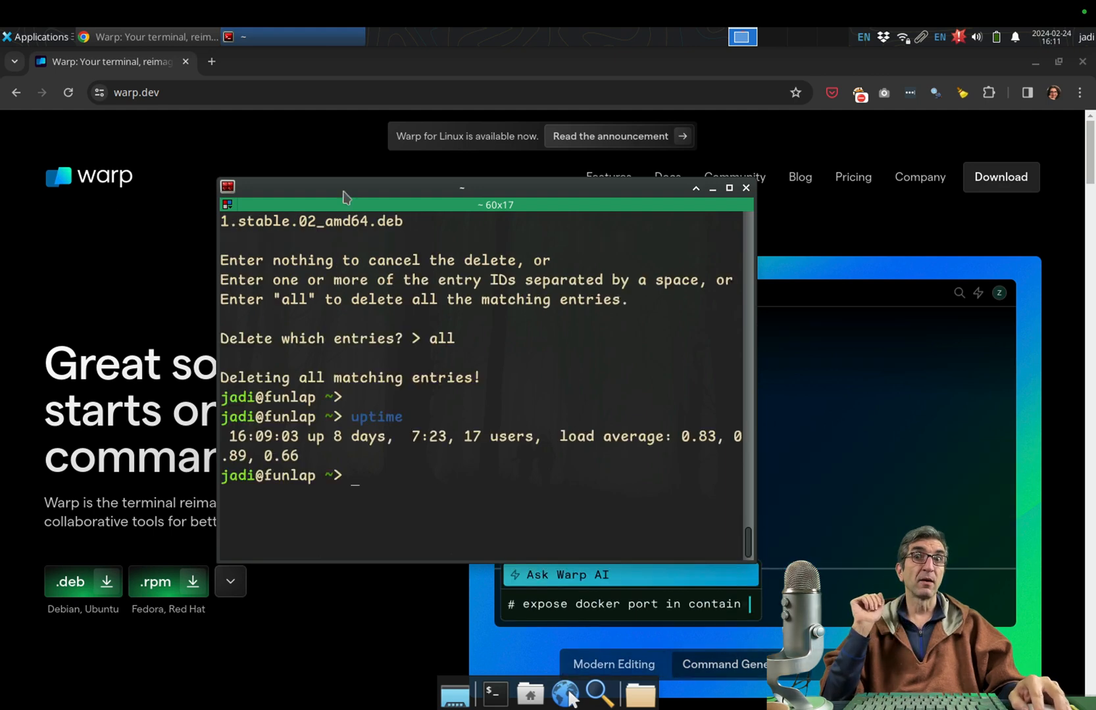
Bring the warp.dev .deb/.rpm download page forward, then return to the terminal
click(745, 188)
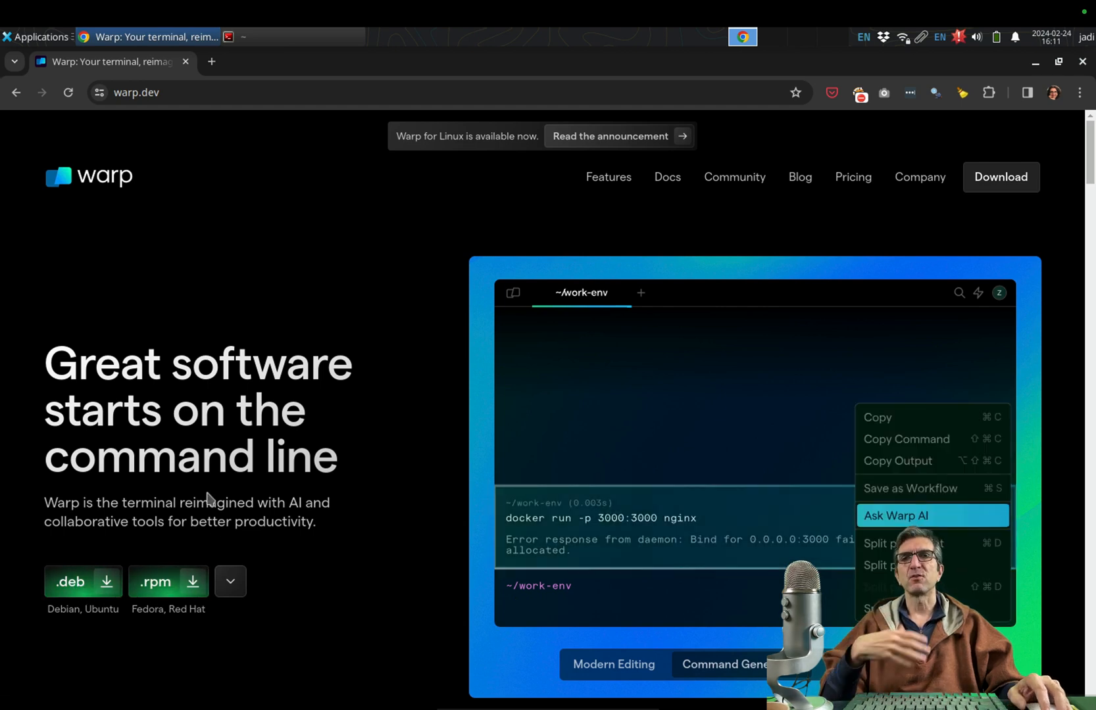
click(895, 515)
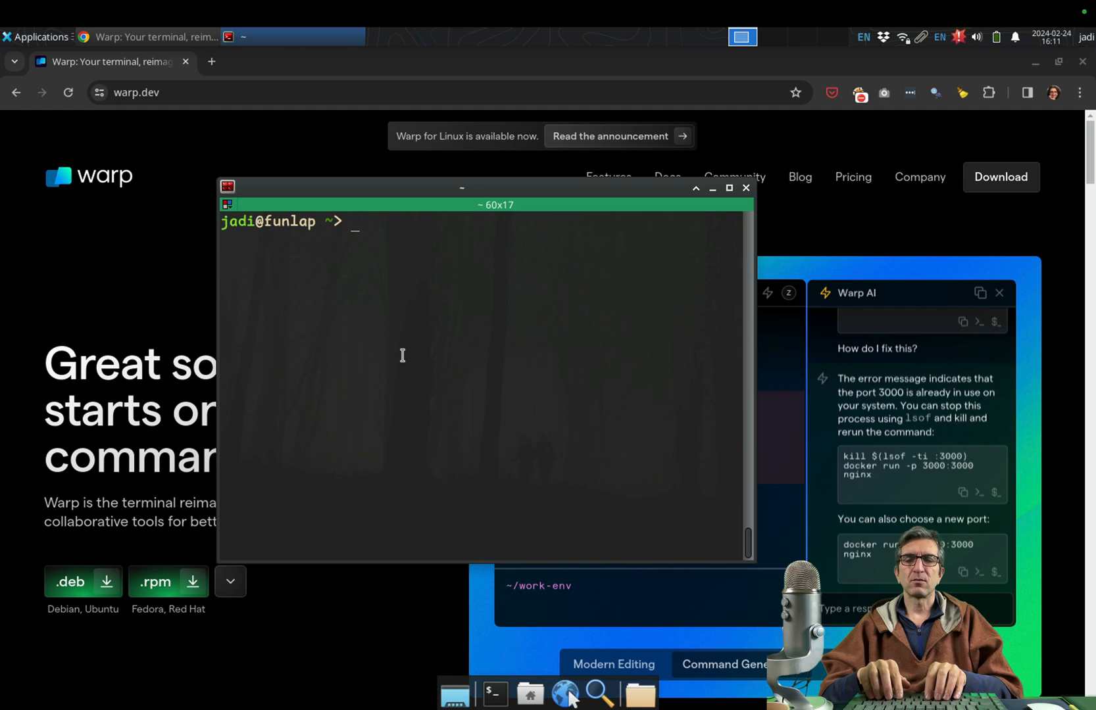
Install the warp-terminal 0.2024.02.20.08.01.stable.02 .deb package with sudo dpkg -i
text(sudo dpkg -i vpn-unlimited_9.0.0-amd64_mint)
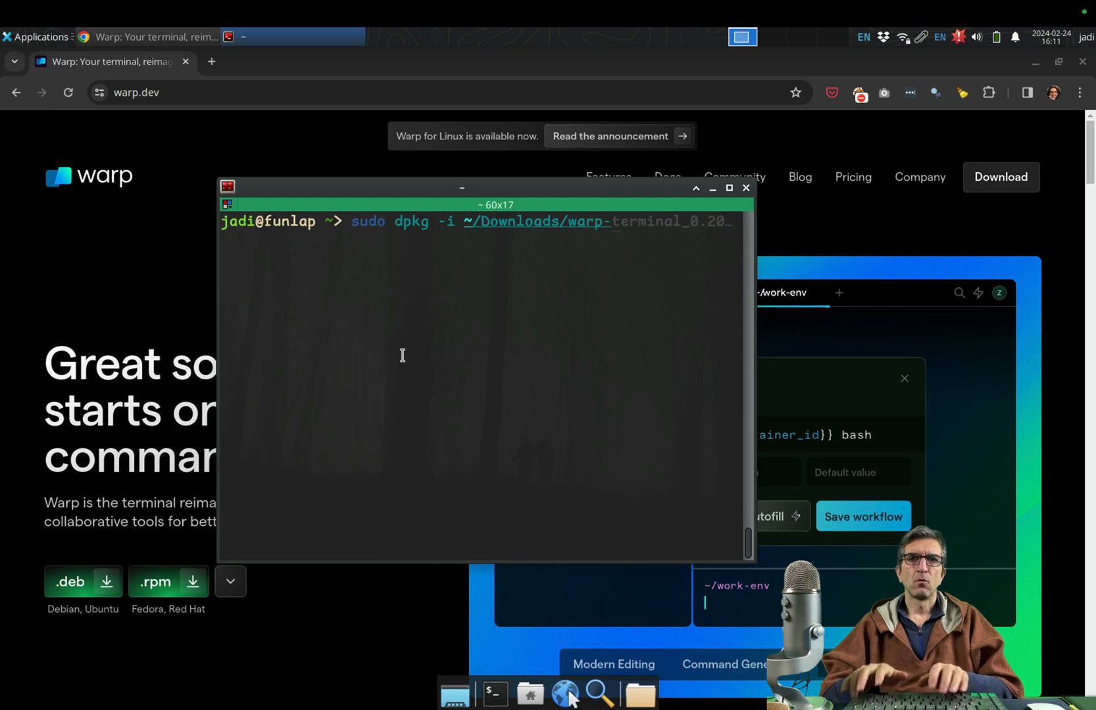
key(Return)
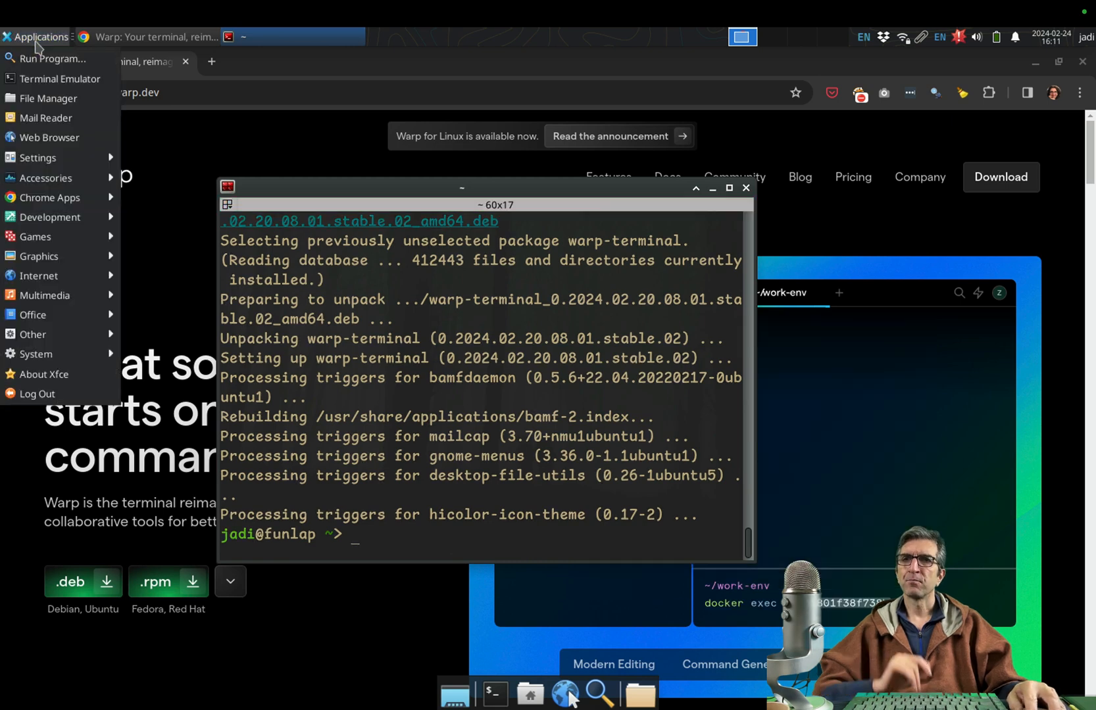
mouse_move(34, 354)
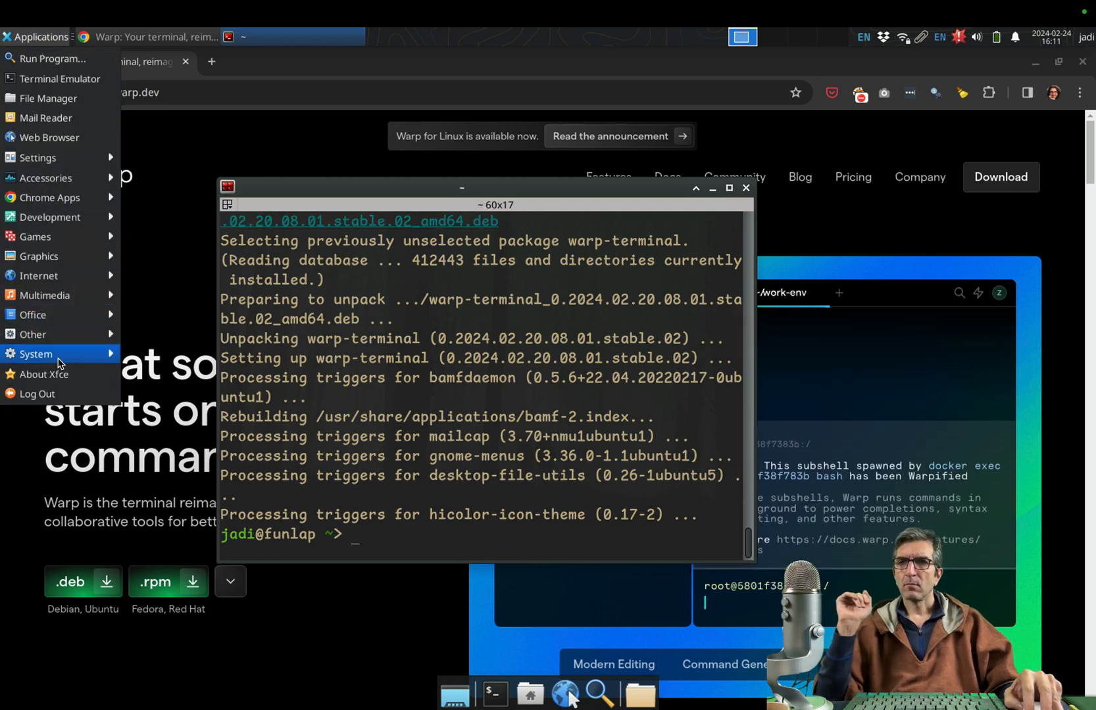
Open the System category in the Xfce Applications menu to reach Warp
click(35, 353)
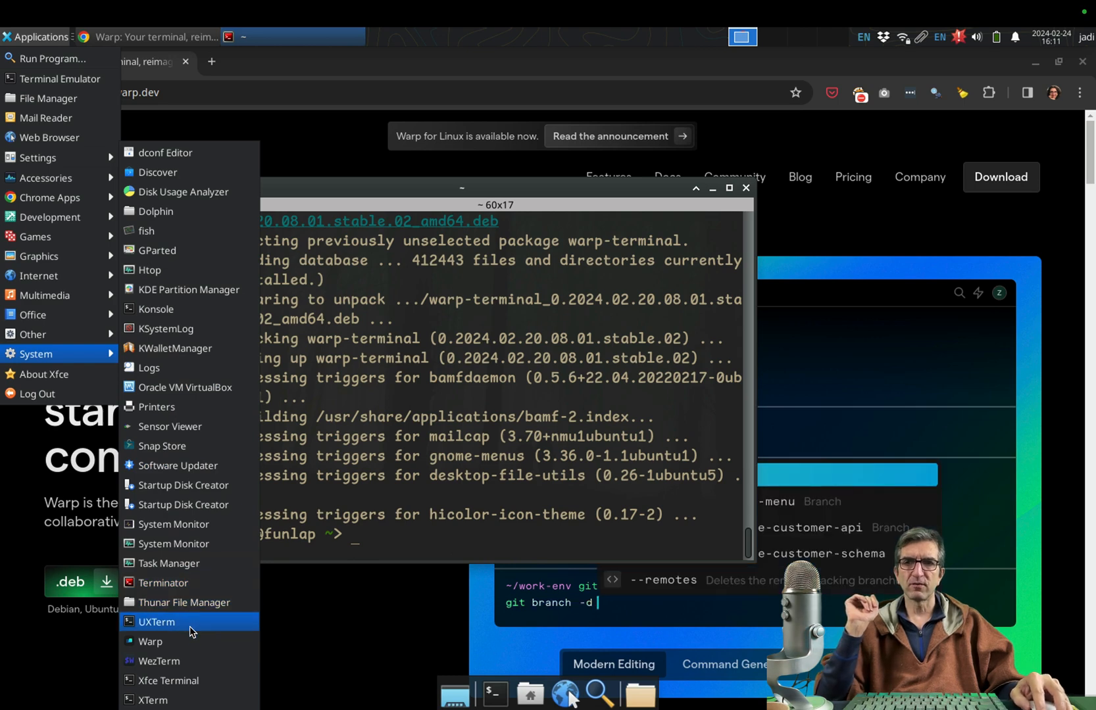
mouse_move(167, 680)
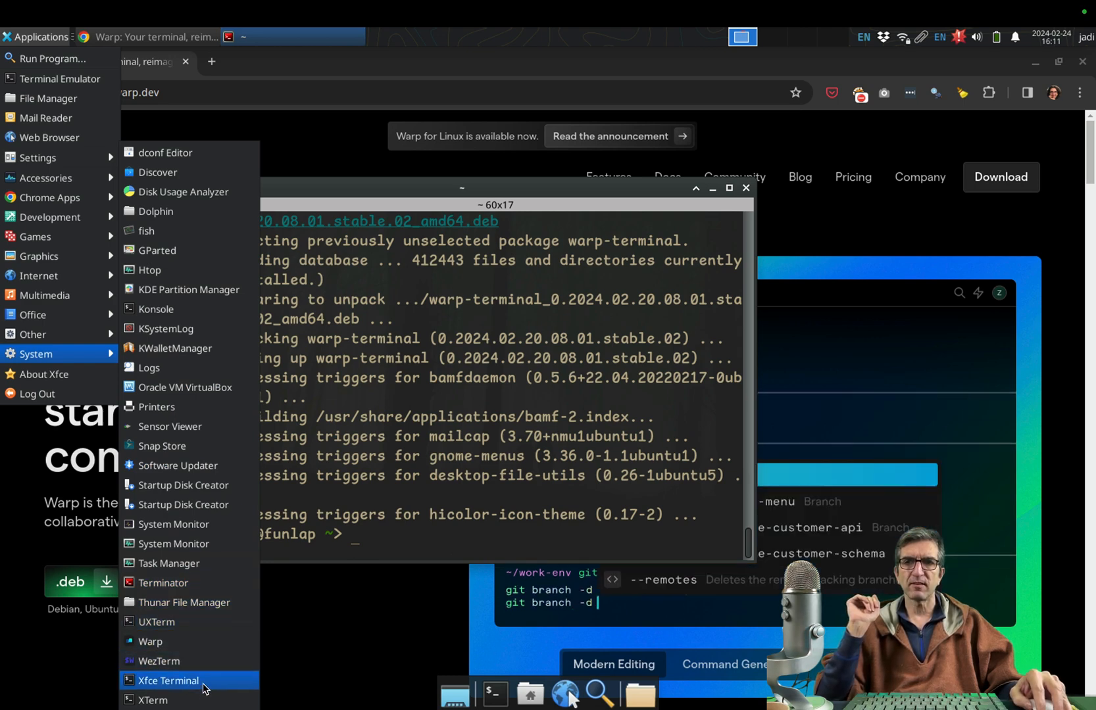
mouse_move(202, 487)
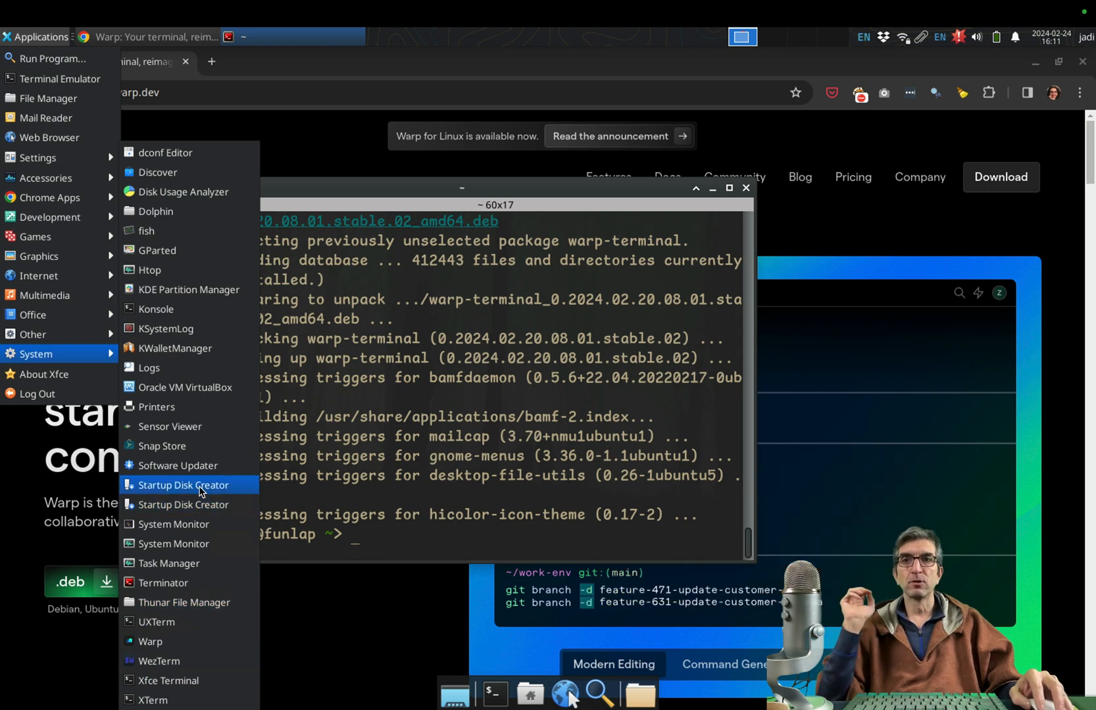
mouse_move(186, 329)
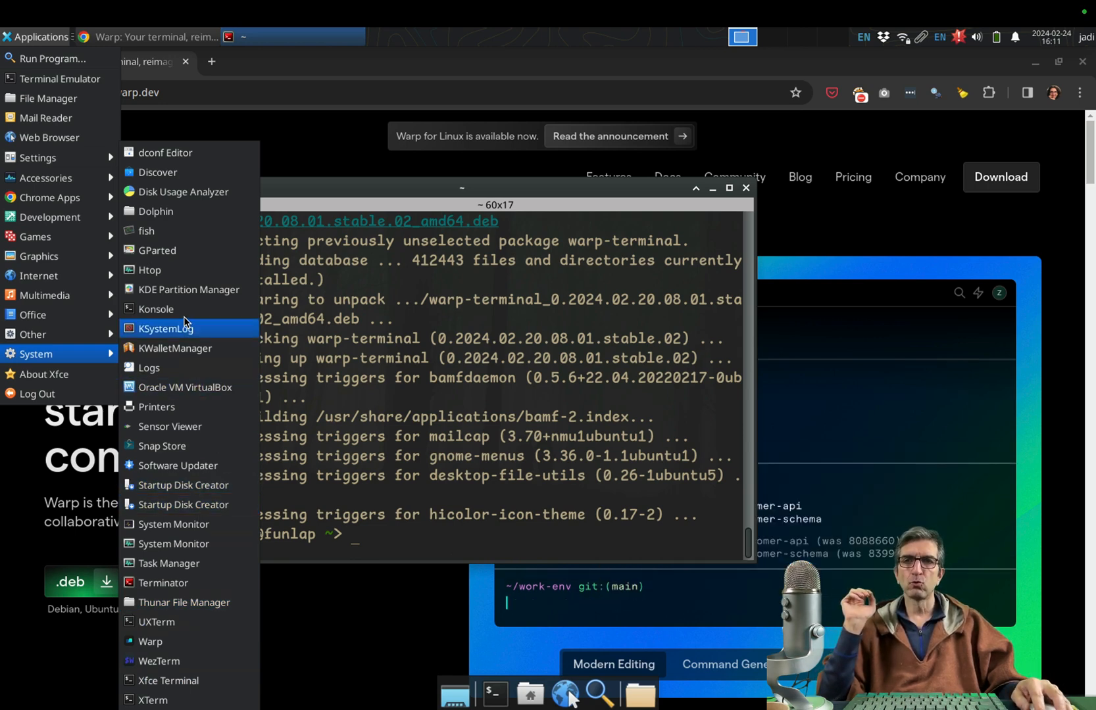
mouse_move(188, 621)
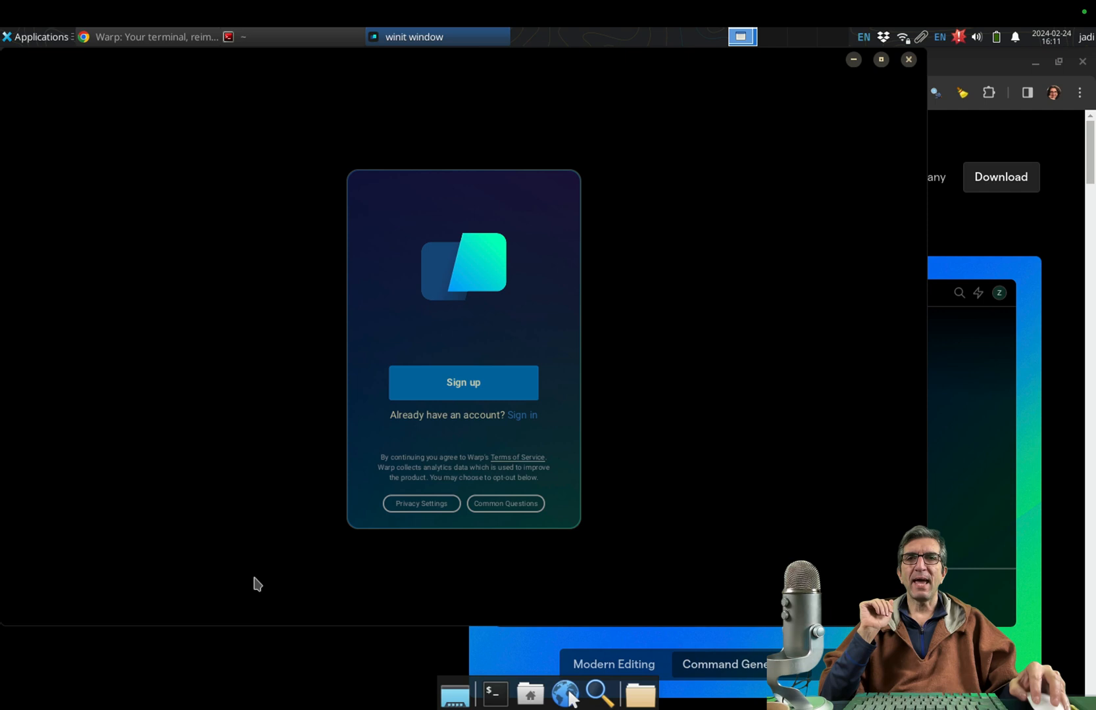
mouse_move(526, 446)
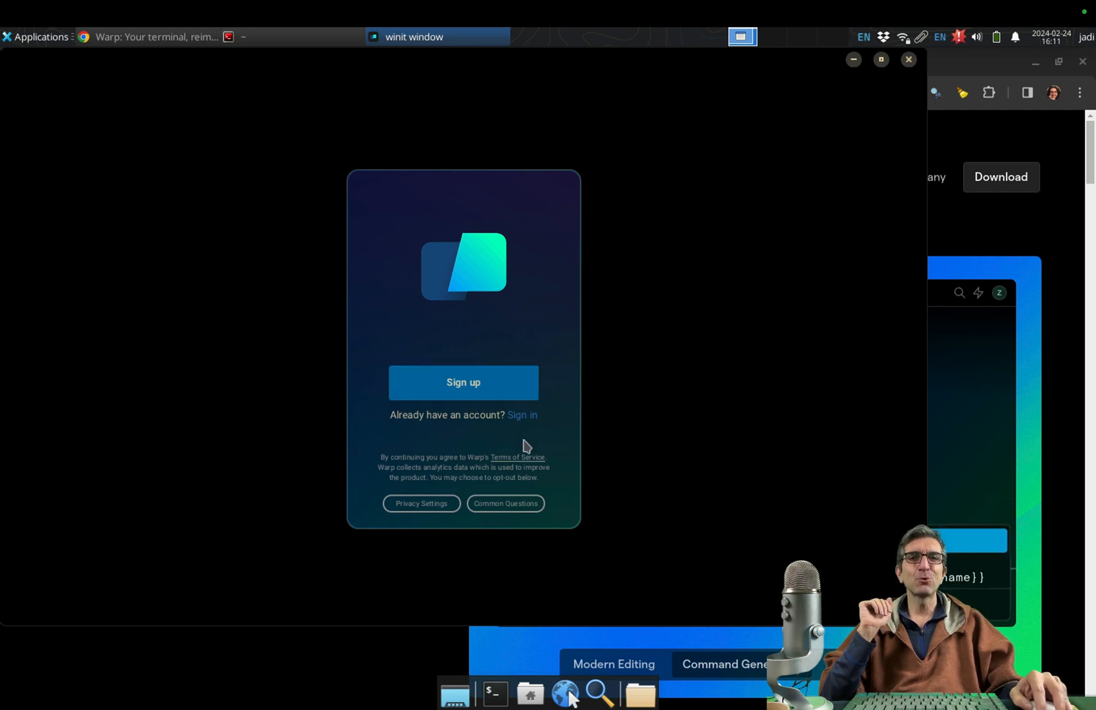
mouse_move(521, 460)
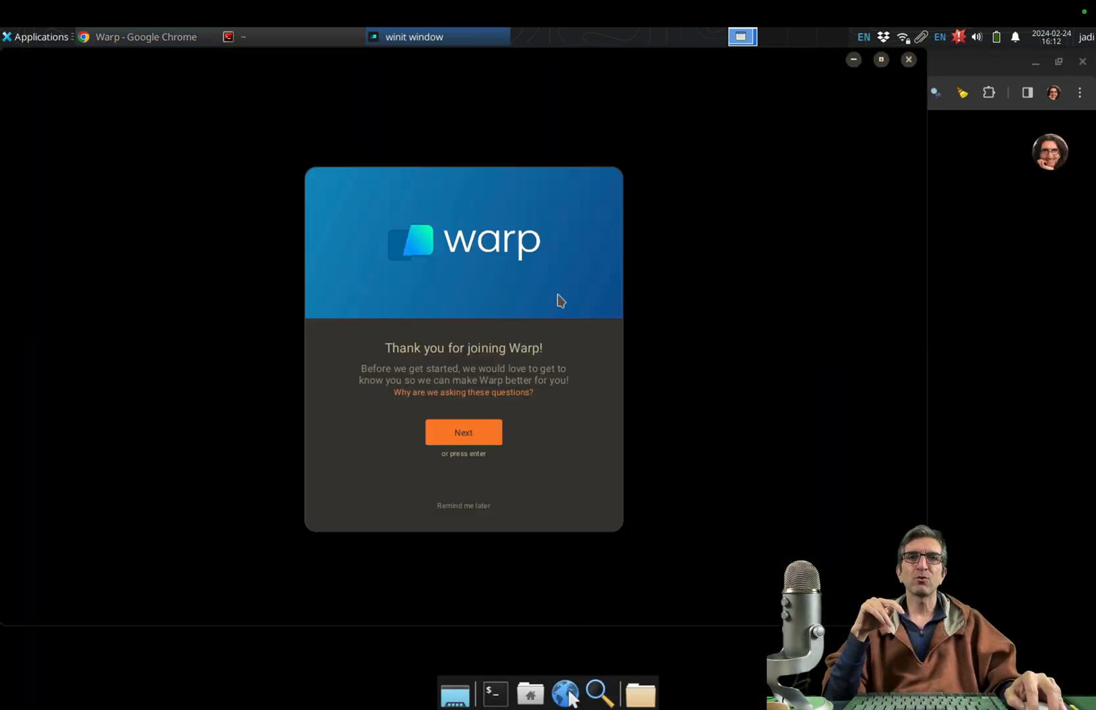
mouse_move(882, 271)
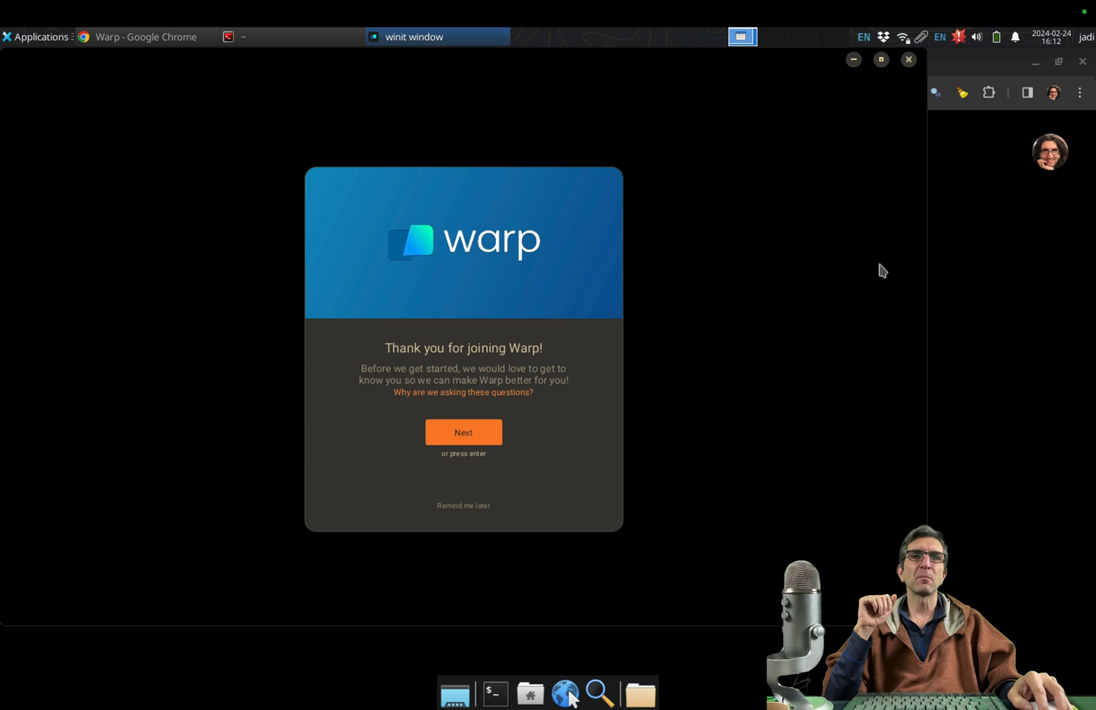
mouse_move(749, 336)
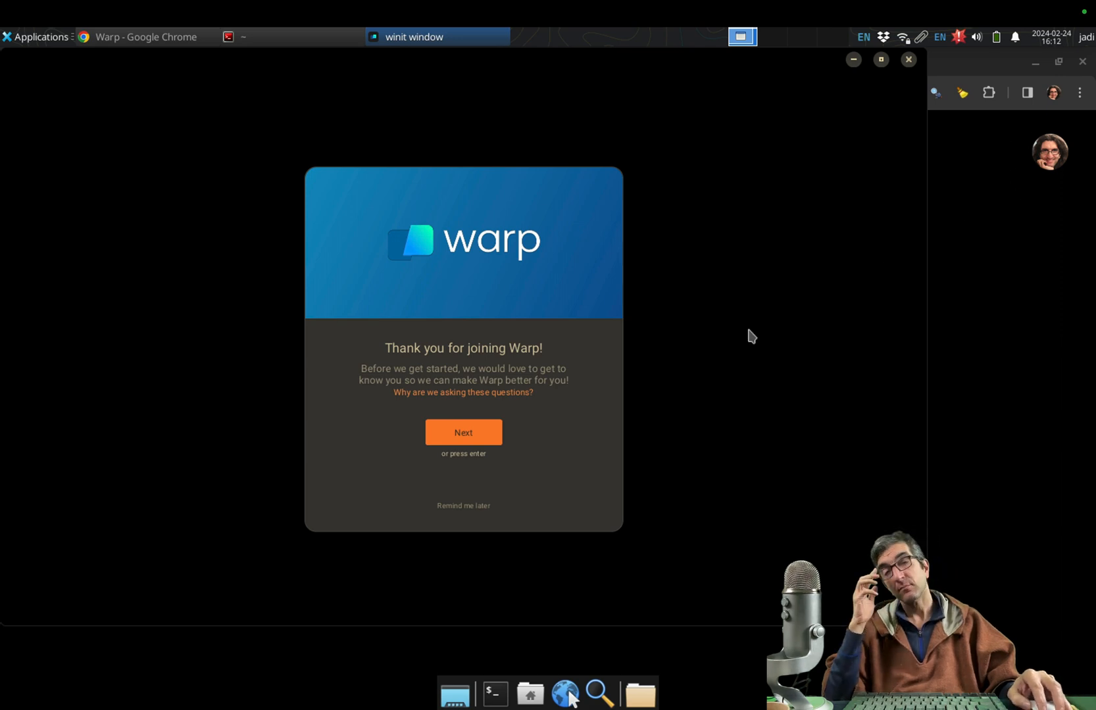
mouse_move(692, 351)
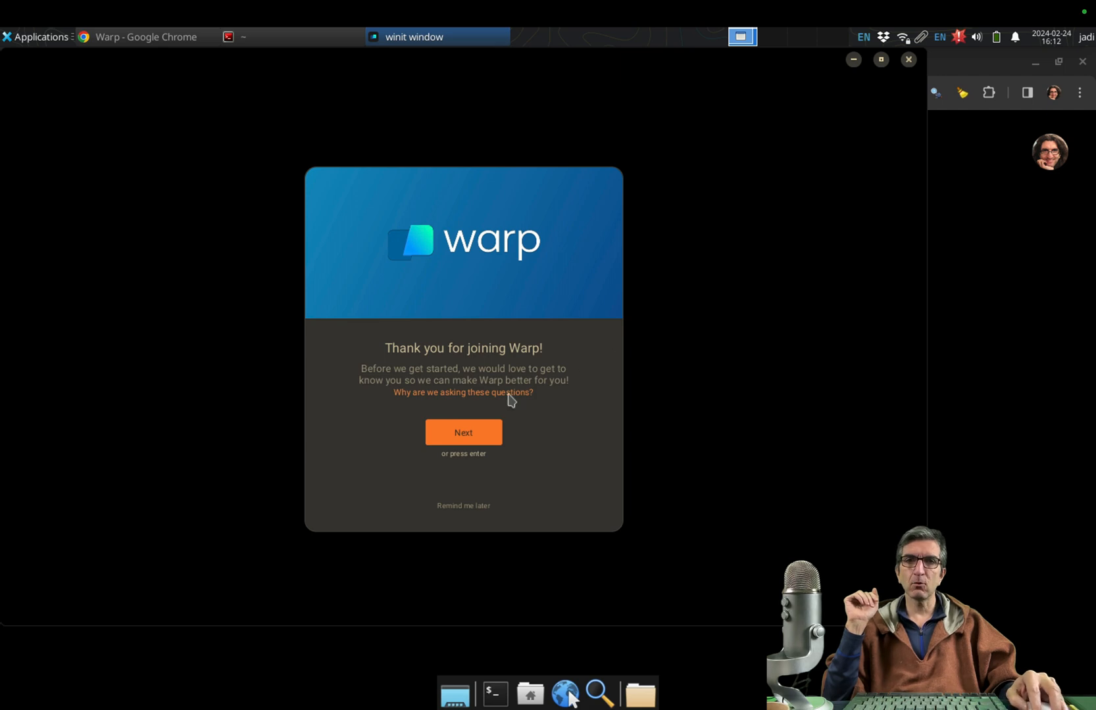
Answer the welcome survey with 'The internet' and 'Personal', then go to Warp
click(462, 432)
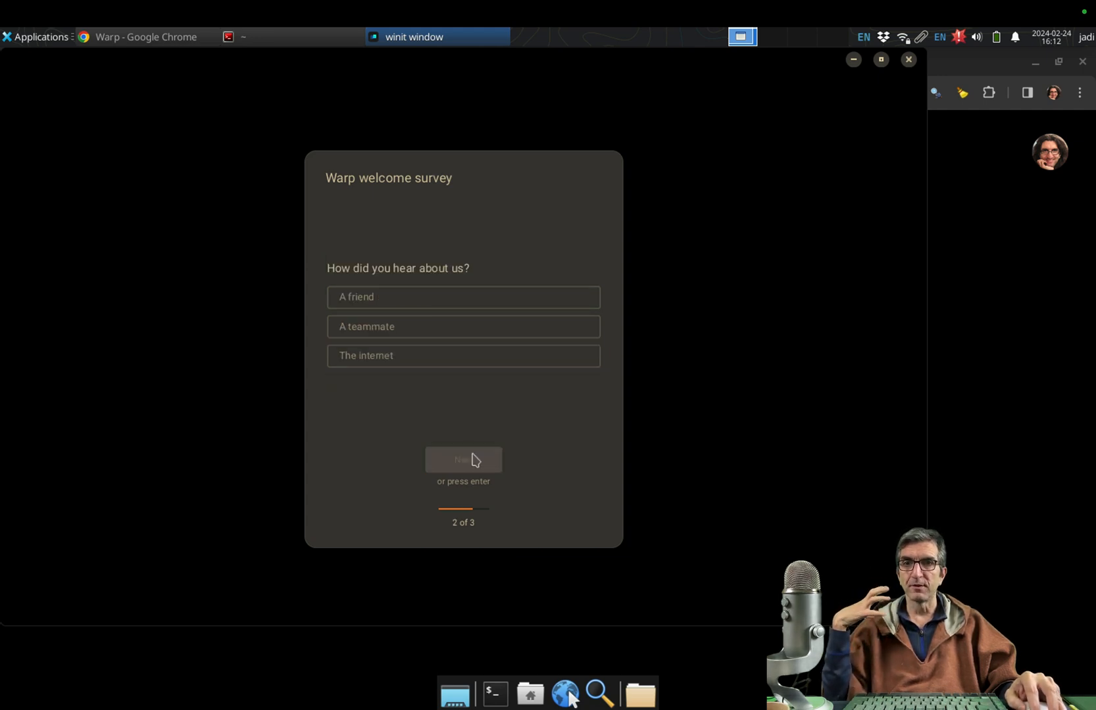
click(462, 355)
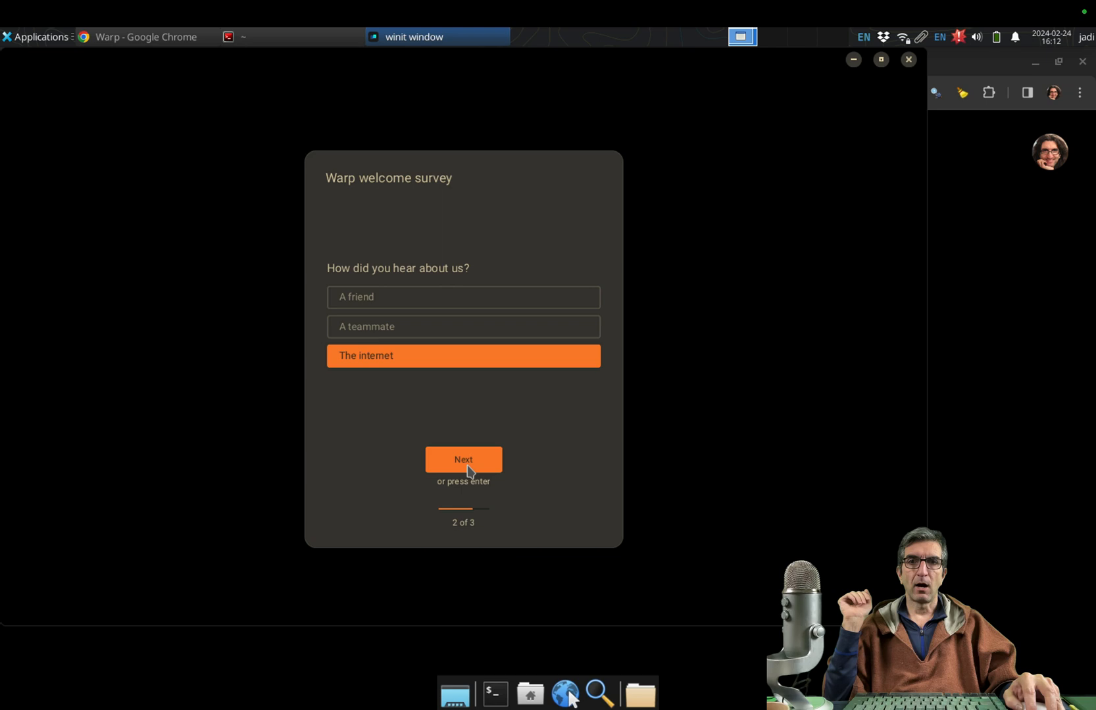
click(462, 459)
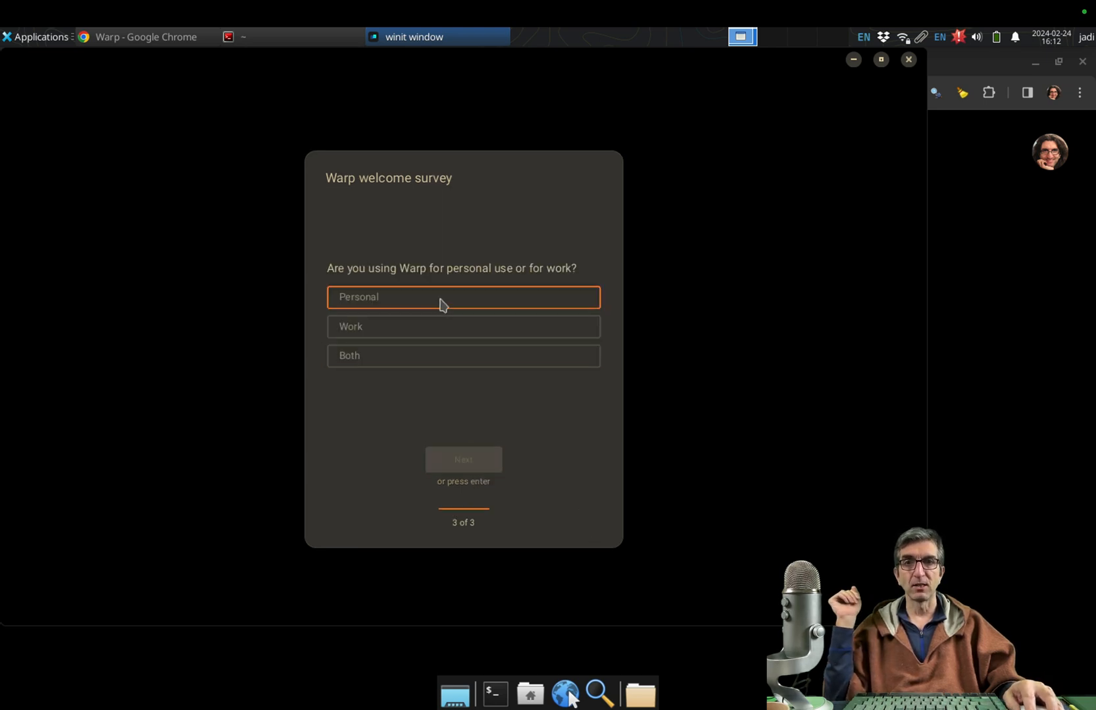
click(462, 355)
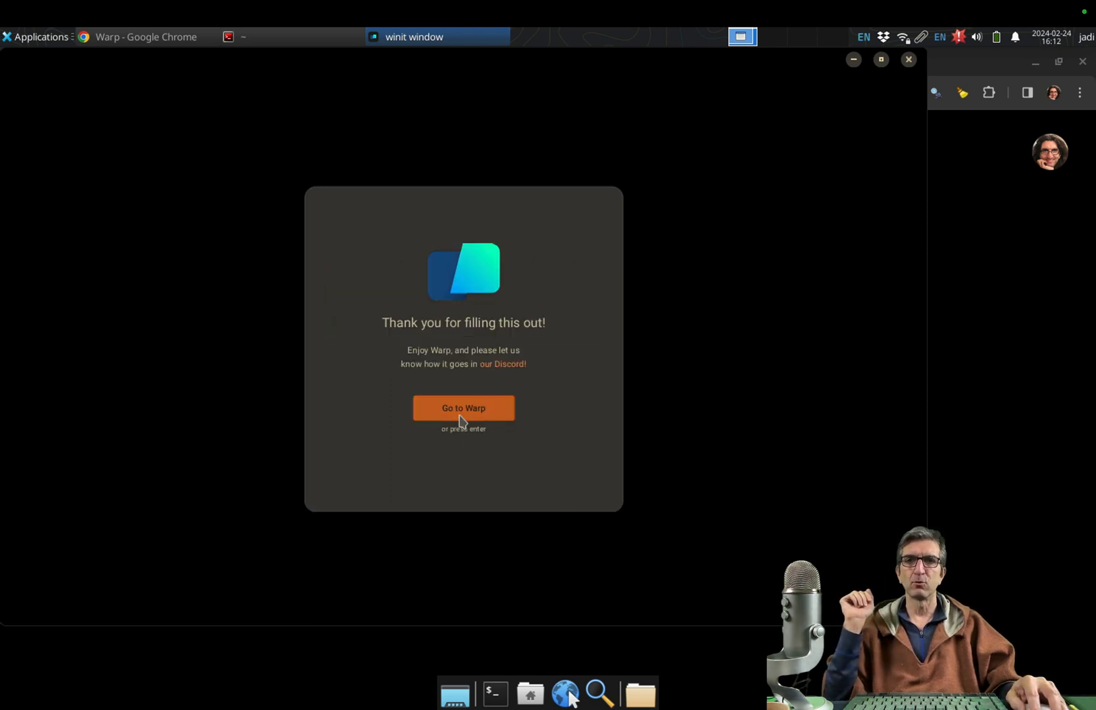
click(462, 407)
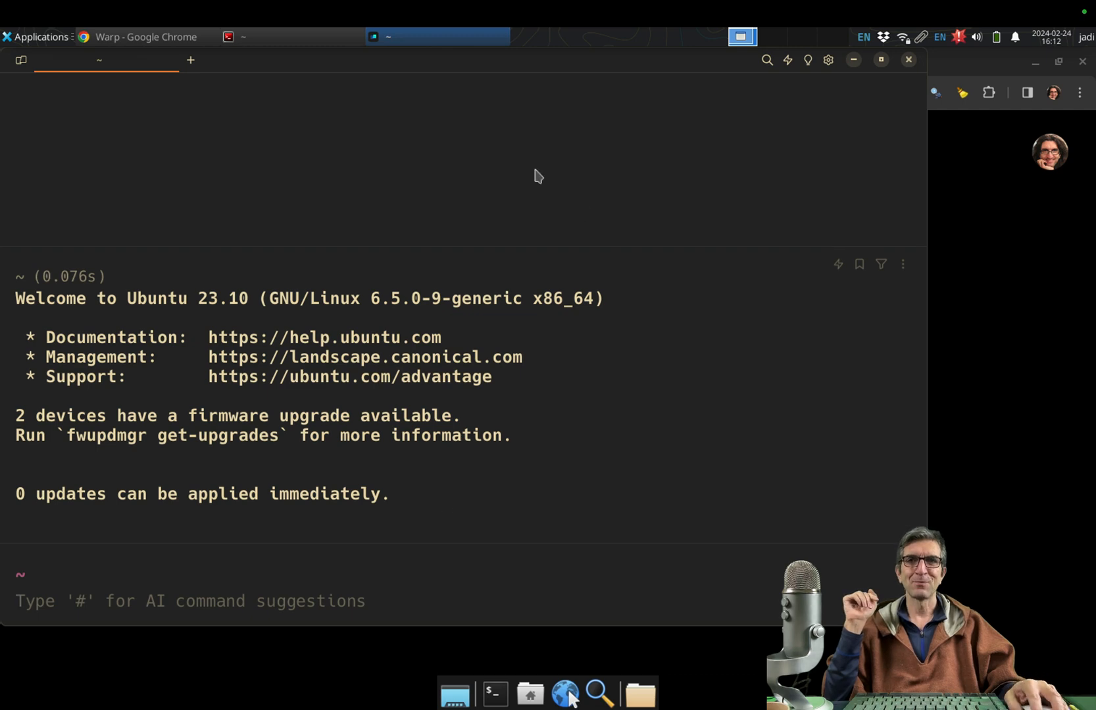
mouse_move(445, 112)
text(uptime)
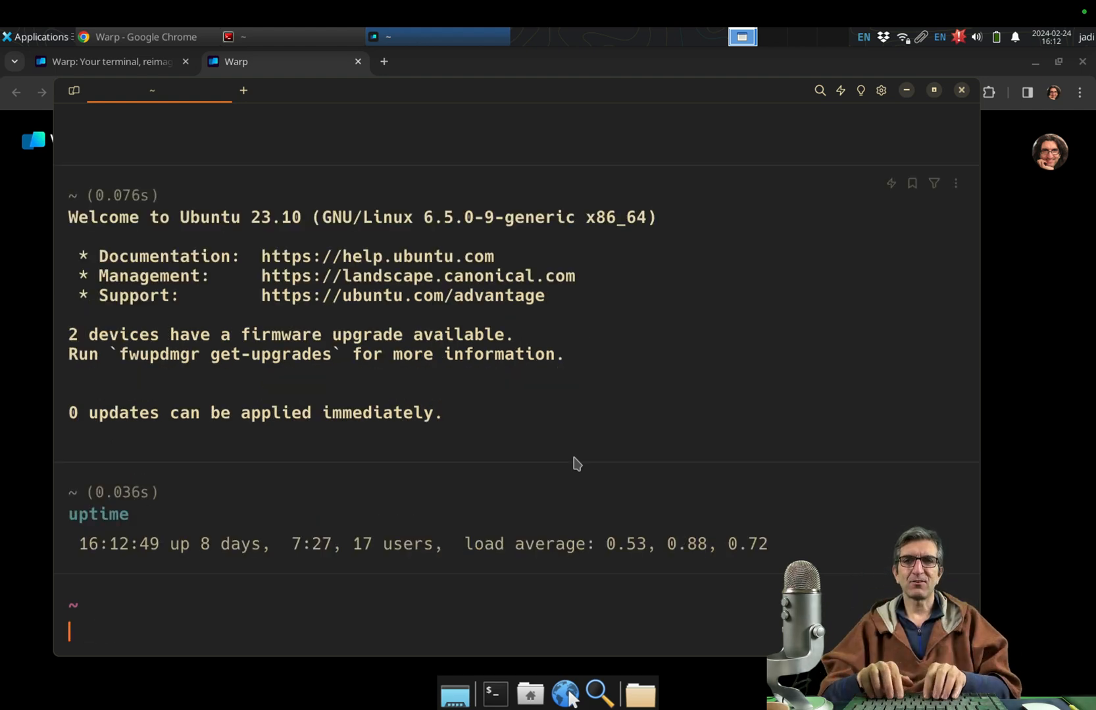
Run cat on the hosts file to print /etc/hosts in Warp
text(cat /etc/resolv.conf)
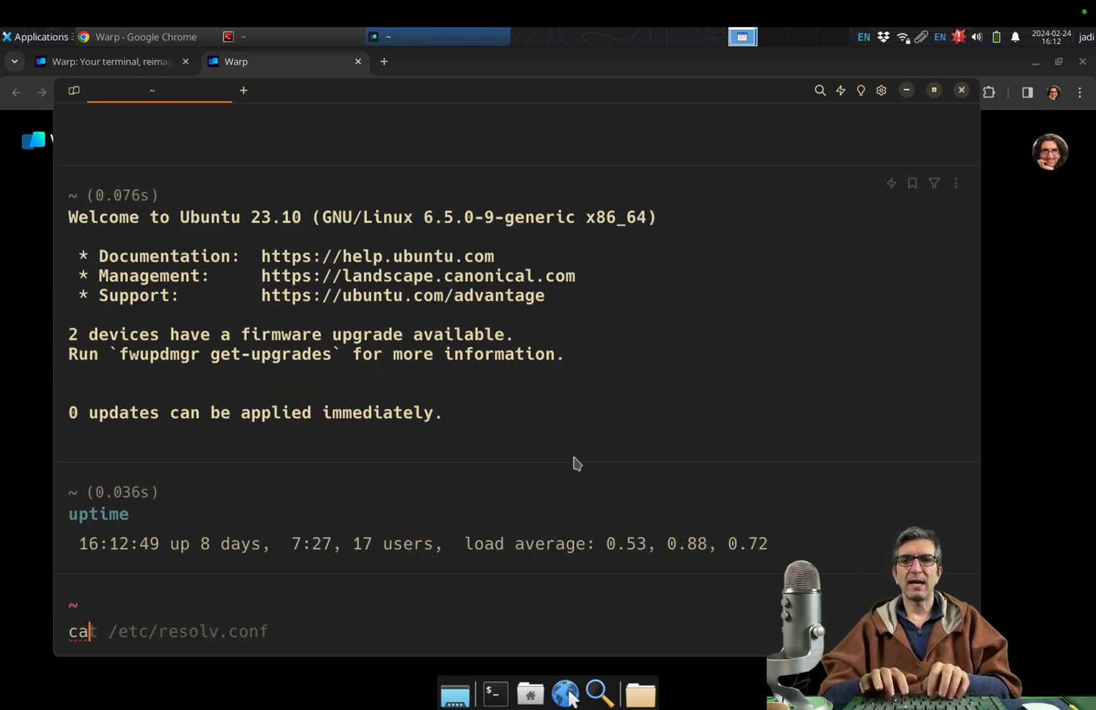
text(t /etc/hosts)
key(Return)
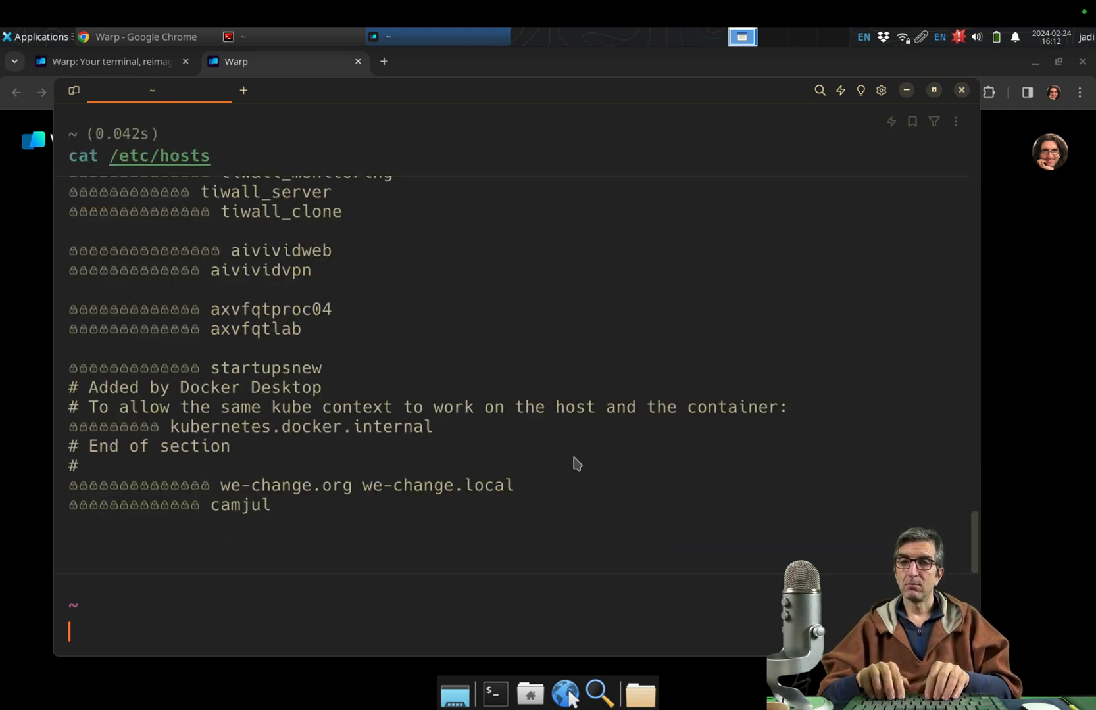
mouse_move(223, 255)
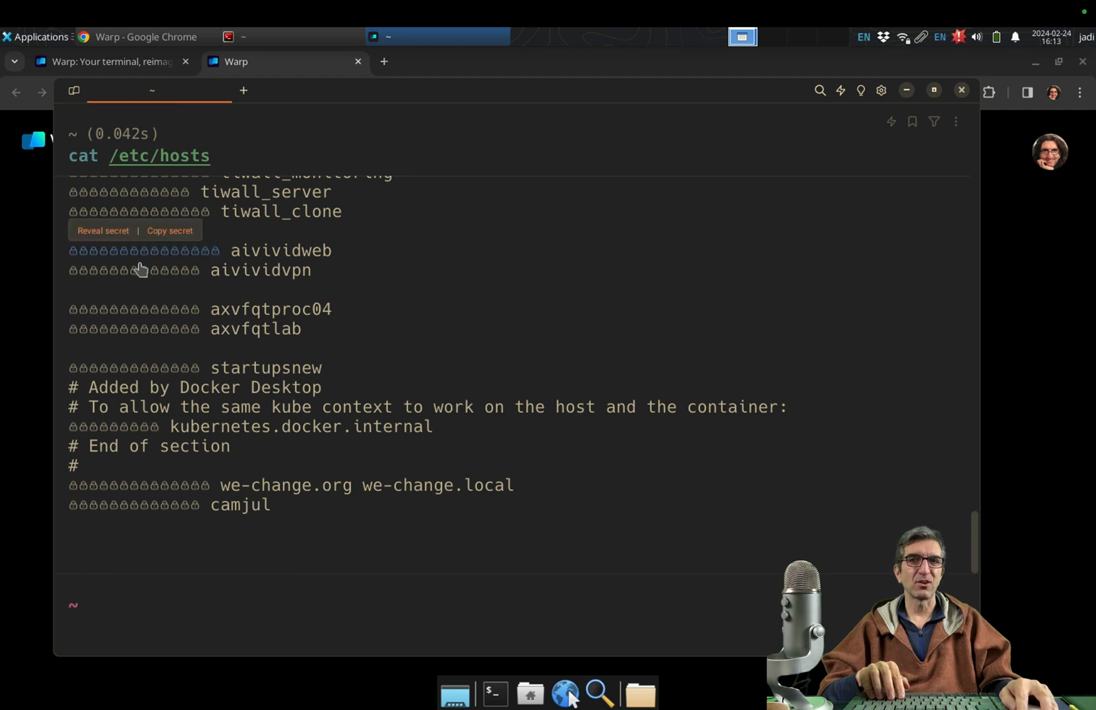
mouse_move(279, 365)
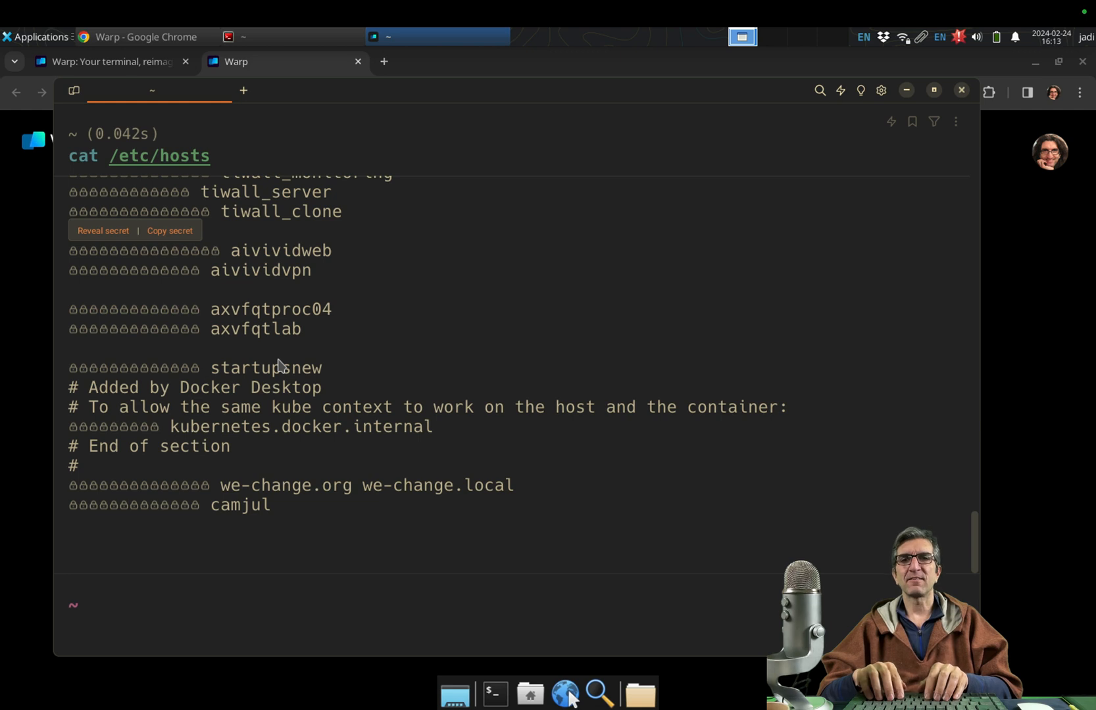
Count running processes with ps -ef | wc -l (400), then run uptime again
text(ps -ef | wc -l)
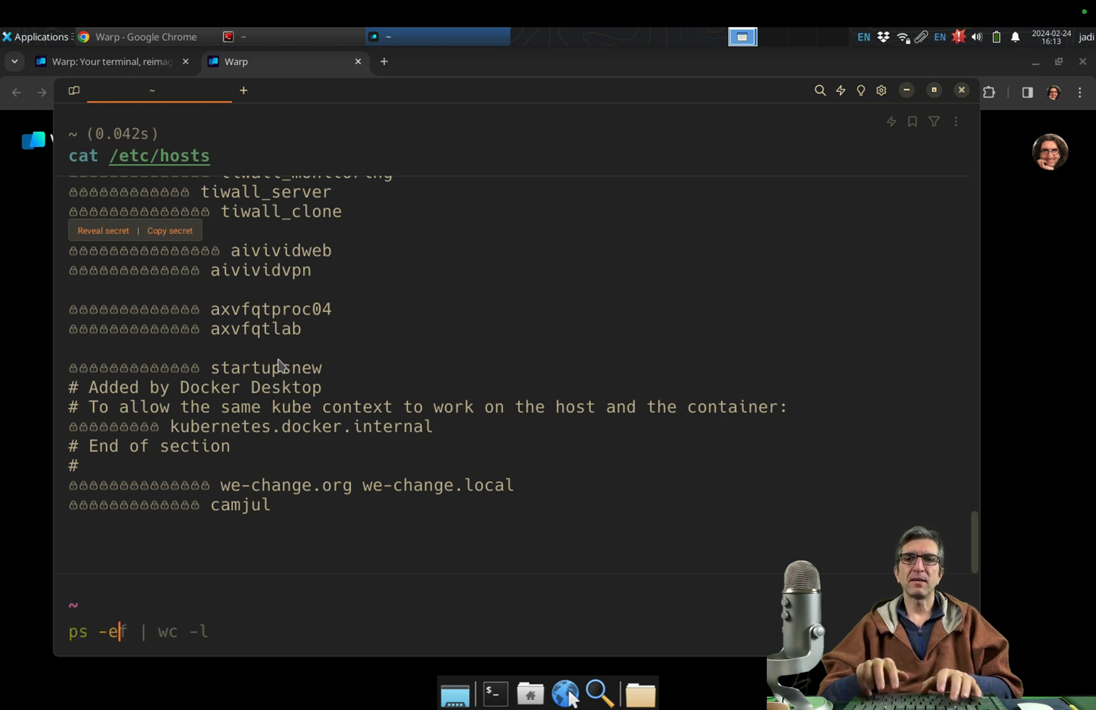
text(2.py)
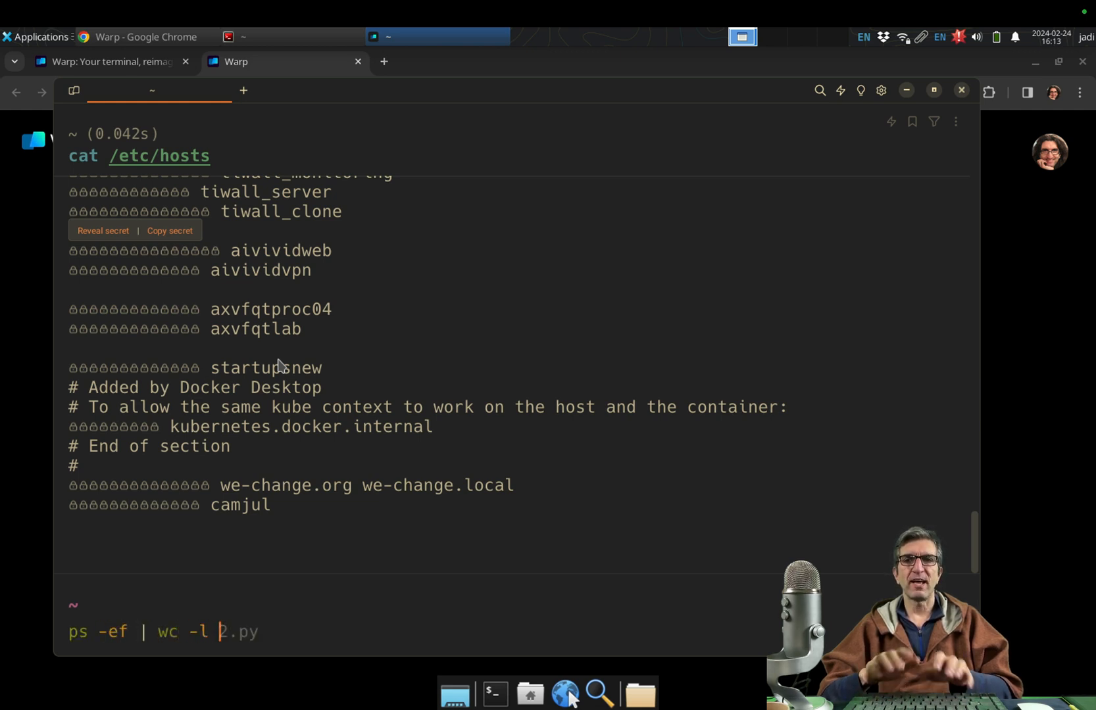
key(Return)
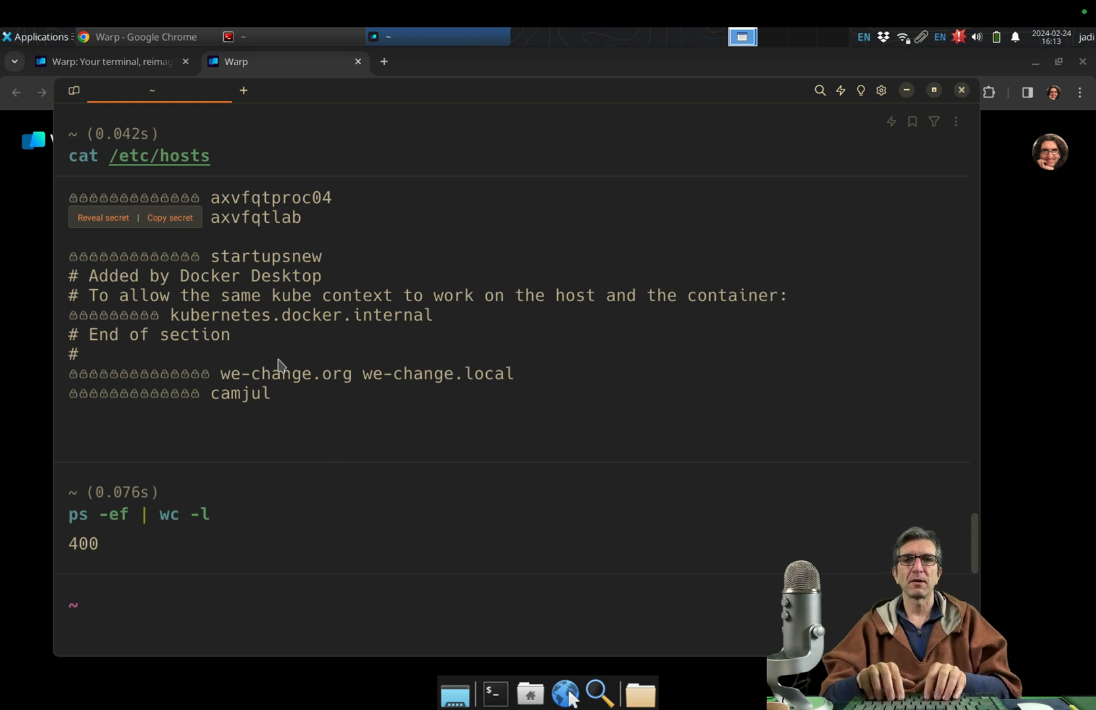
text(uptime)
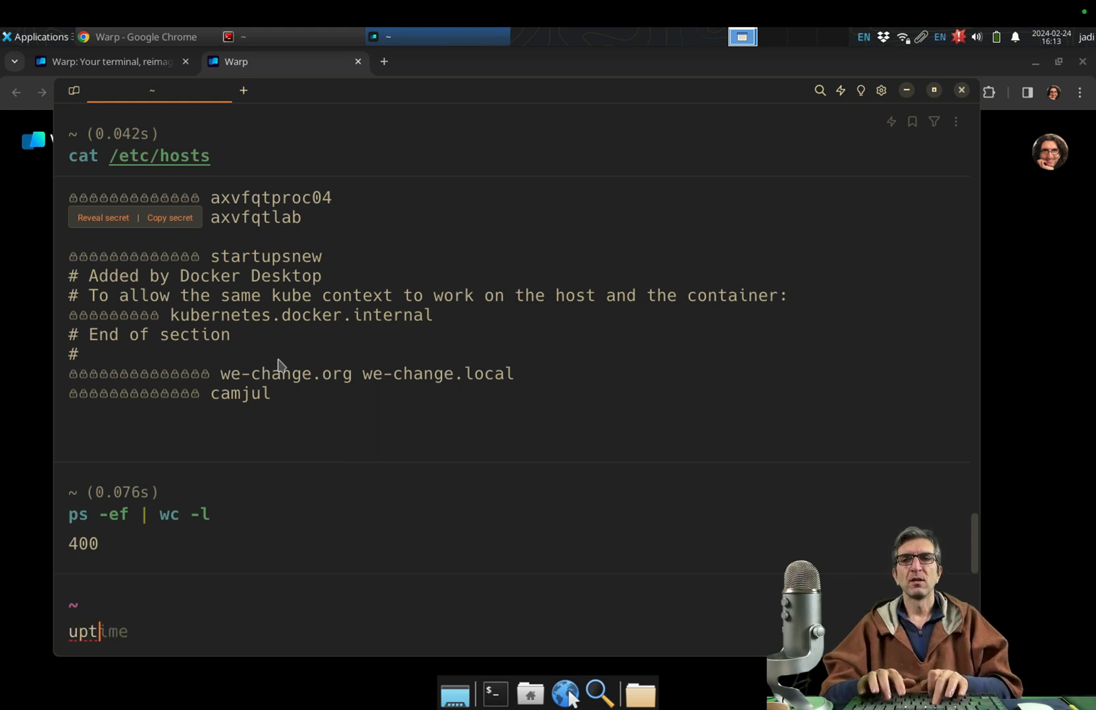
key(Return)
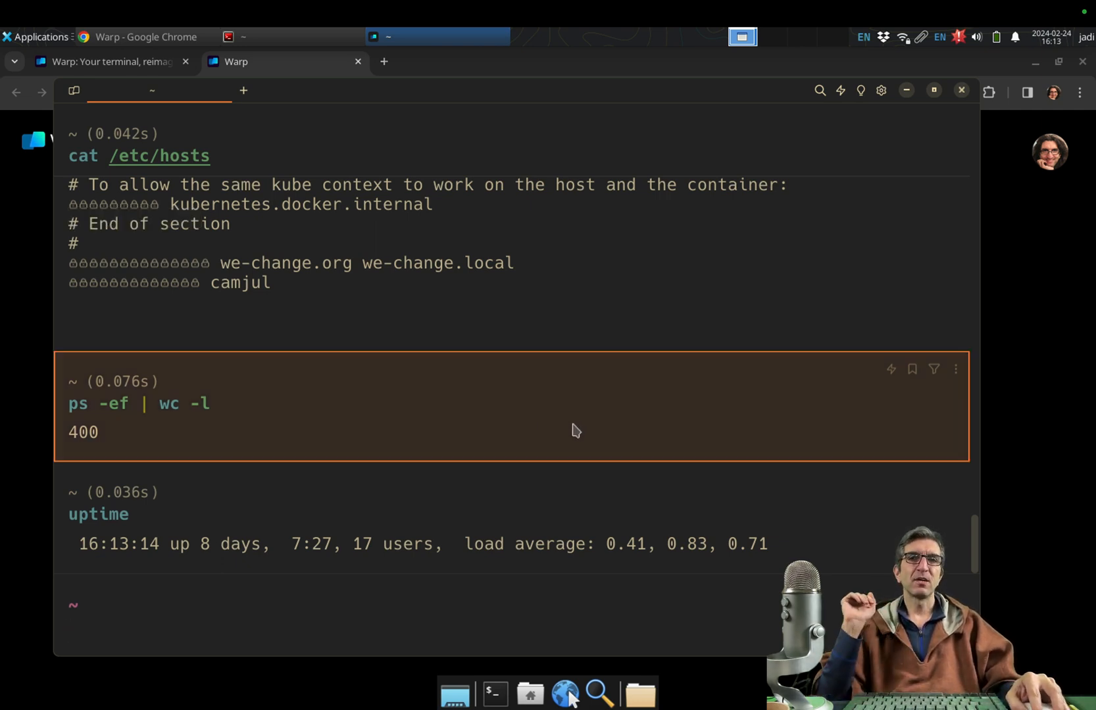
mouse_move(547, 463)
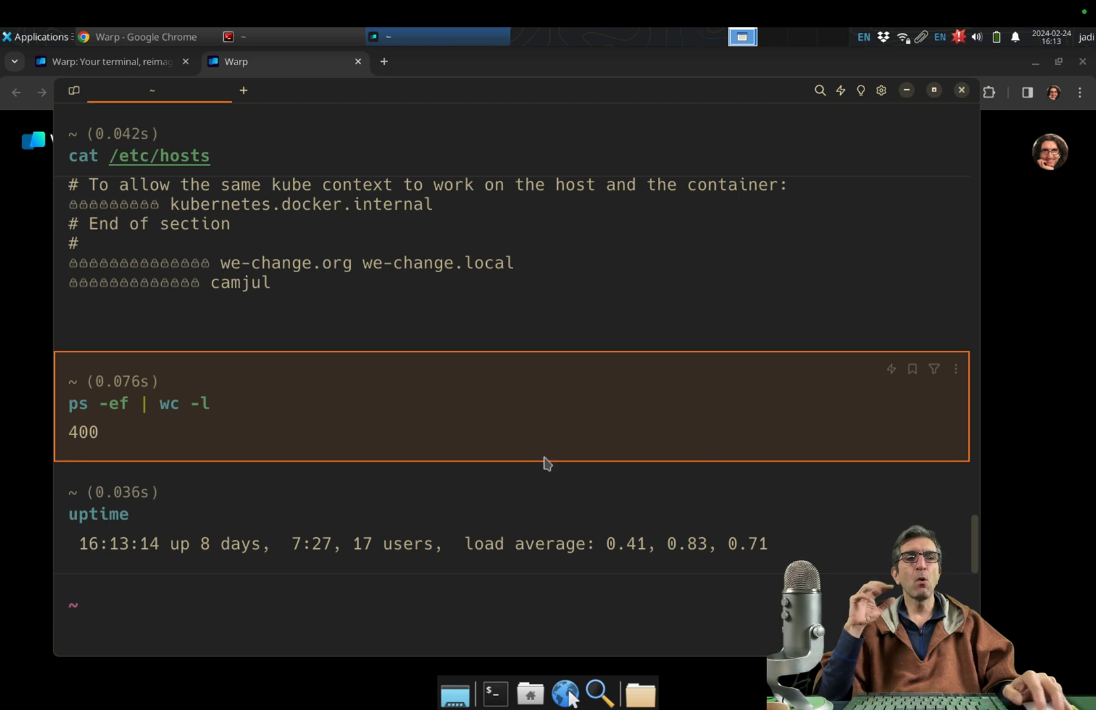
mouse_move(254, 369)
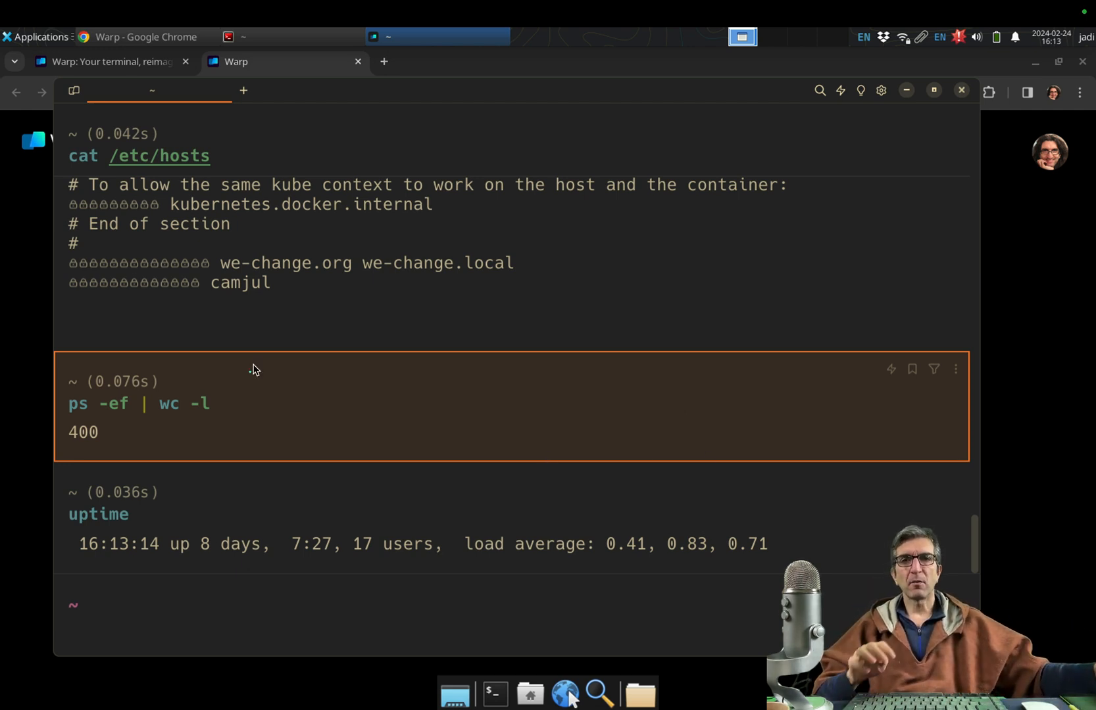
mouse_move(63, 112)
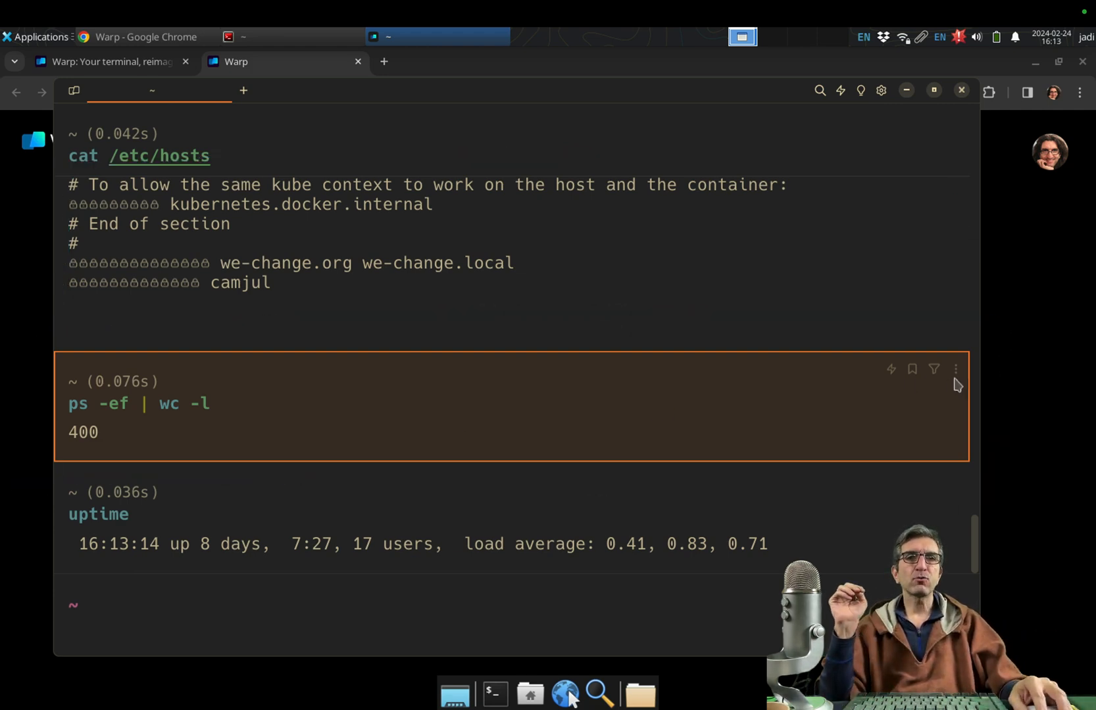
Open the three-dot action menu on the ps -ef | wc -l block
click(954, 369)
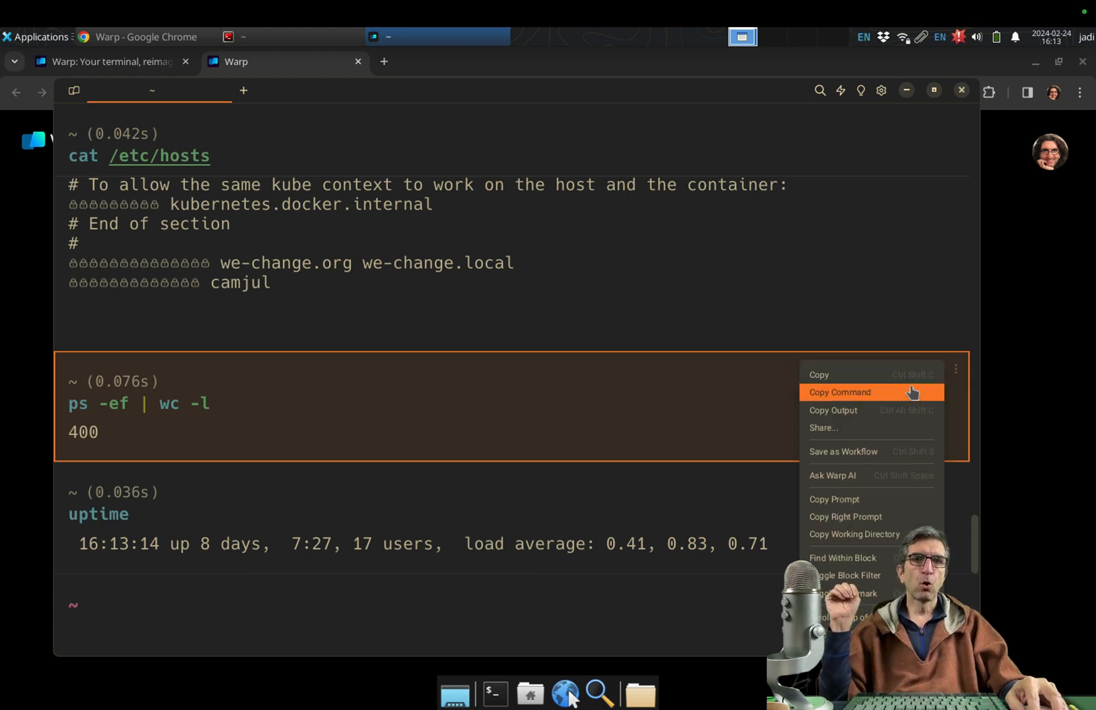
mouse_move(887, 413)
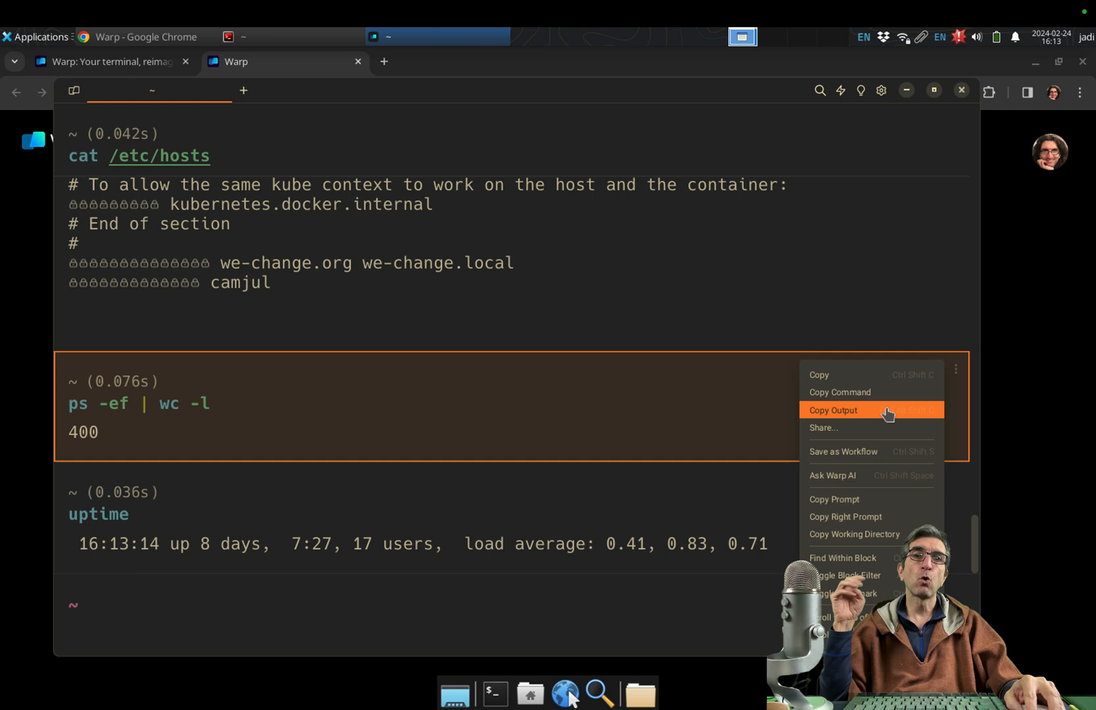
mouse_move(878, 375)
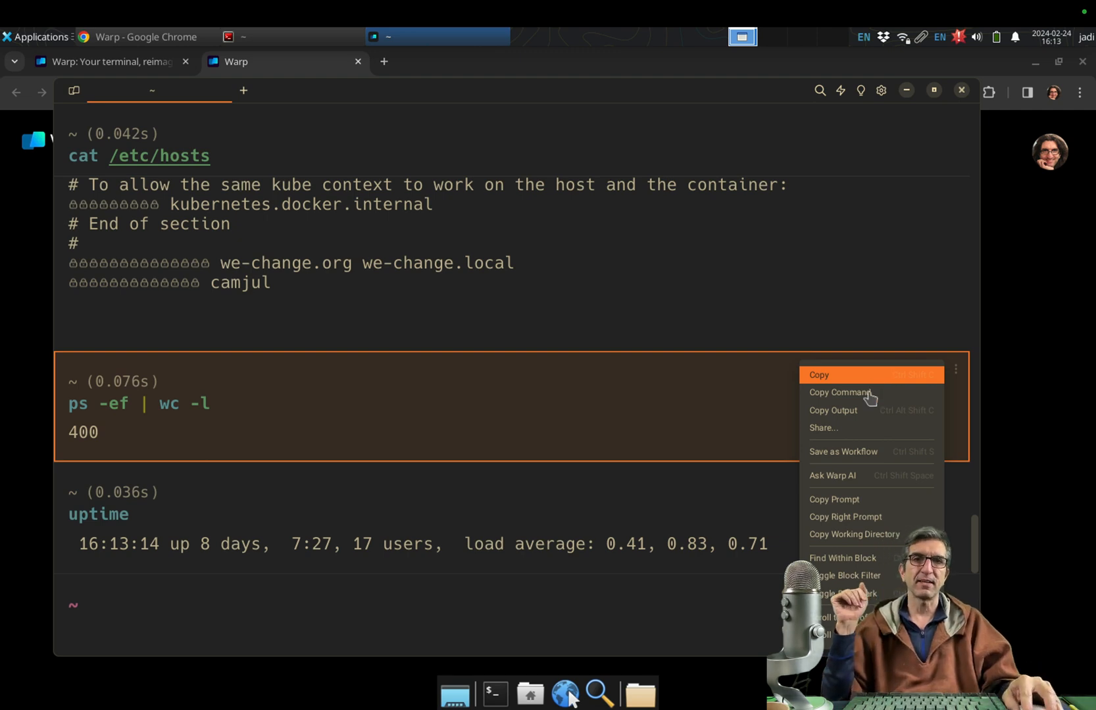
Open the Share block dialog for the process-count block, then close it
click(823, 427)
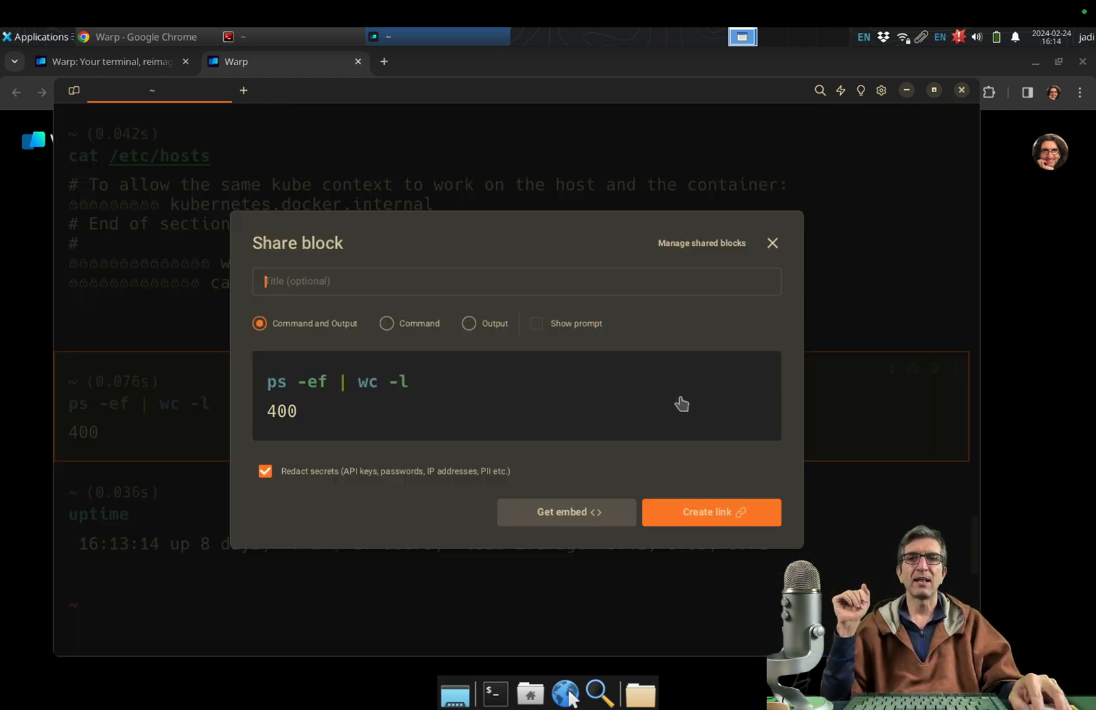
mouse_move(445, 376)
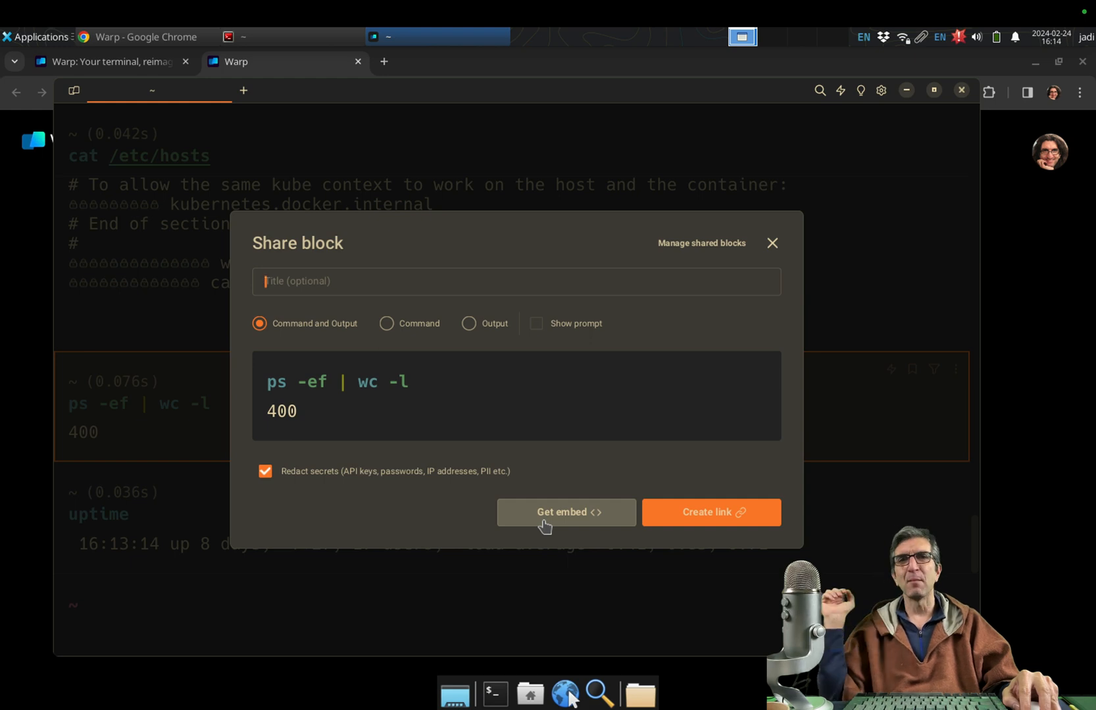
mouse_move(757, 274)
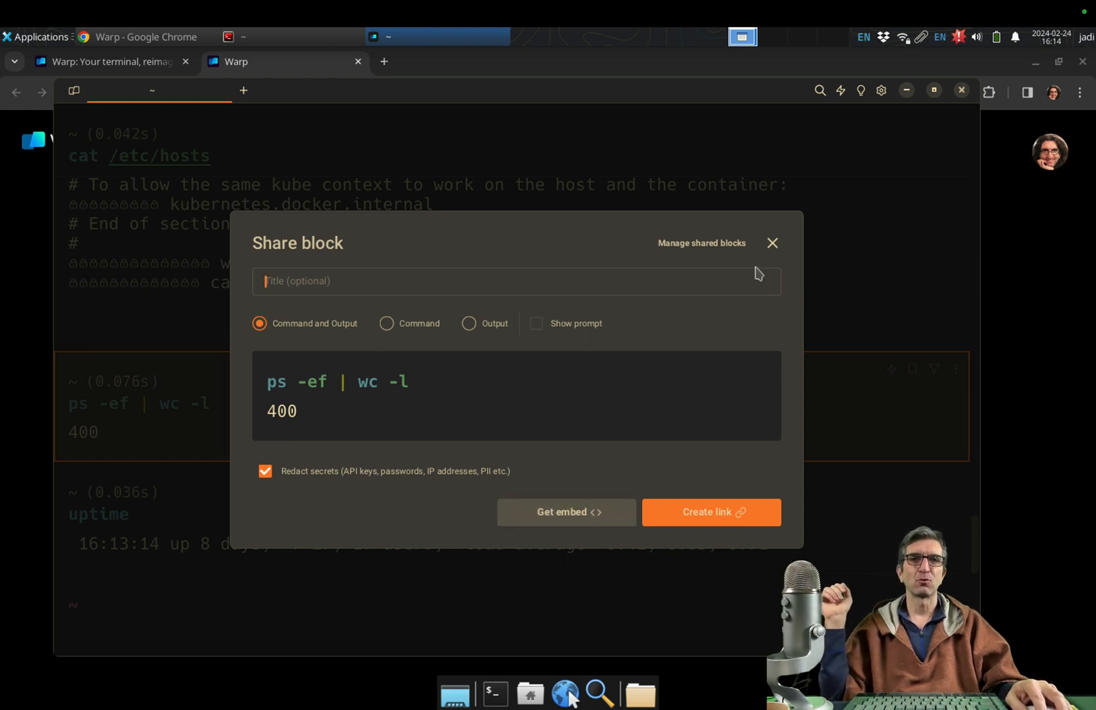
click(771, 243)
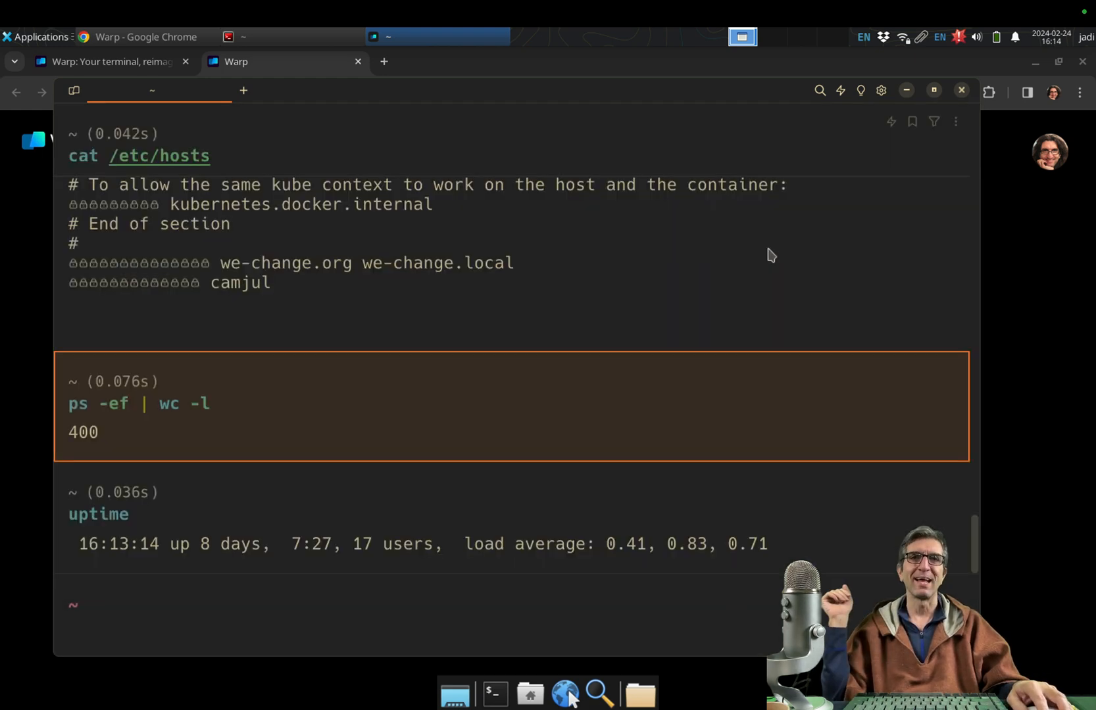
mouse_move(584, 457)
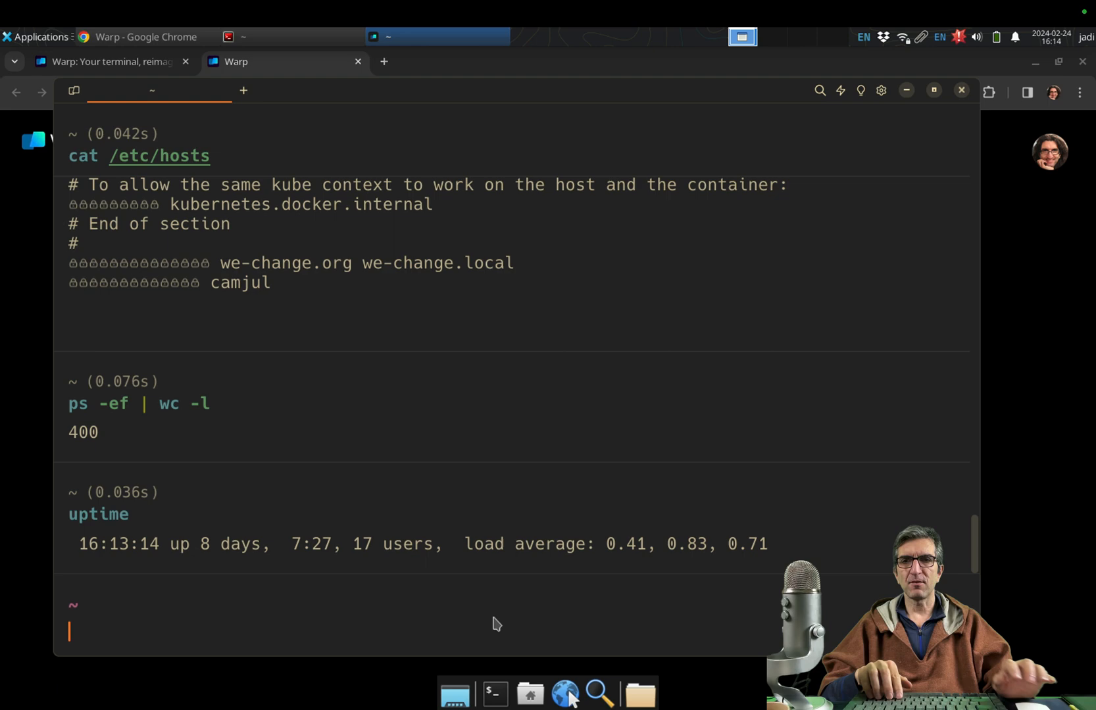
Run ls /tmp/ and scroll to view its listing, starting with clickhouse.py
text(ls /tmp/)
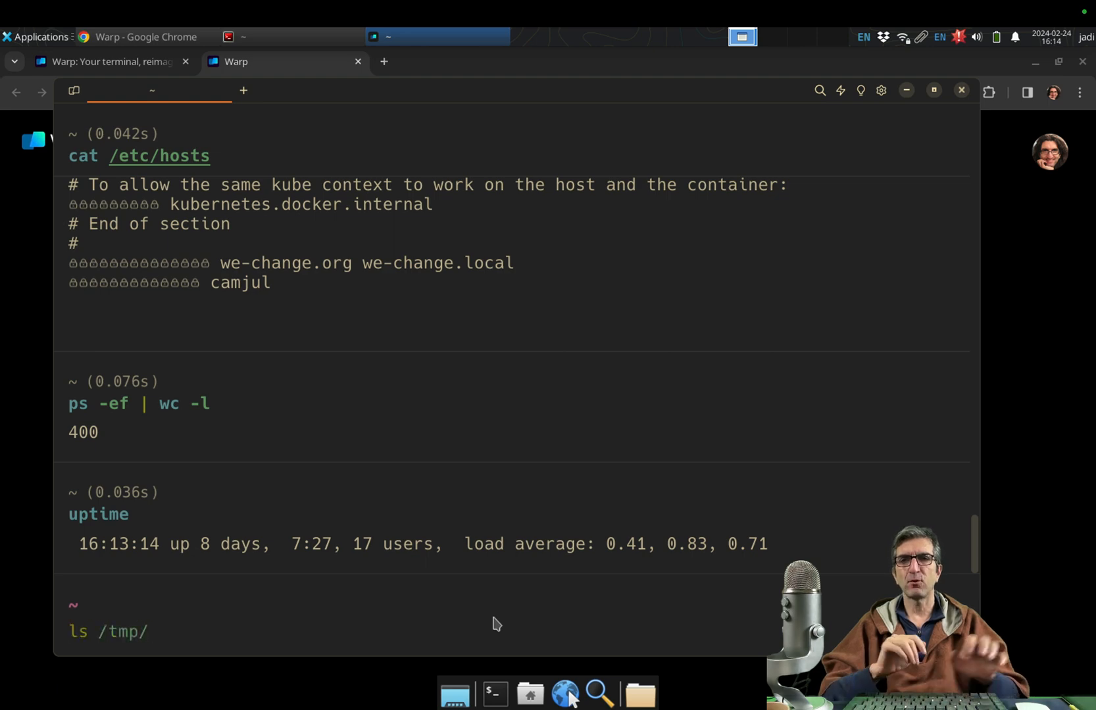
key(Return)
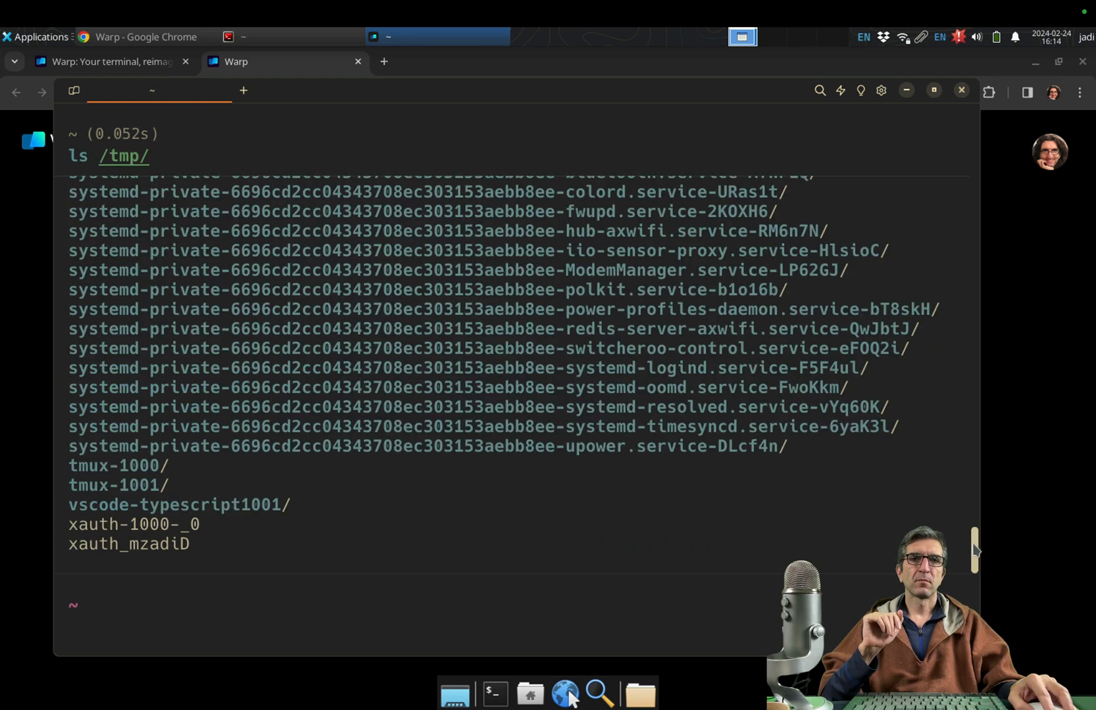
scroll(up, 3)
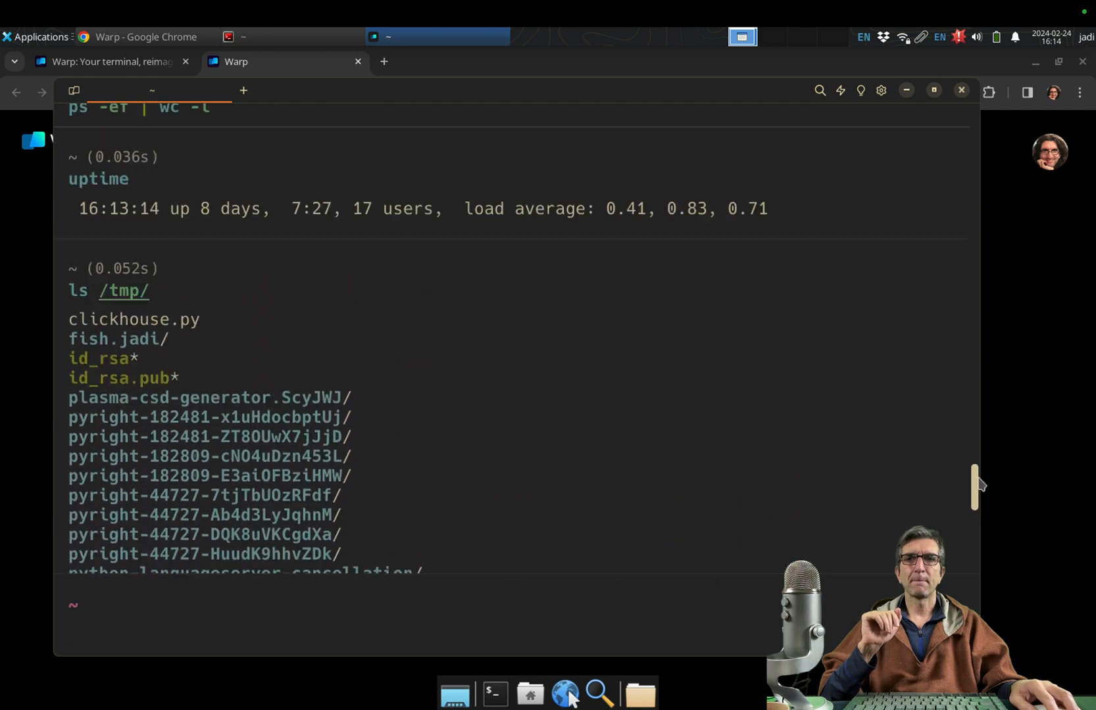
scroll(down, 3)
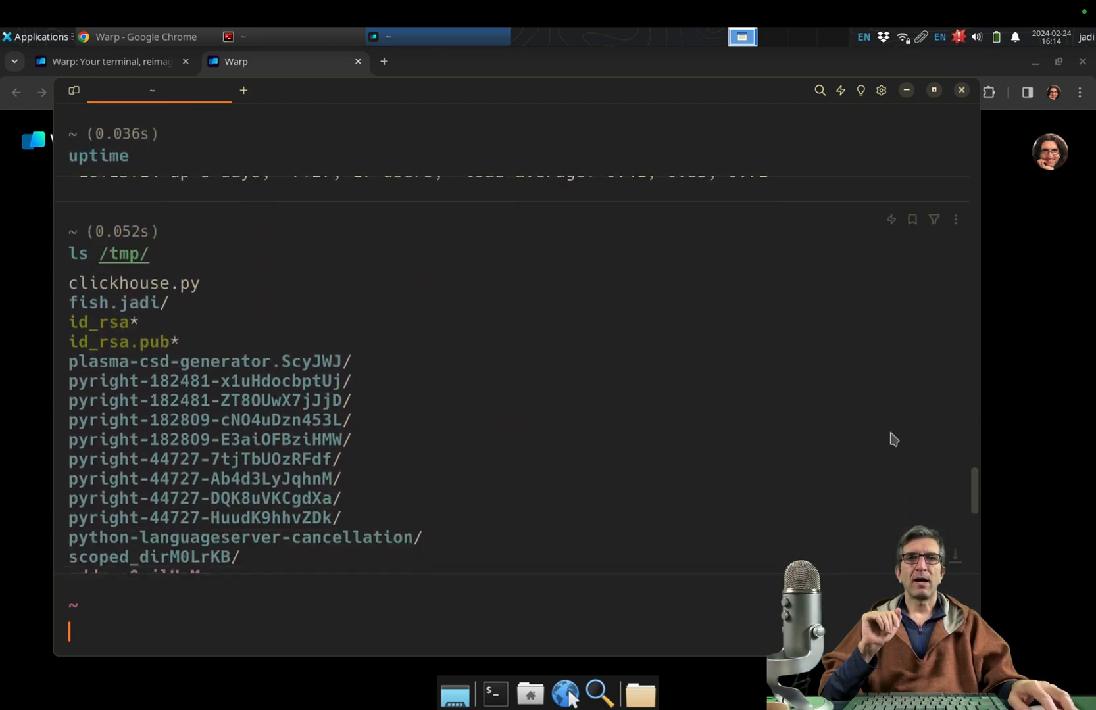
click(934, 219)
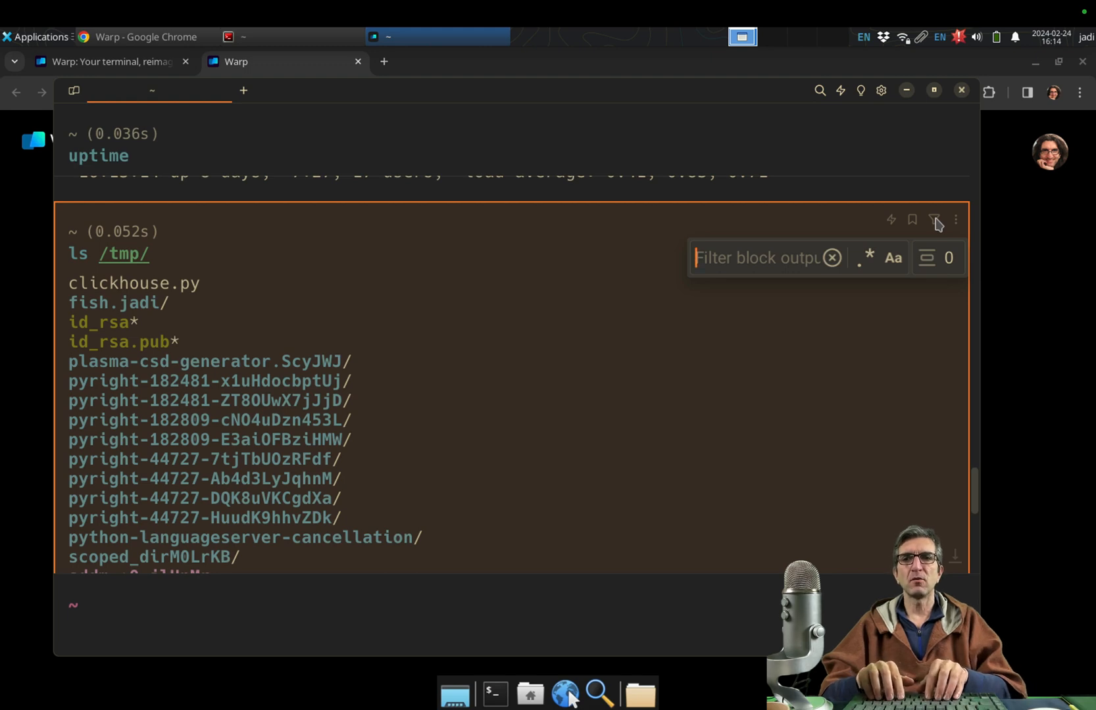
text(44)
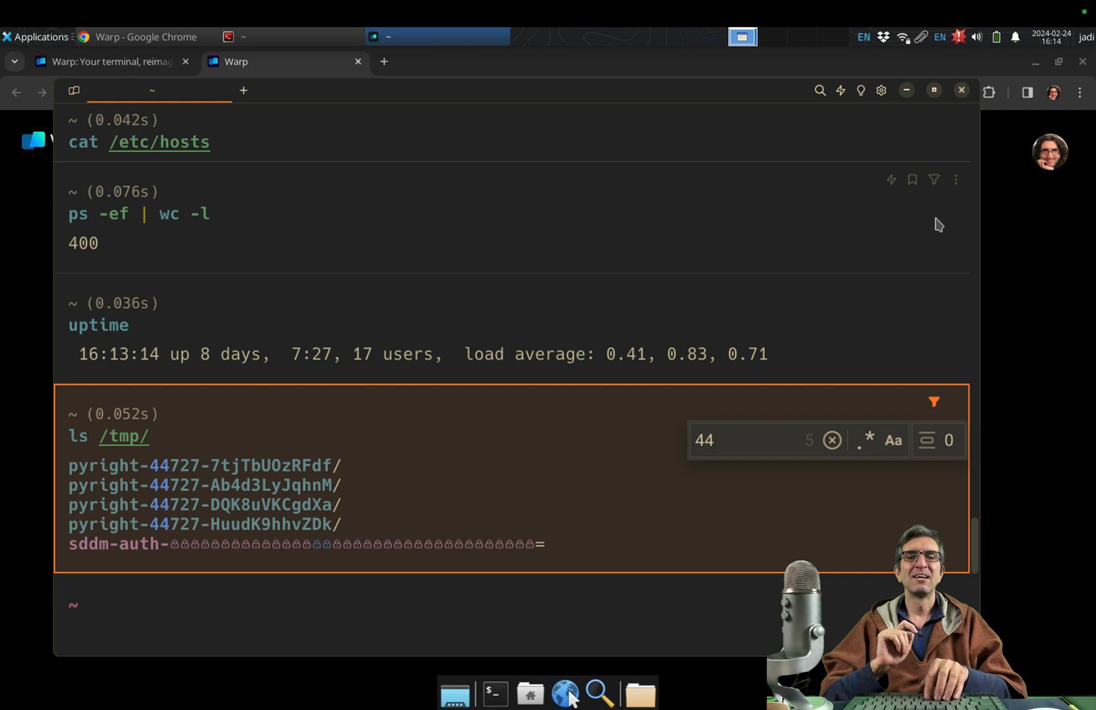
mouse_move(769, 351)
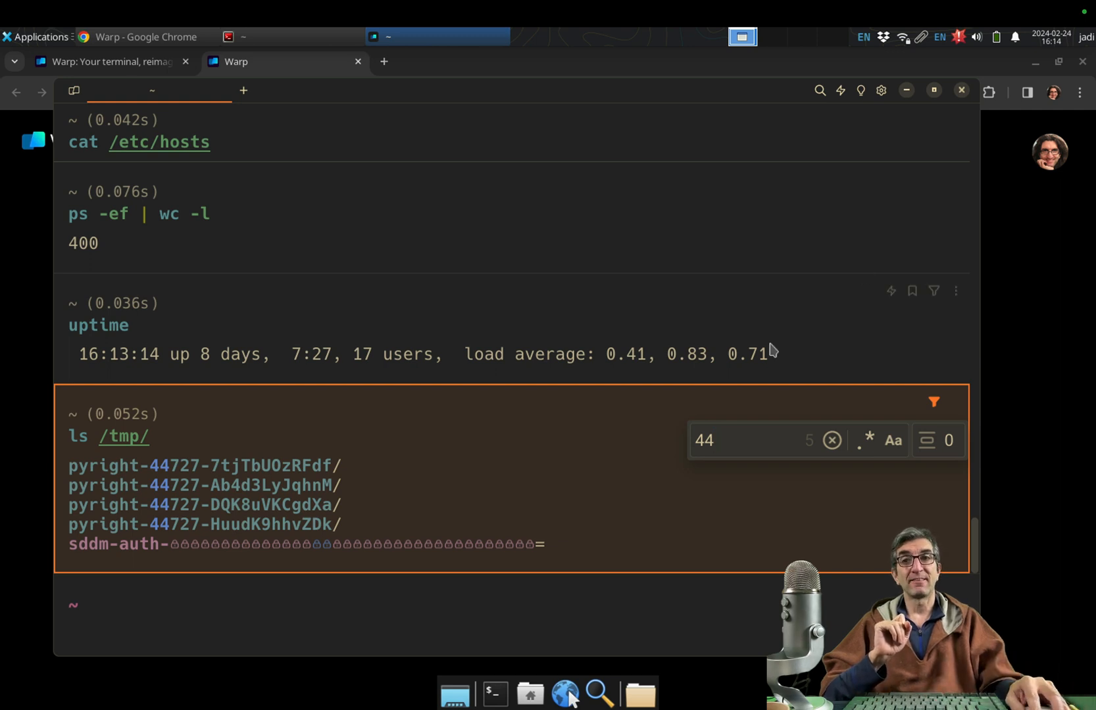
mouse_move(458, 553)
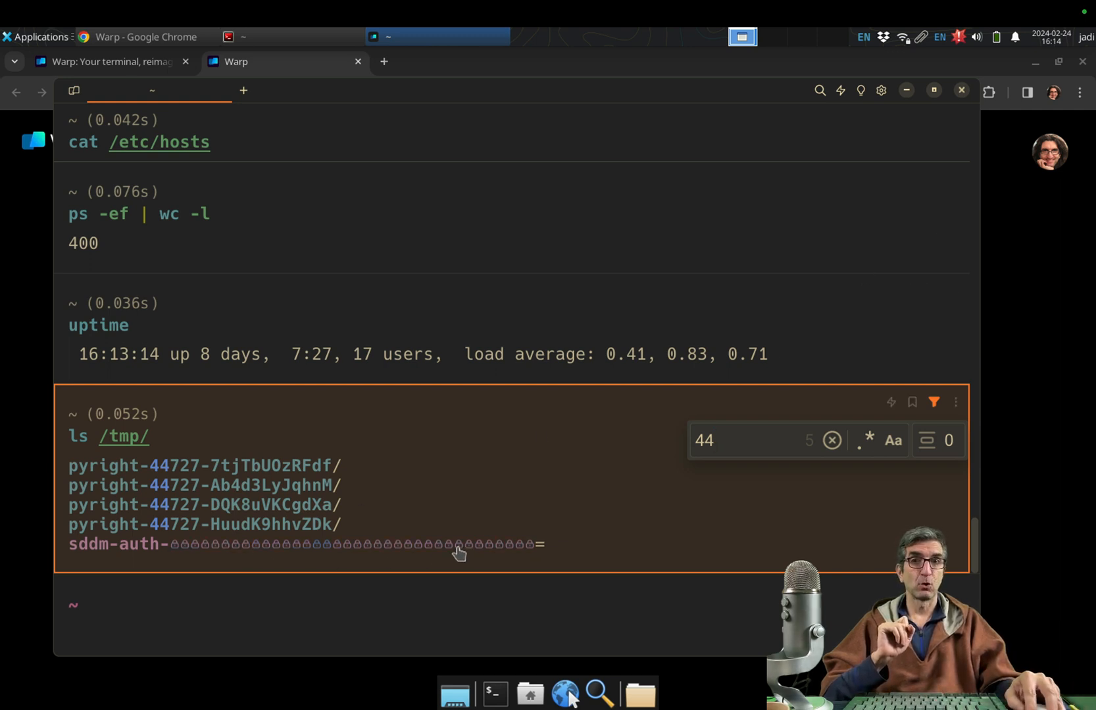
mouse_move(437, 559)
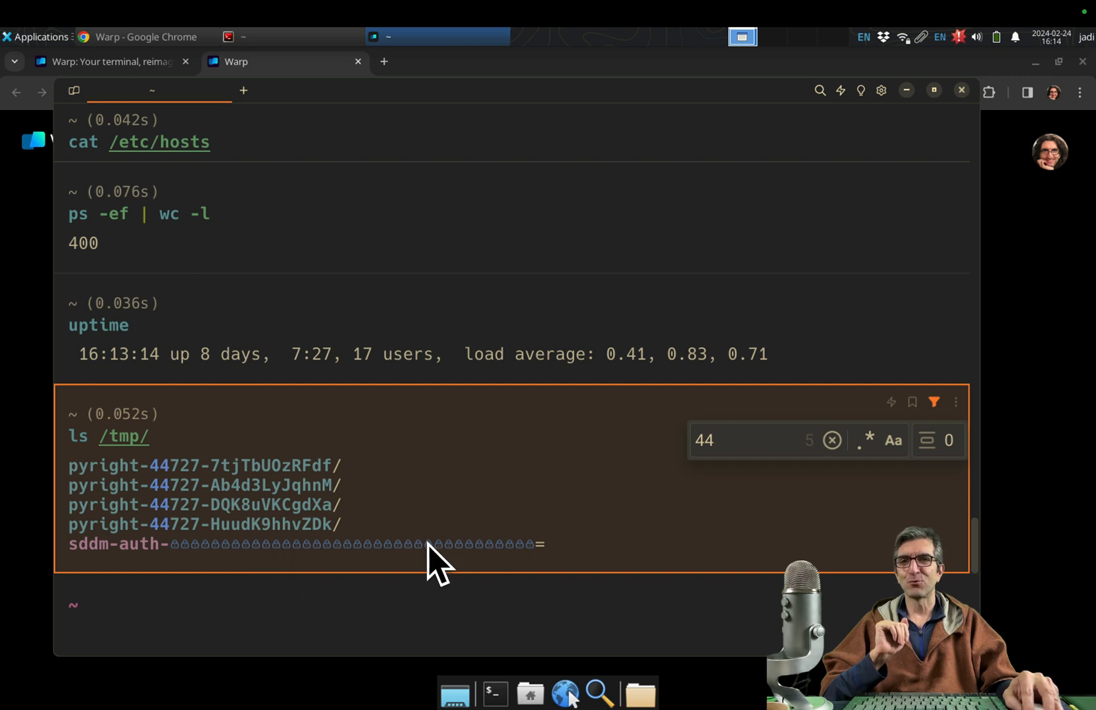
click(705, 440)
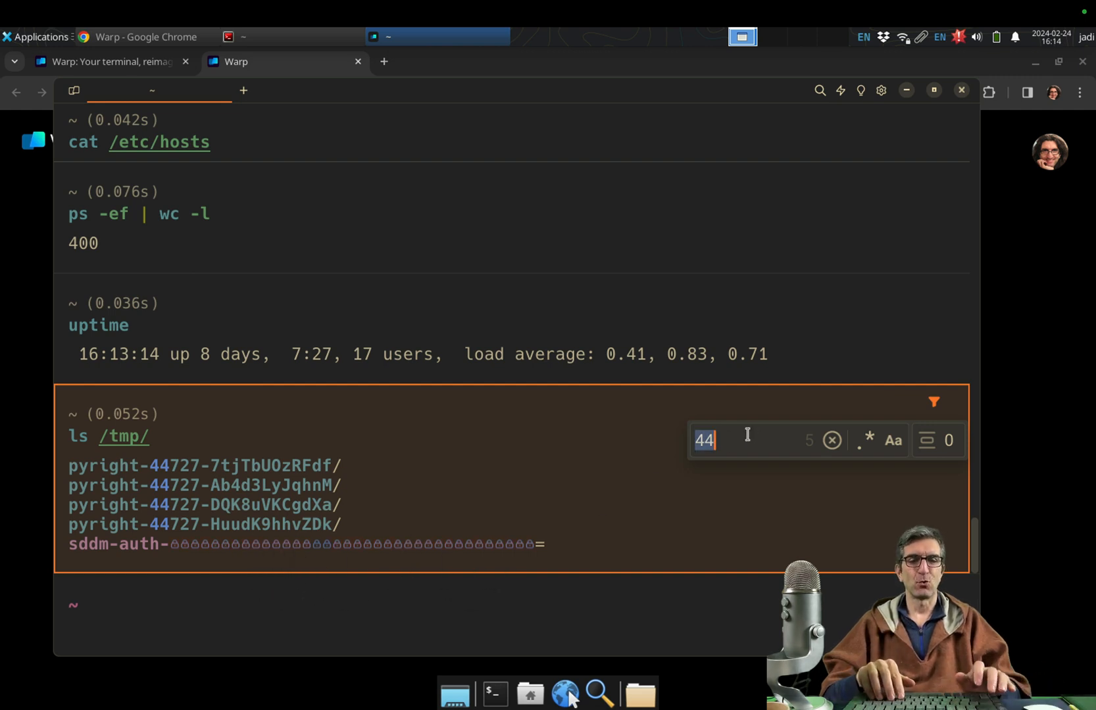
click(831, 440)
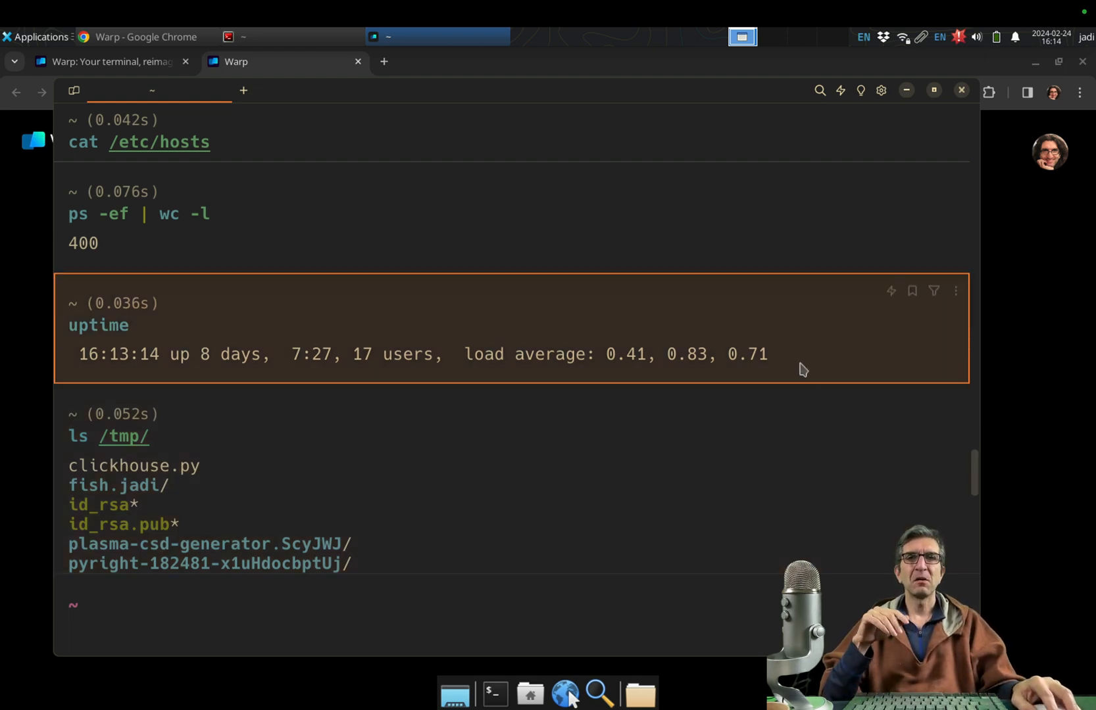
Run uptime again in a new block
scroll(down, 3)
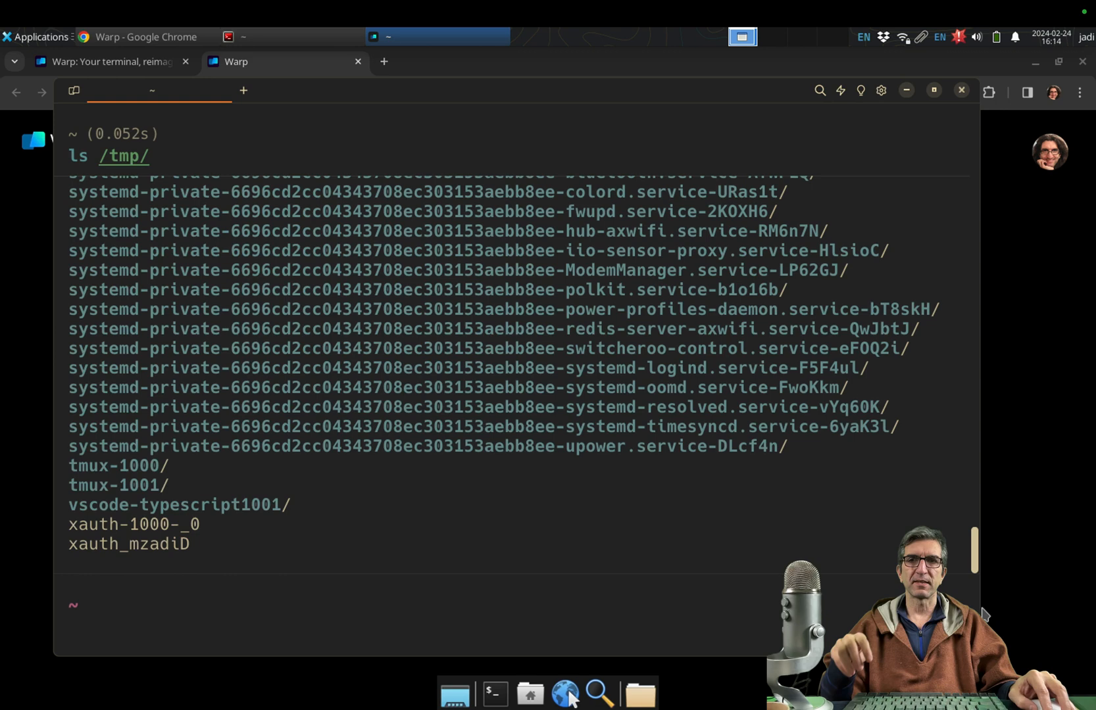
text(uptime)
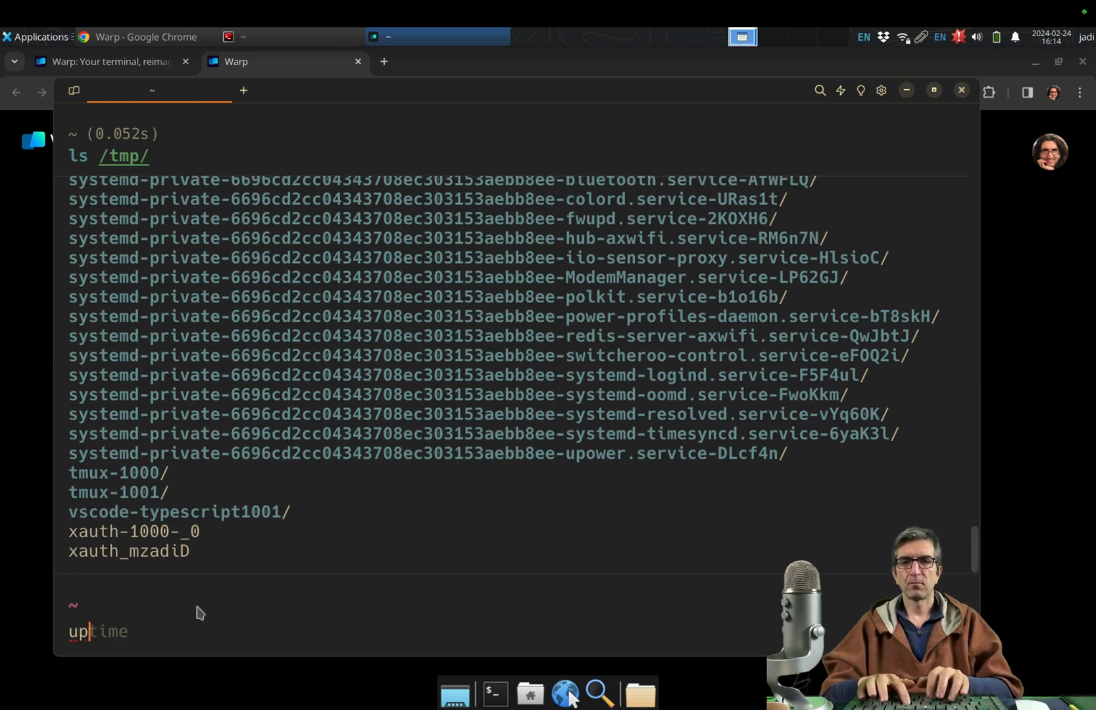
key(Return)
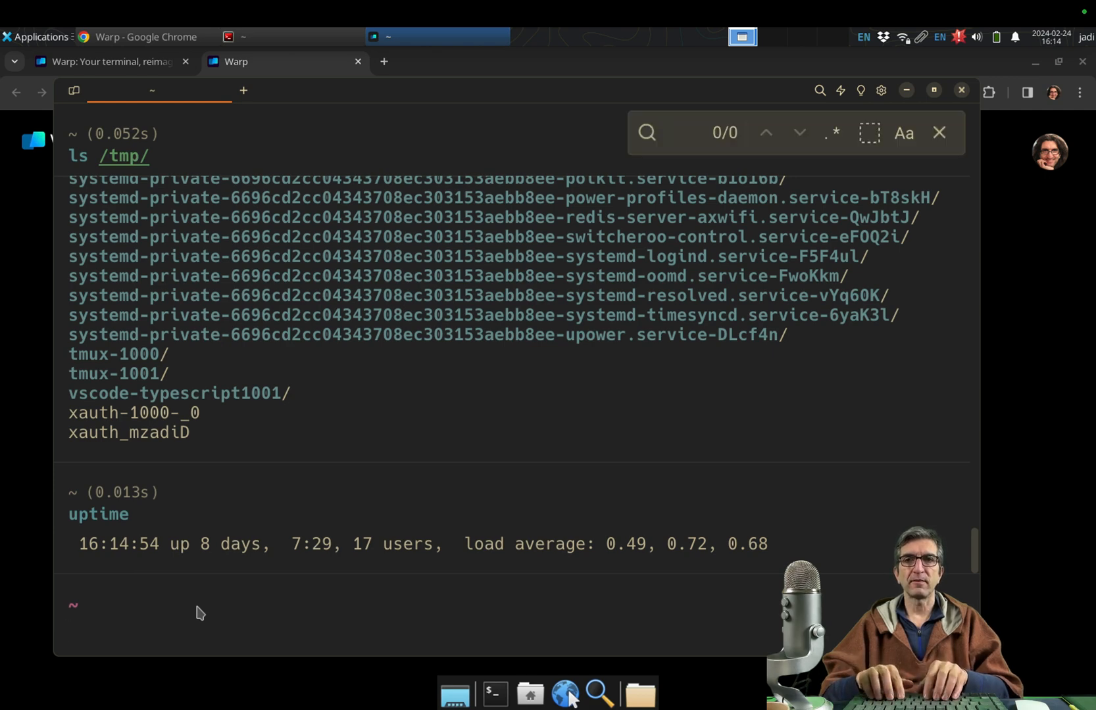
Search for '16' within the uptime block only, then close the find bar
text(16)
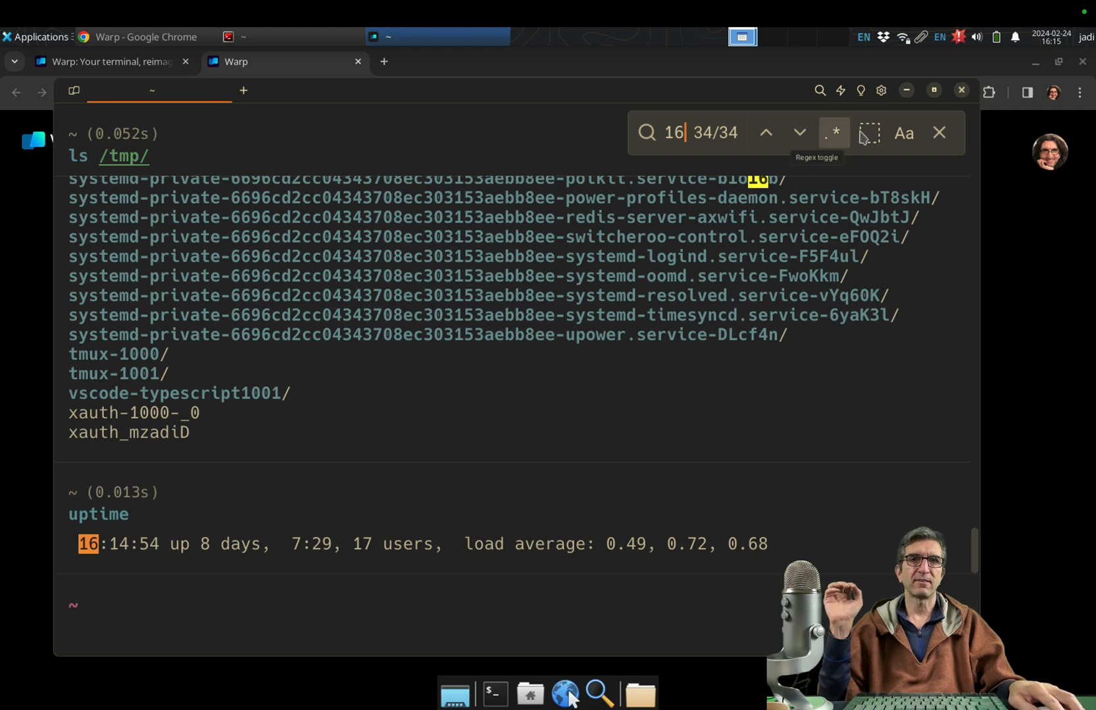
click(868, 132)
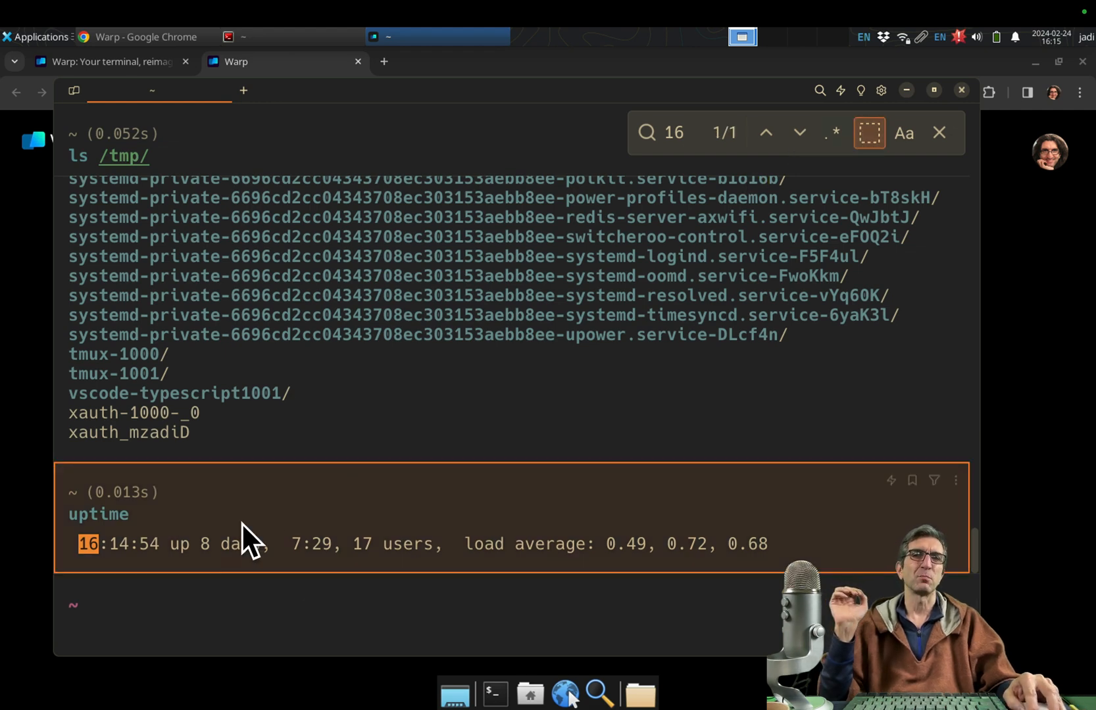
mouse_move(312, 532)
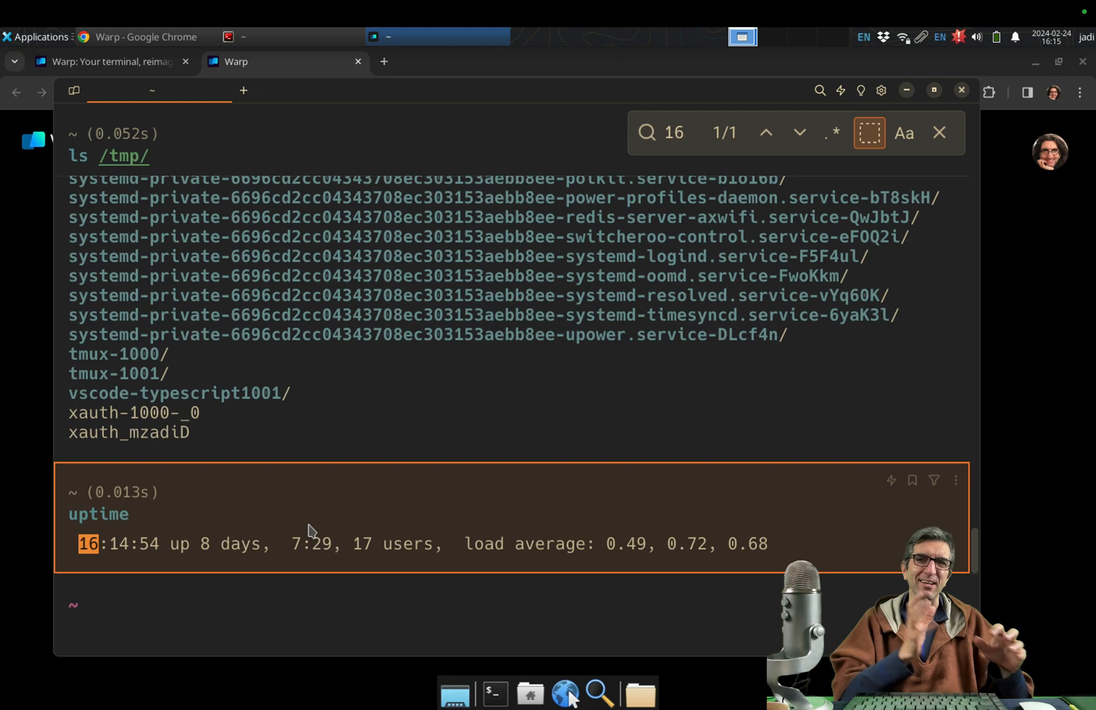
mouse_move(939, 132)
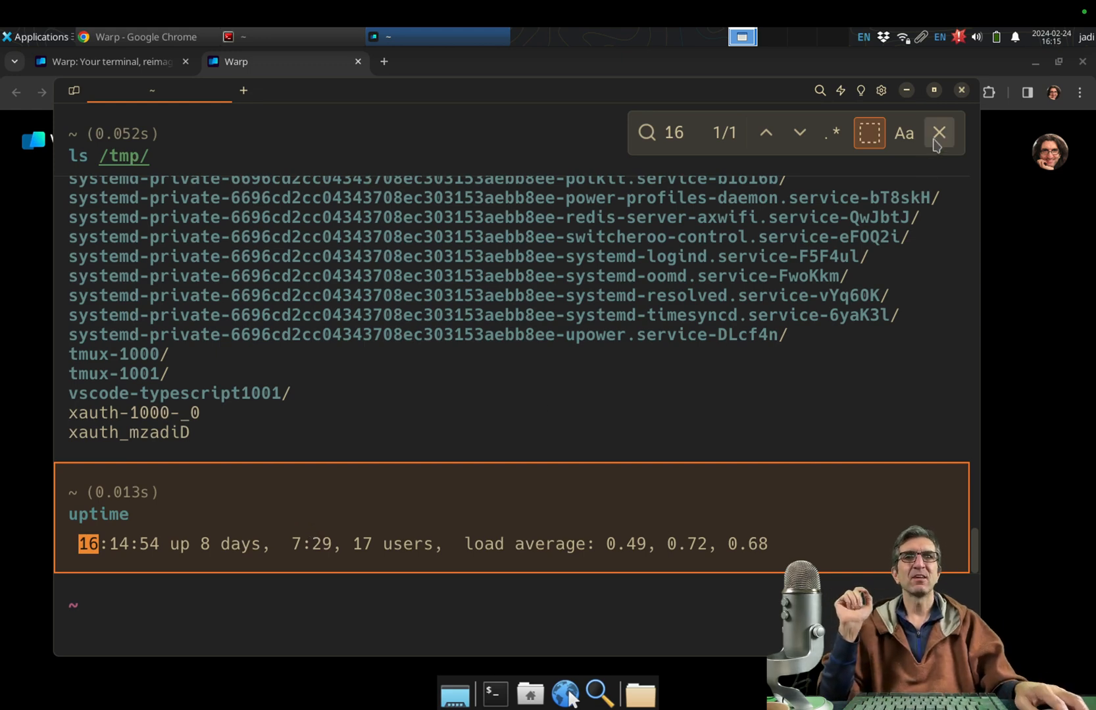
click(939, 132)
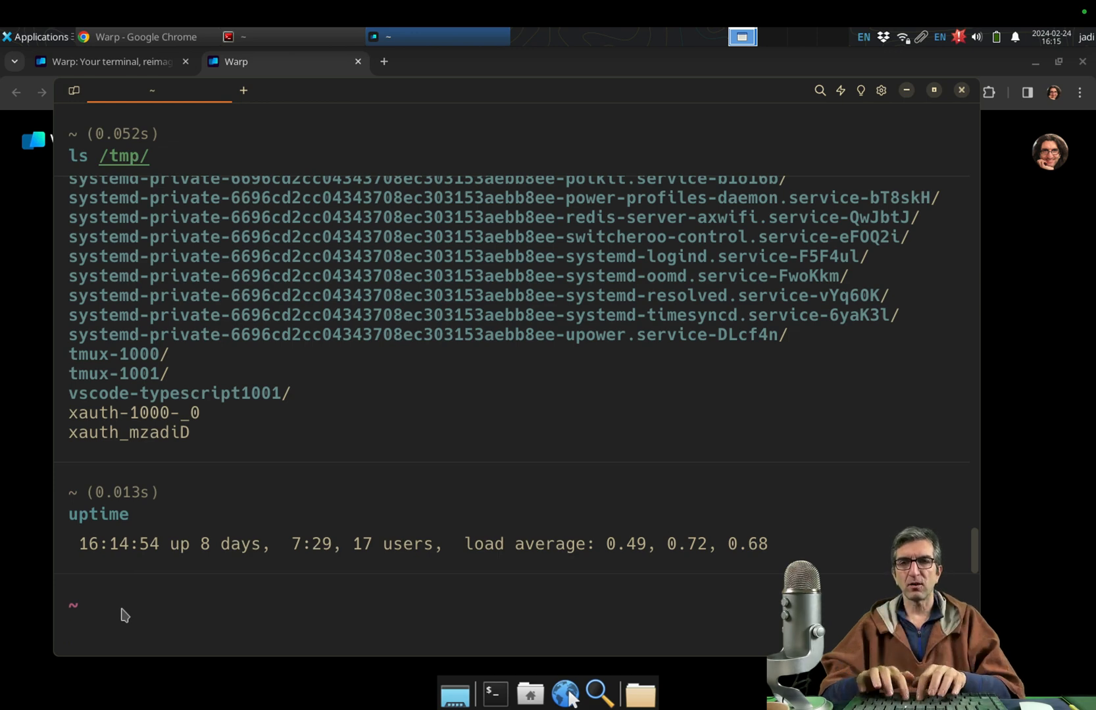
Run the mistyped 'pin 4.2.' command, then run Warp's suggested ping replacement
text(thfu)
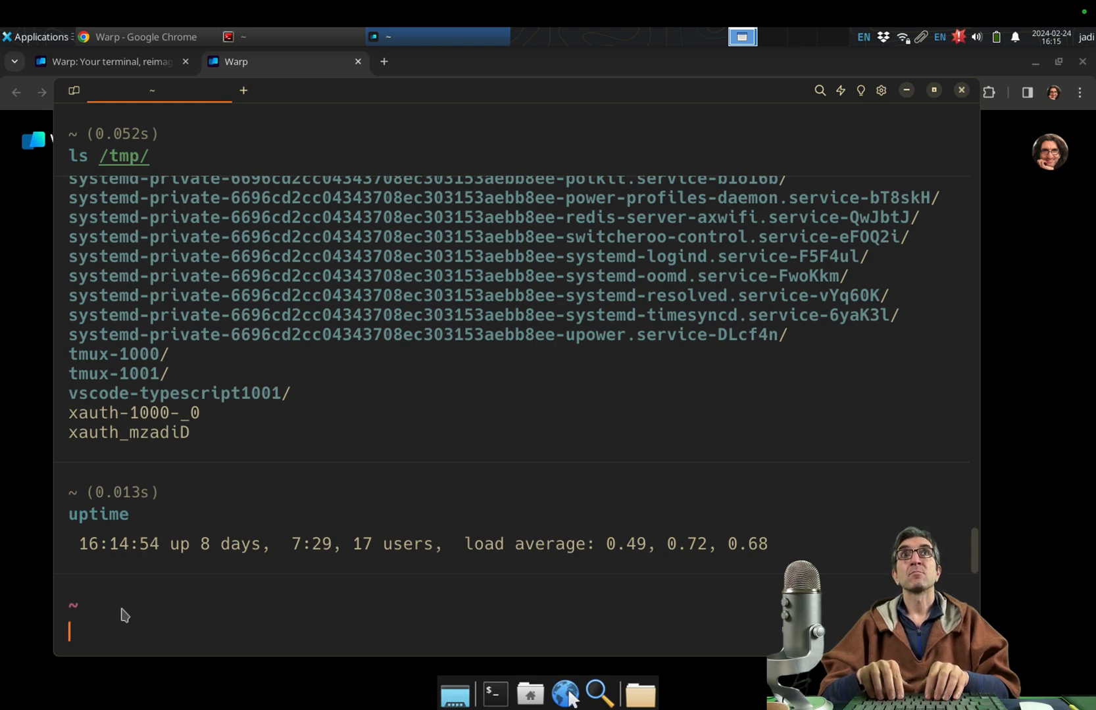
text(pin 4.2.)
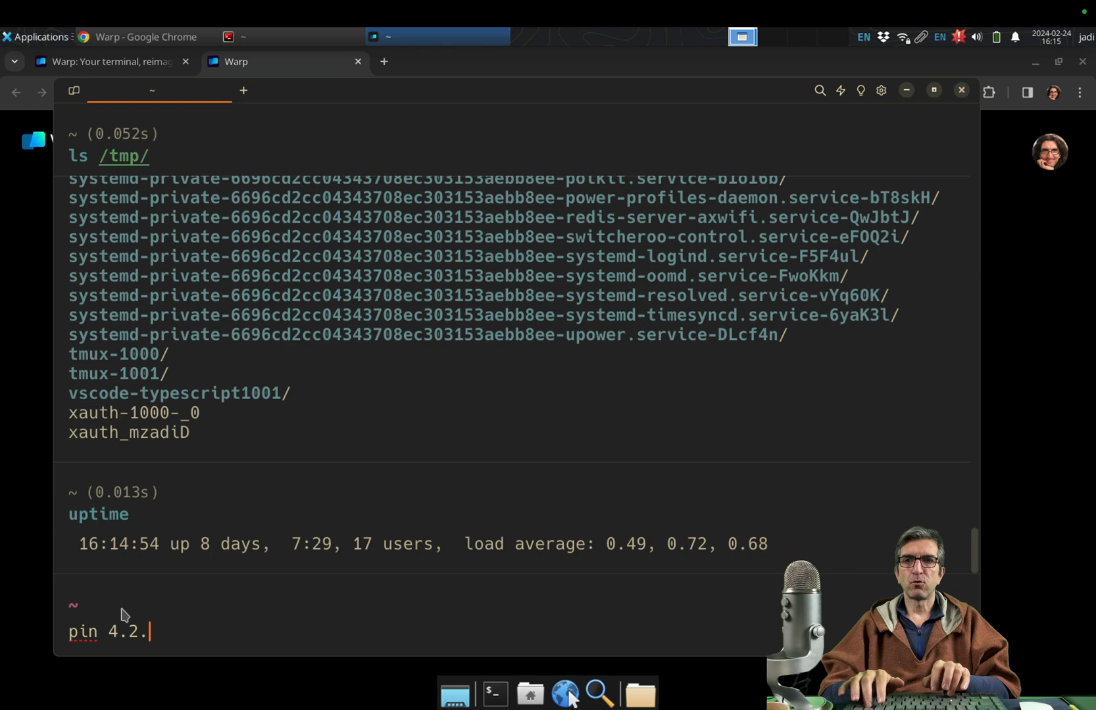
key(Return)
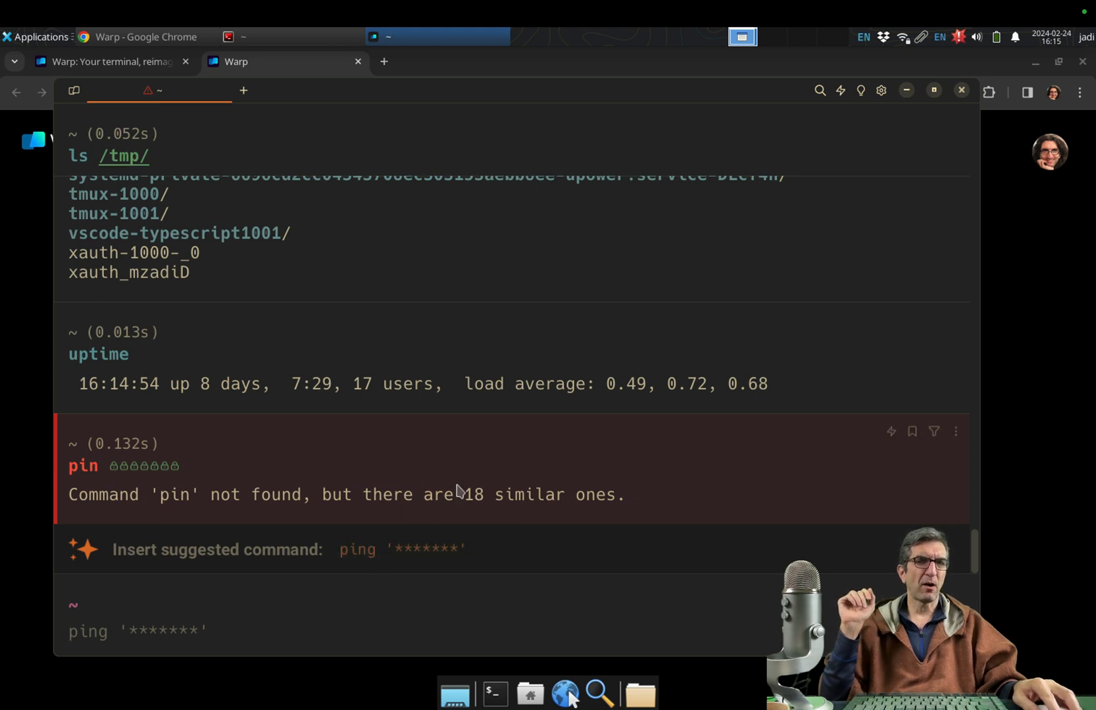
key(Return)
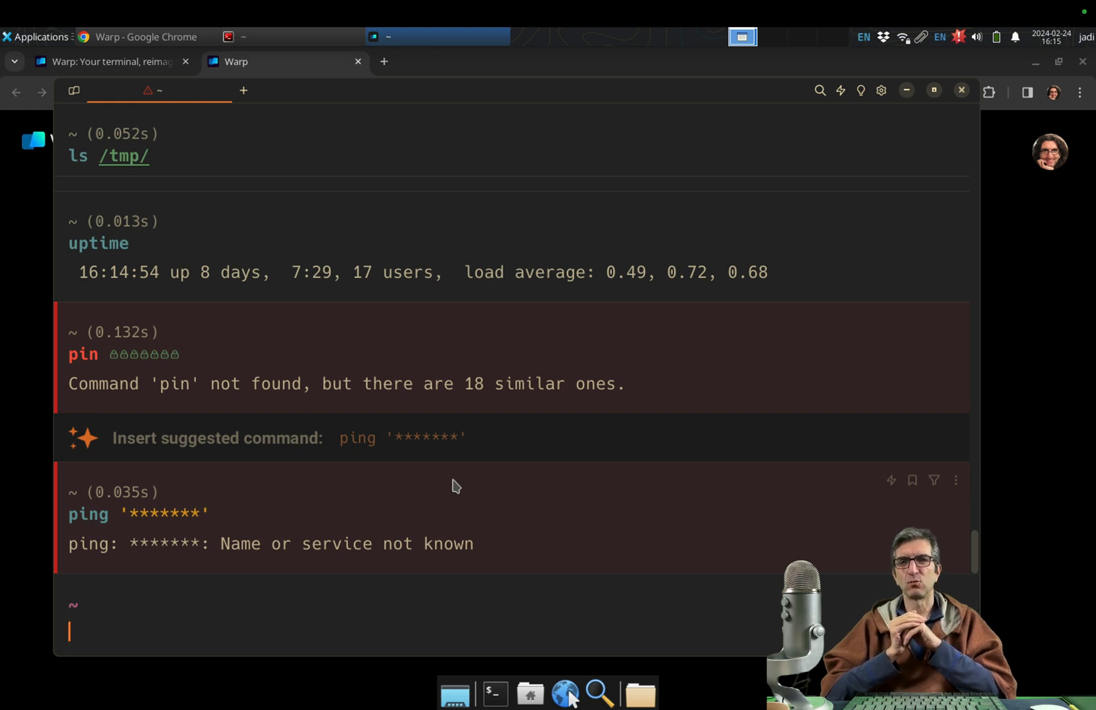
mouse_move(403, 437)
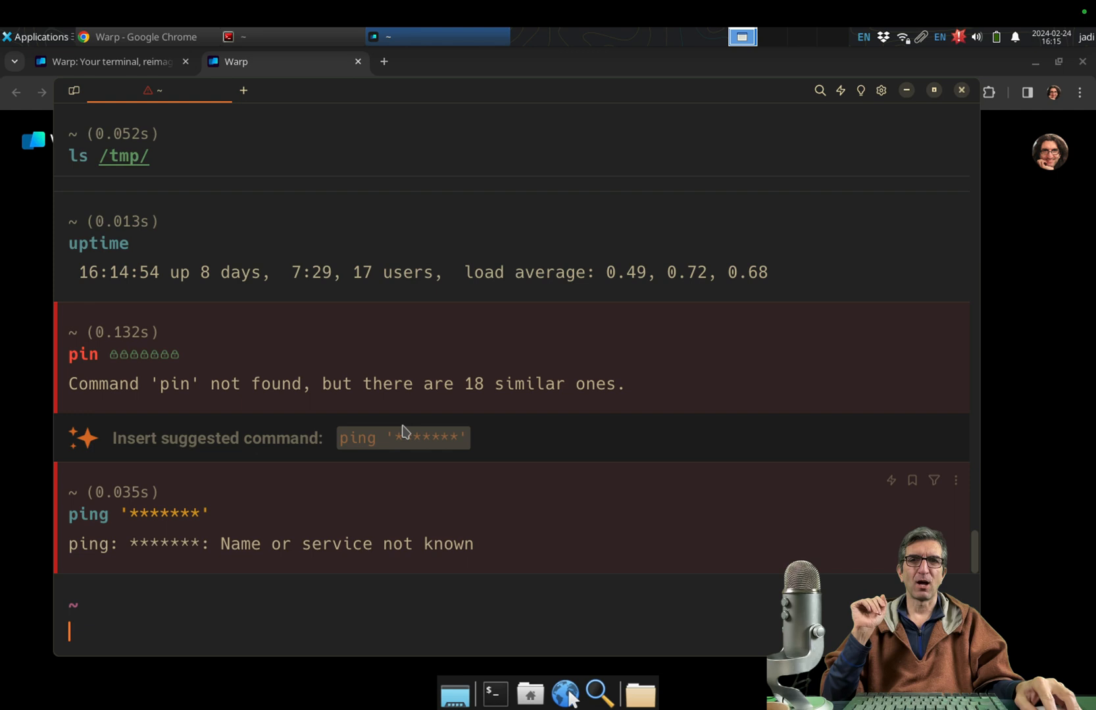
mouse_move(290, 458)
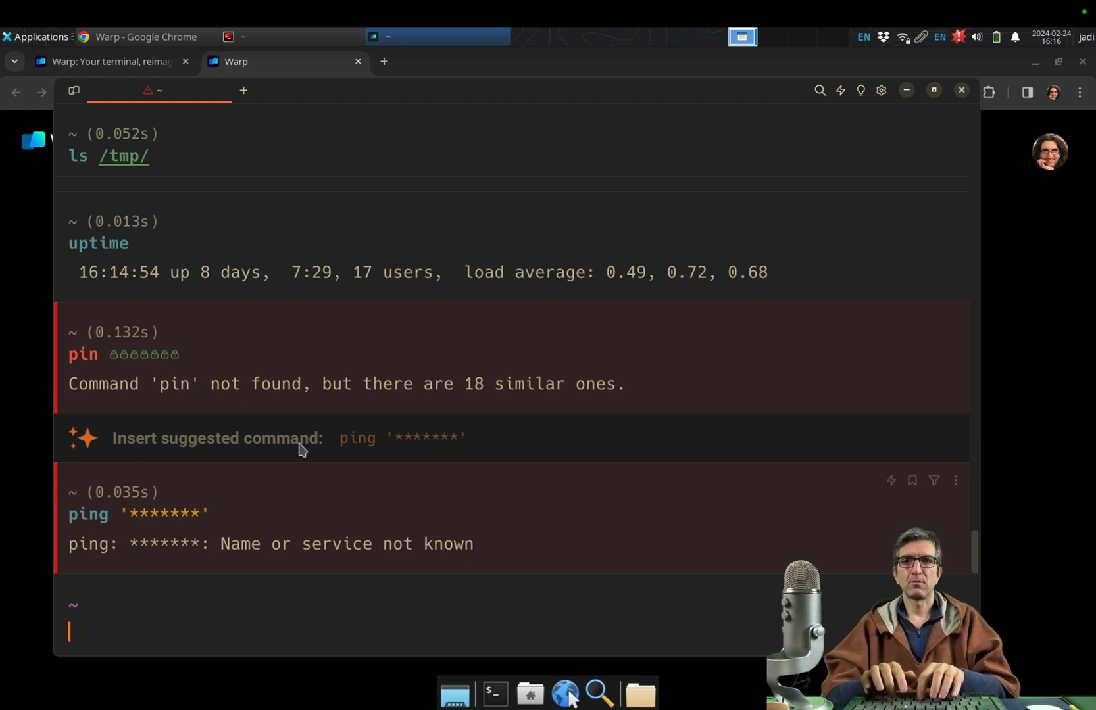
text(thef)
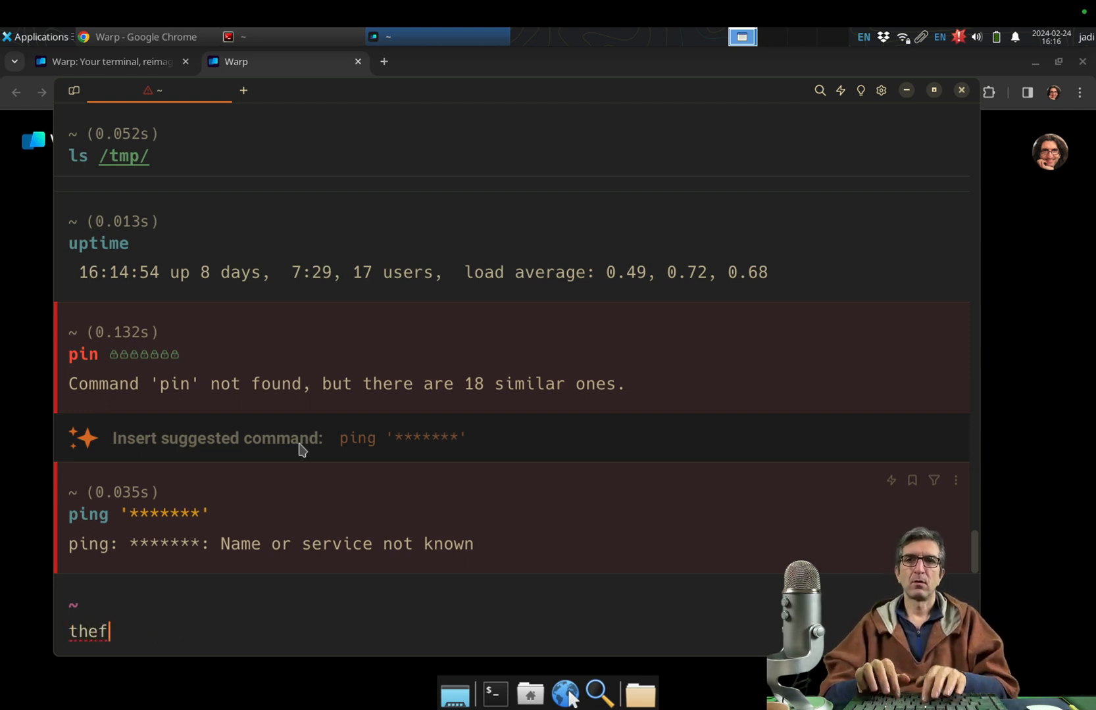
key(ctrl+u)
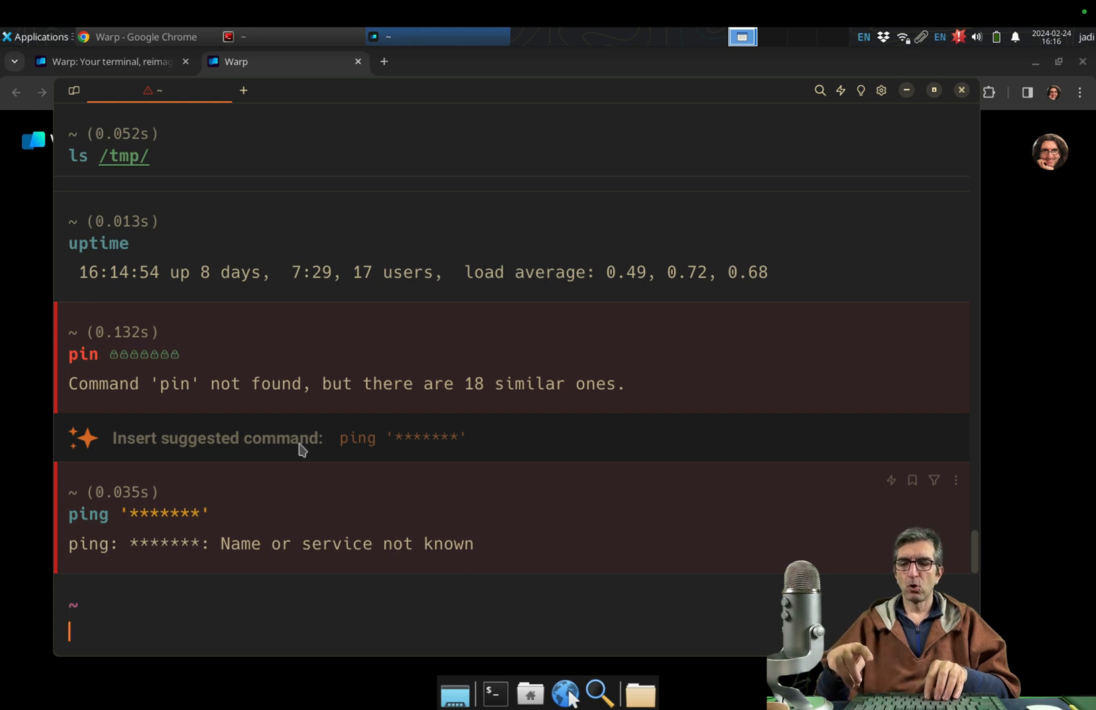
mouse_move(860, 91)
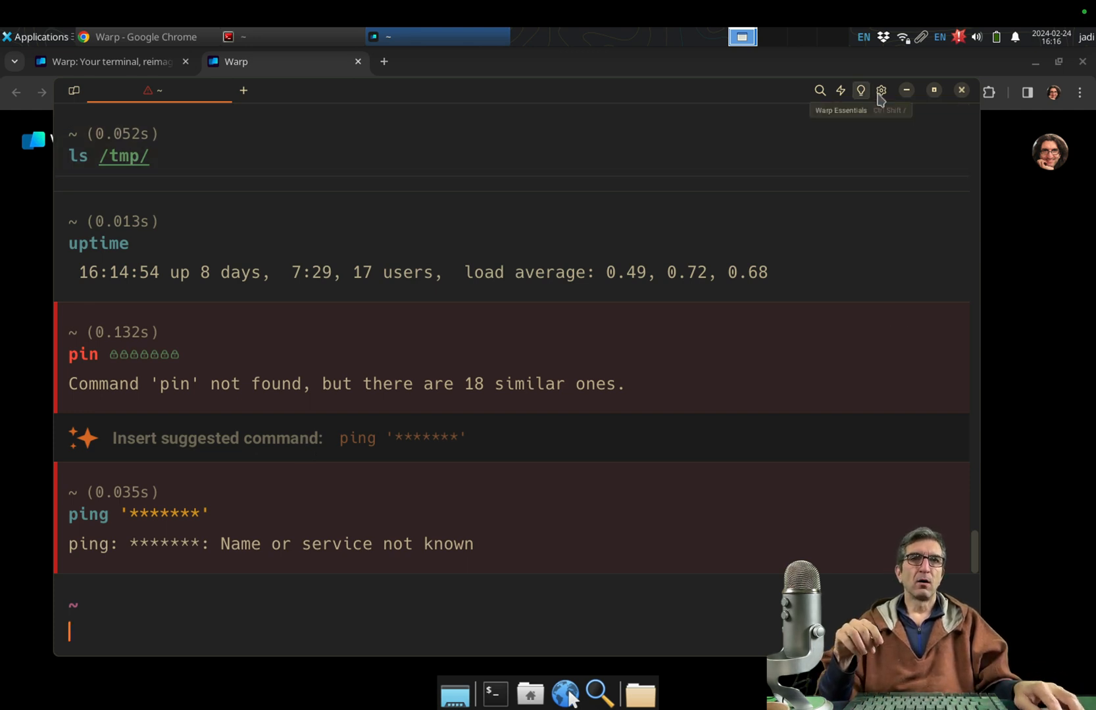
Choose Gruvbox Dark in the theme picker and close the picker
click(881, 92)
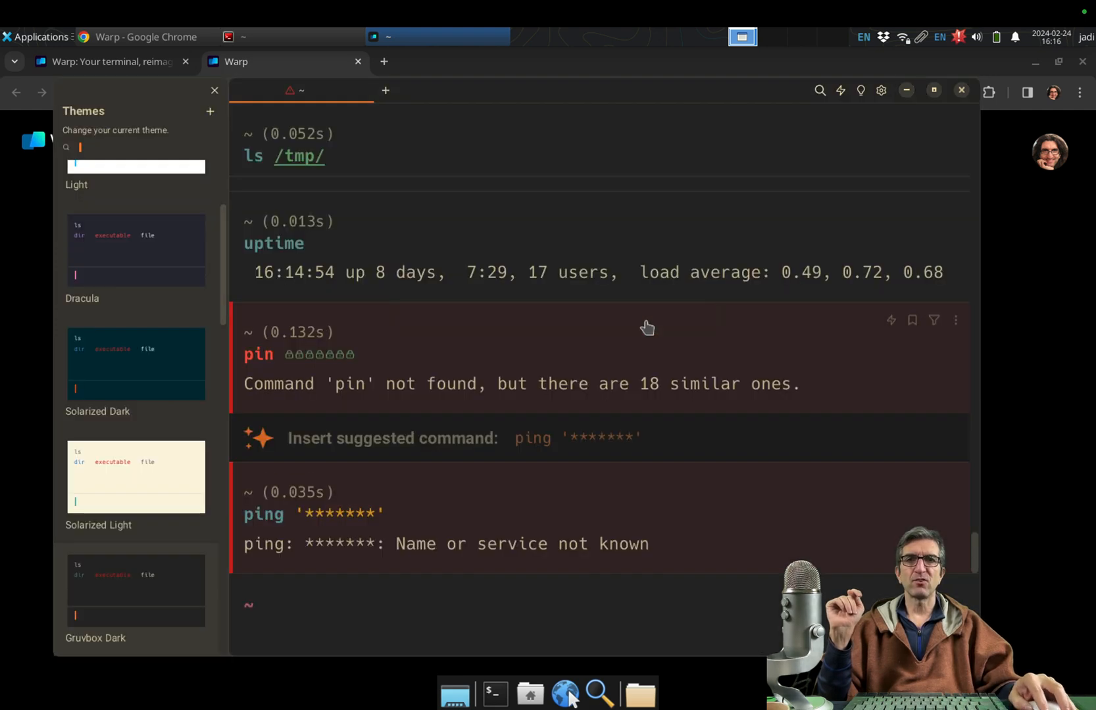
mouse_move(203, 332)
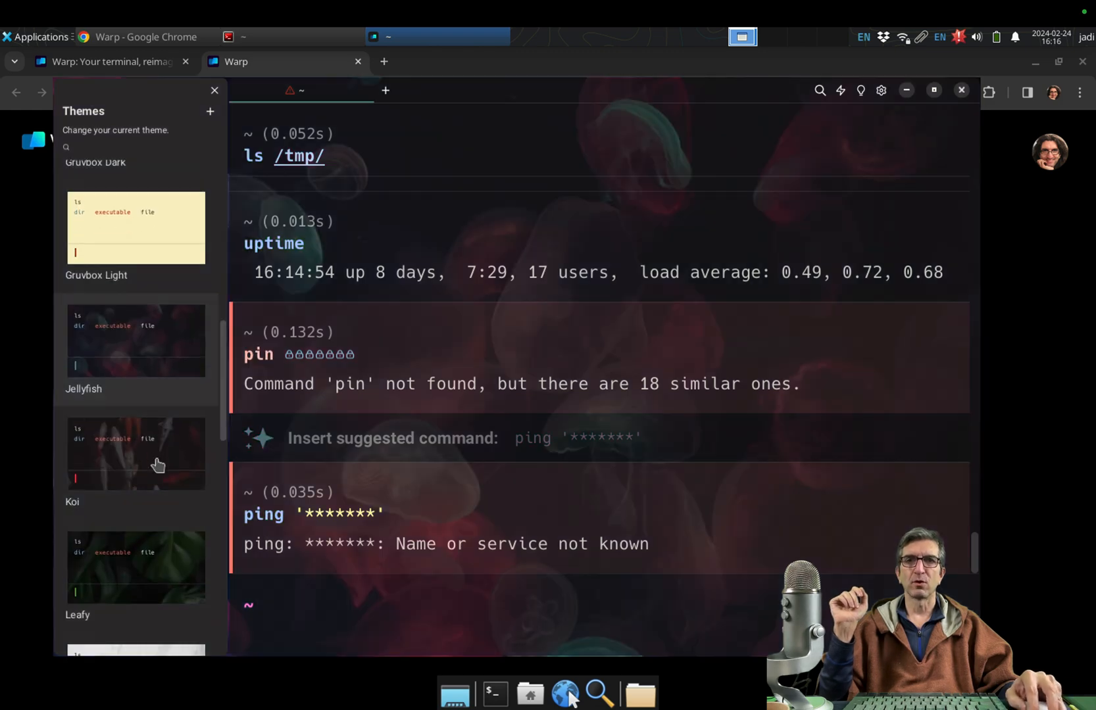
click(135, 453)
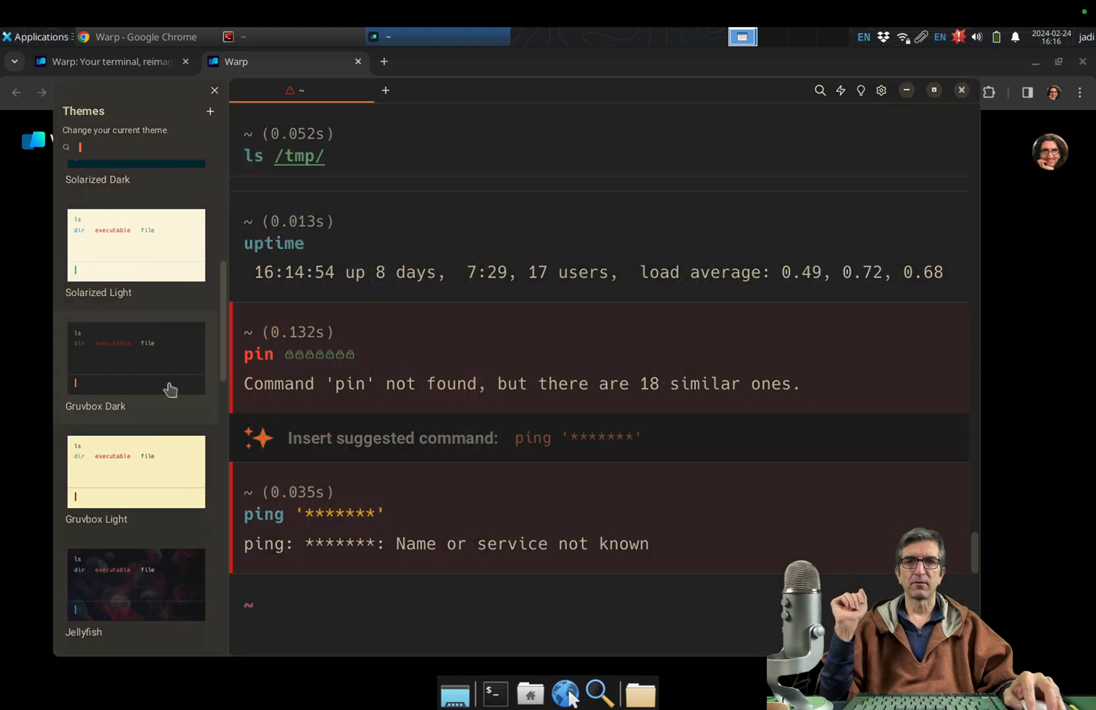
mouse_move(514, 282)
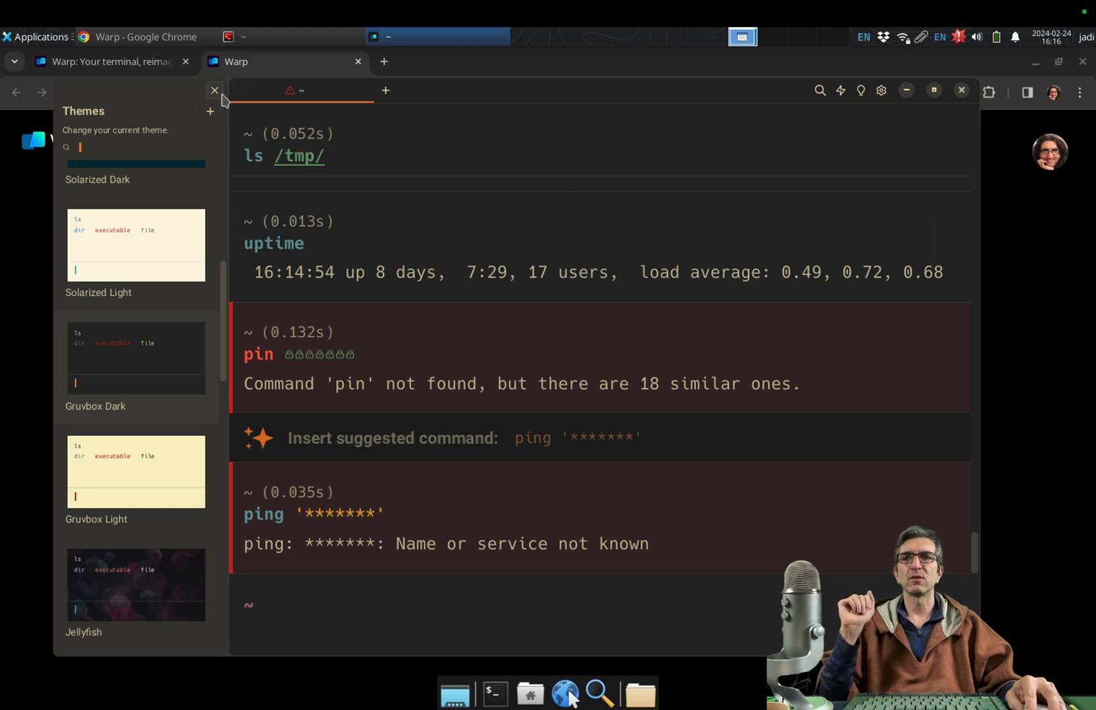
mouse_move(221, 98)
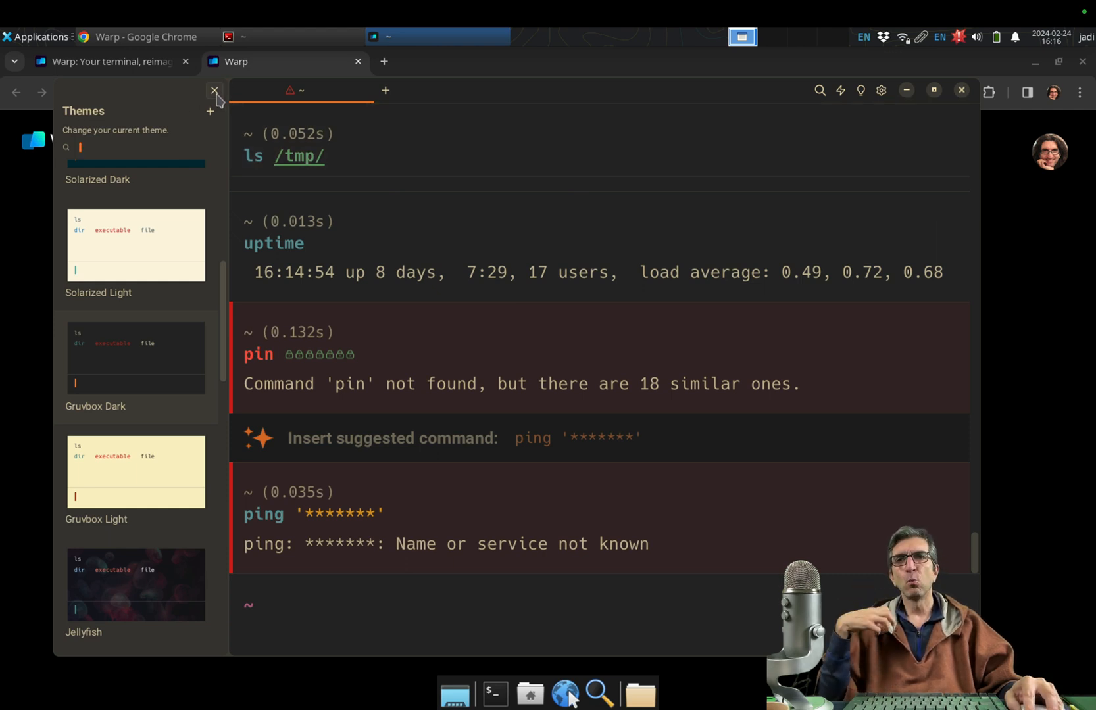
click(880, 90)
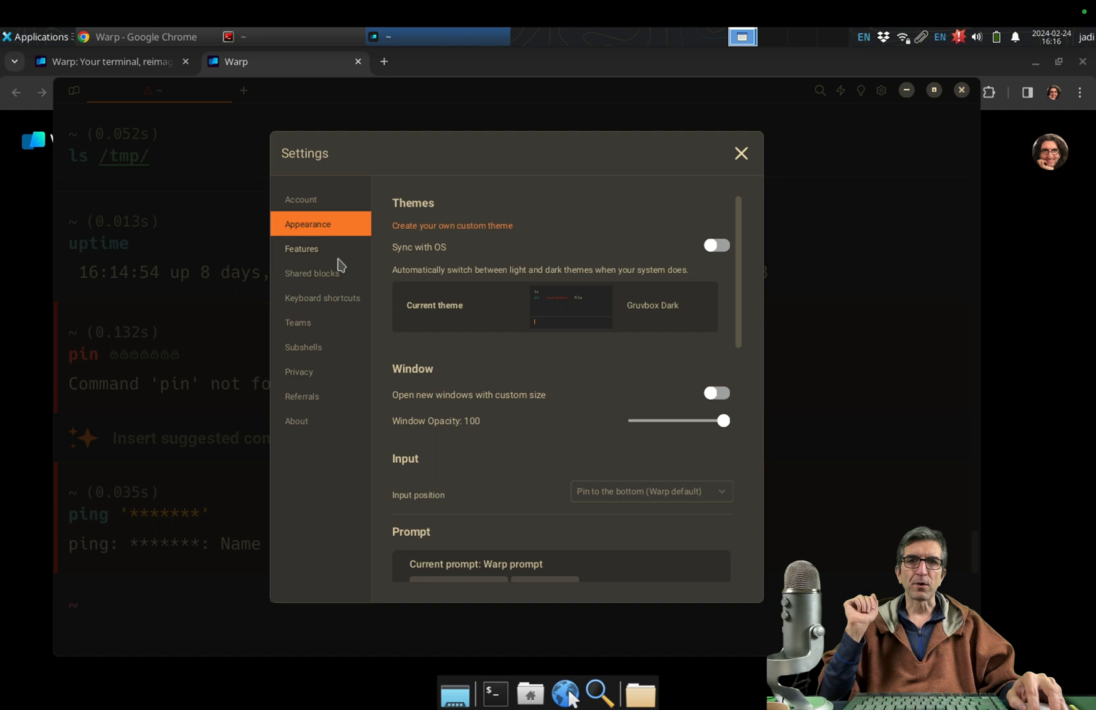
Try the global hotkey drop-down terminal from Features settings, then return to the main window
click(301, 248)
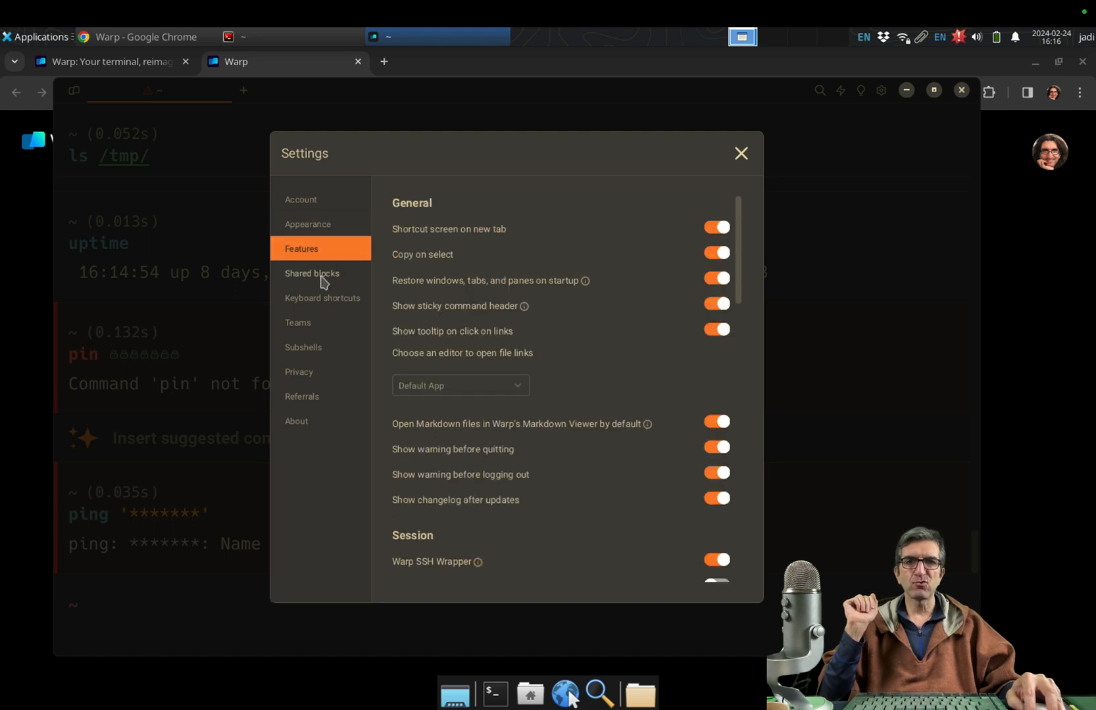
mouse_move(749, 287)
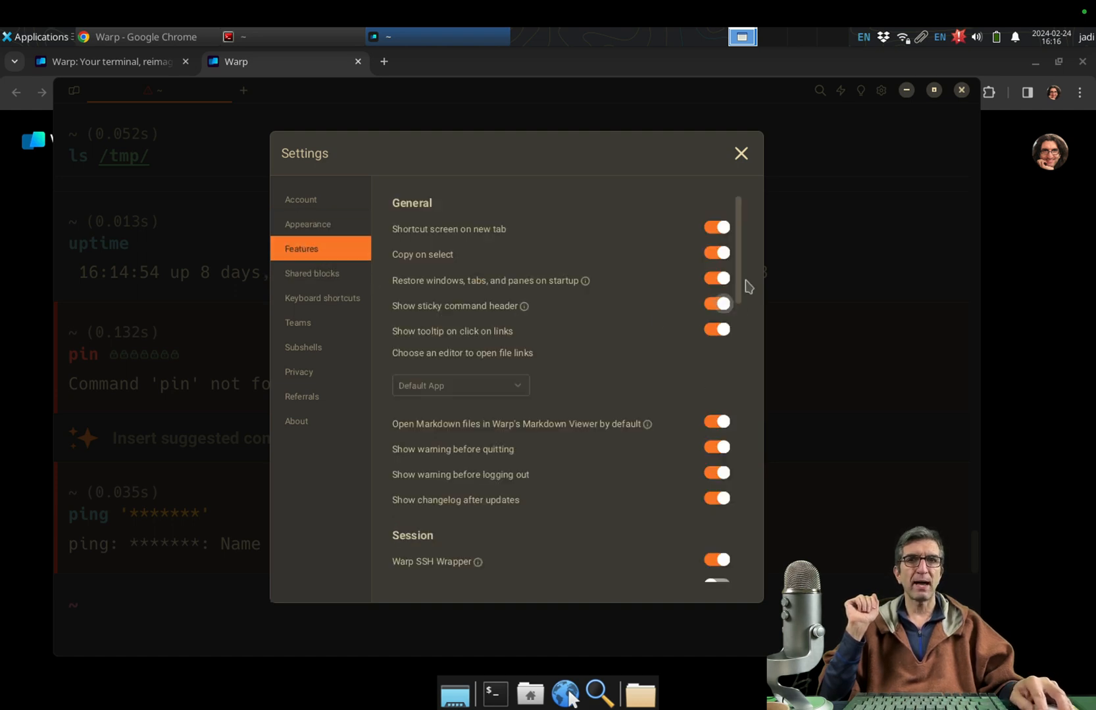
scroll(down, 3)
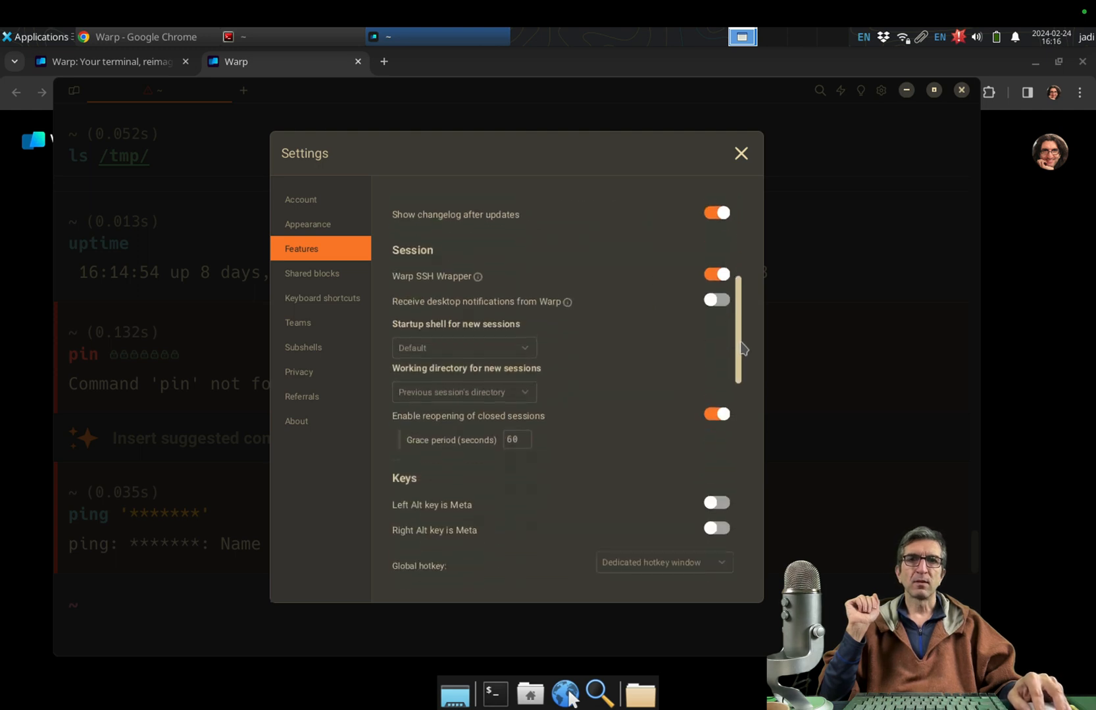
scroll(down, 3)
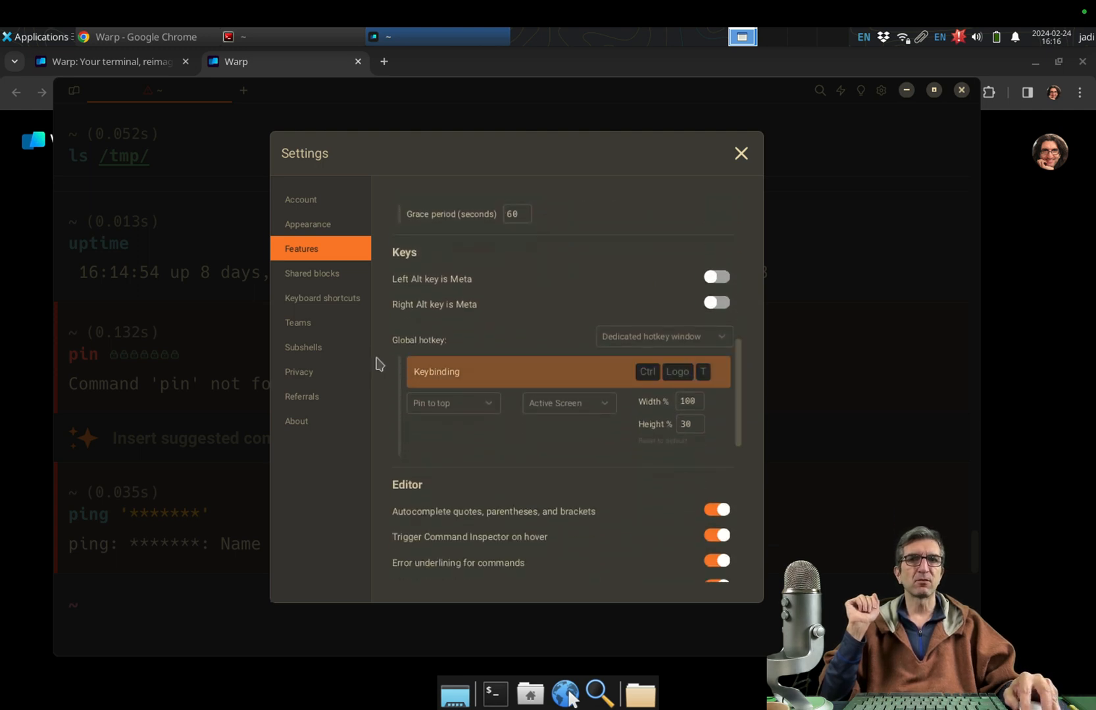
mouse_move(695, 381)
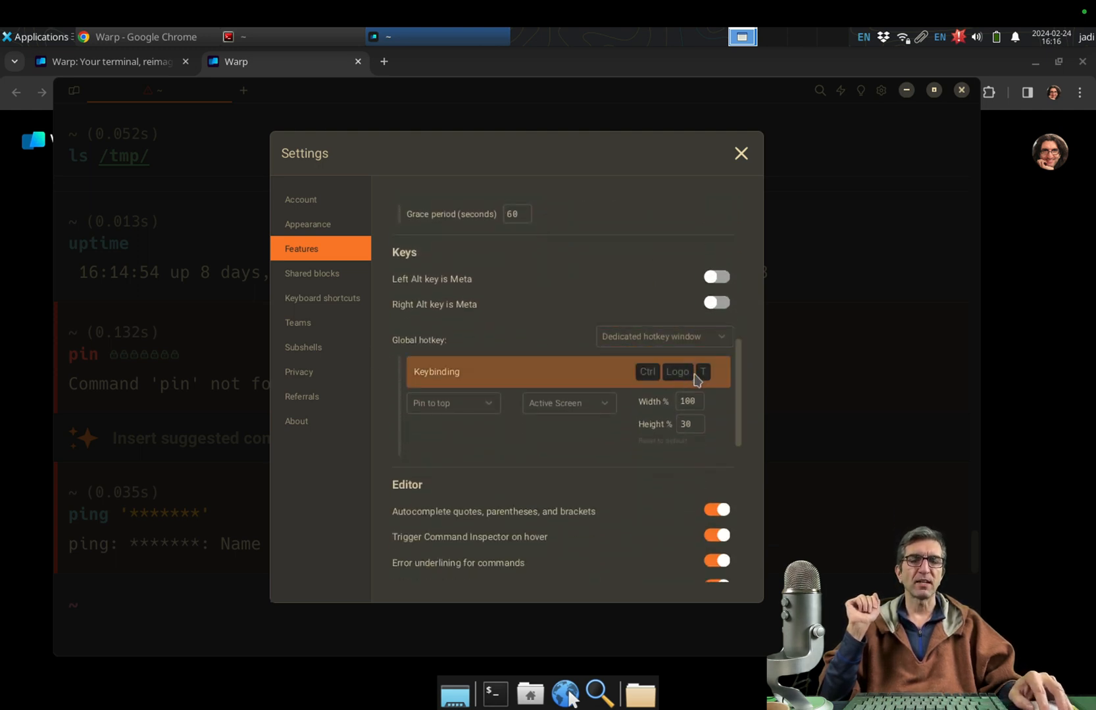
click(740, 154)
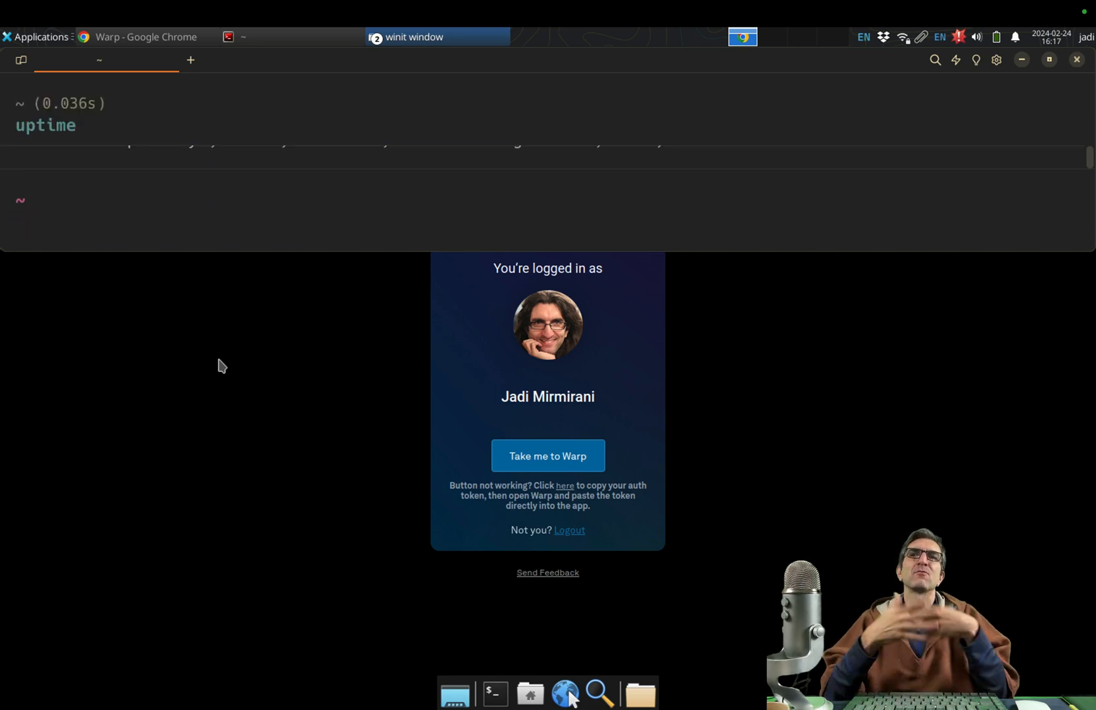
click(145, 37)
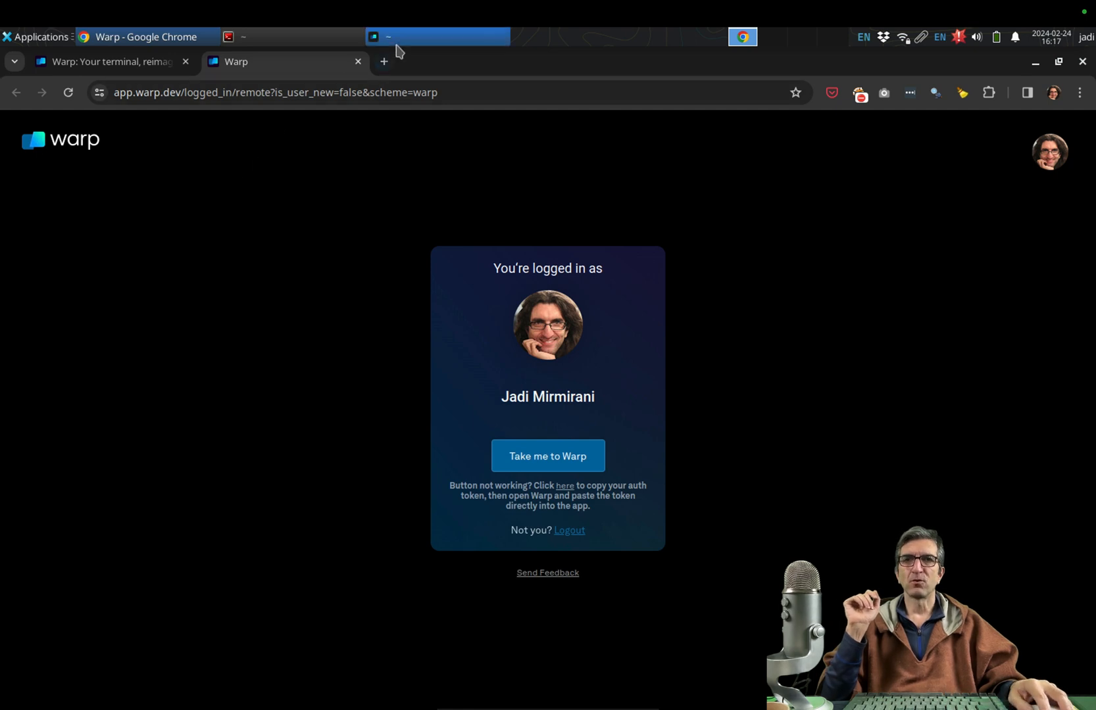
click(436, 37)
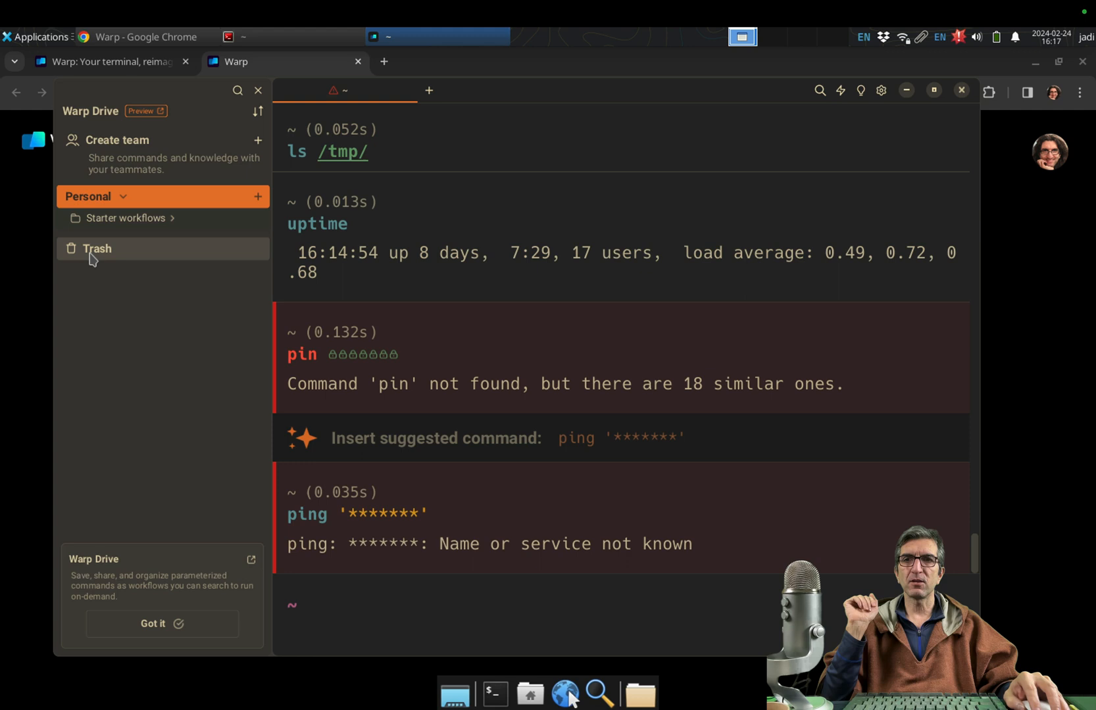
mouse_move(129, 565)
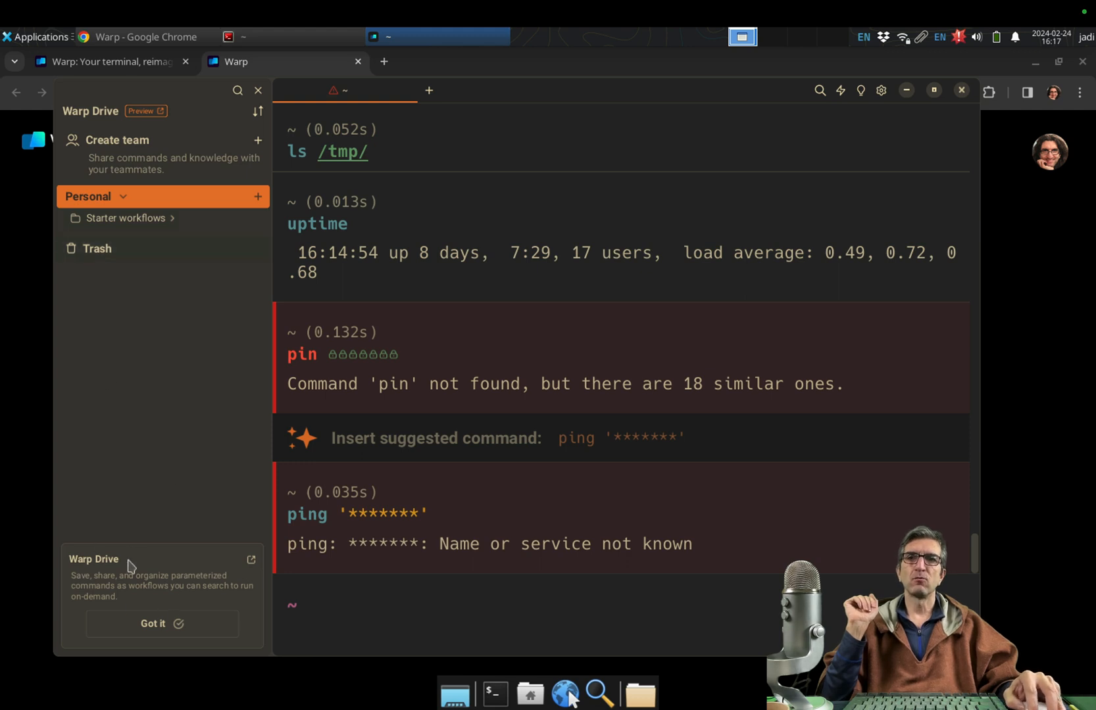
mouse_move(209, 378)
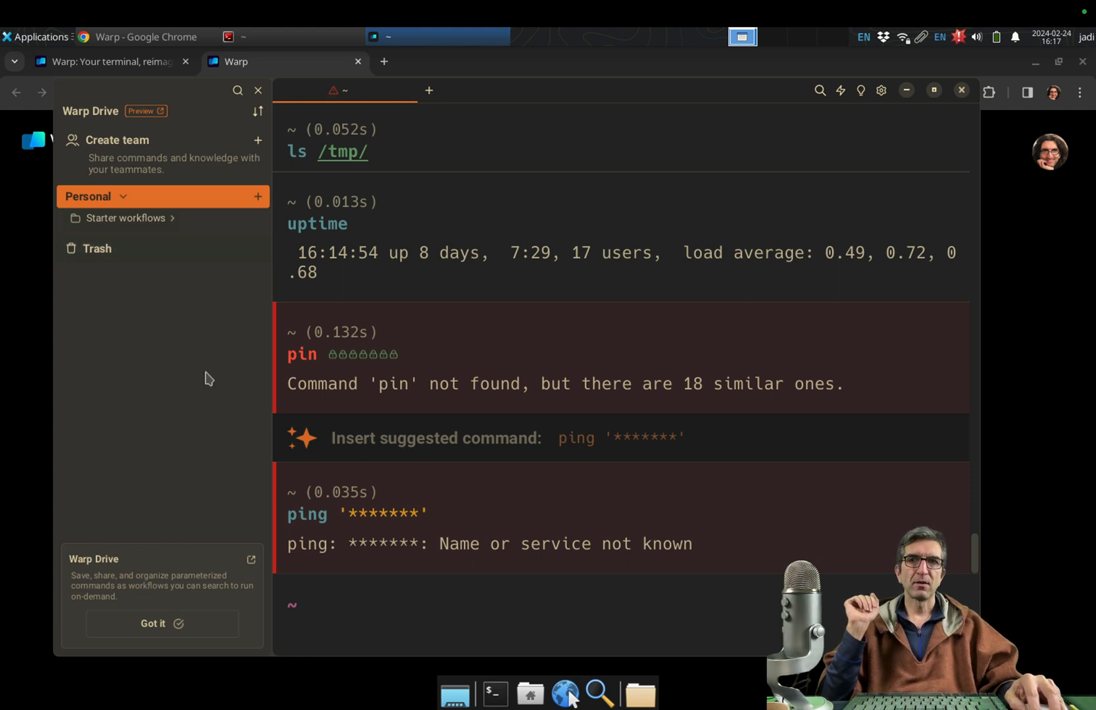
Expand Starter workflows, run Example workflow, and insert 'Kill the process running on a port'
click(126, 217)
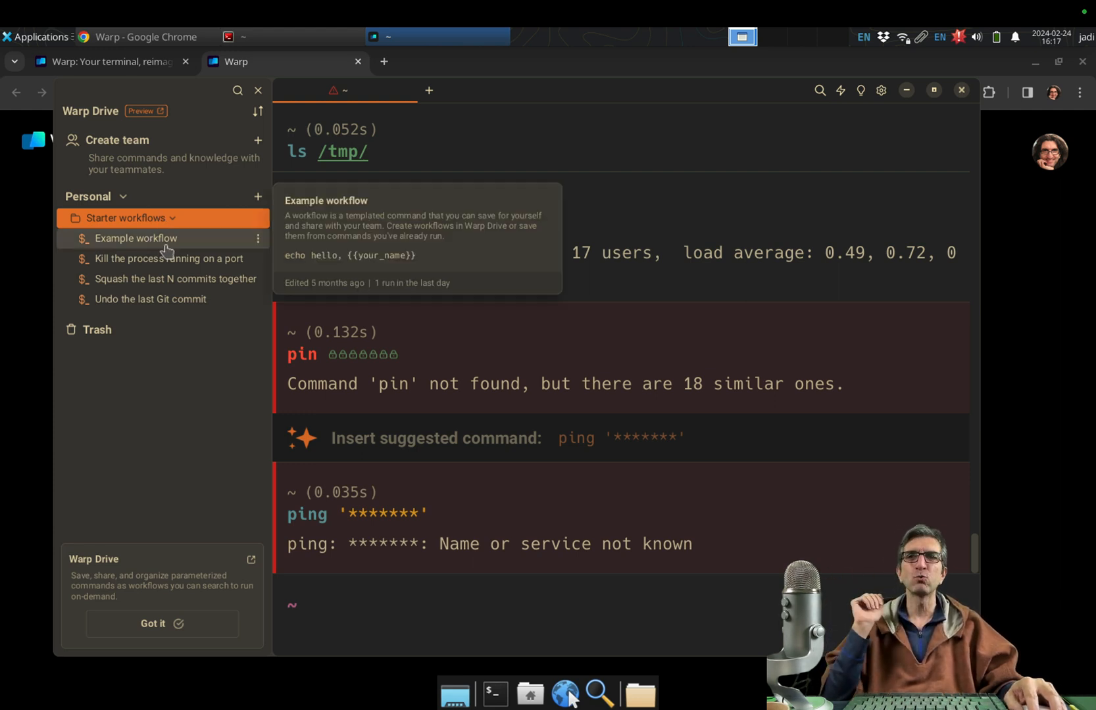
click(135, 238)
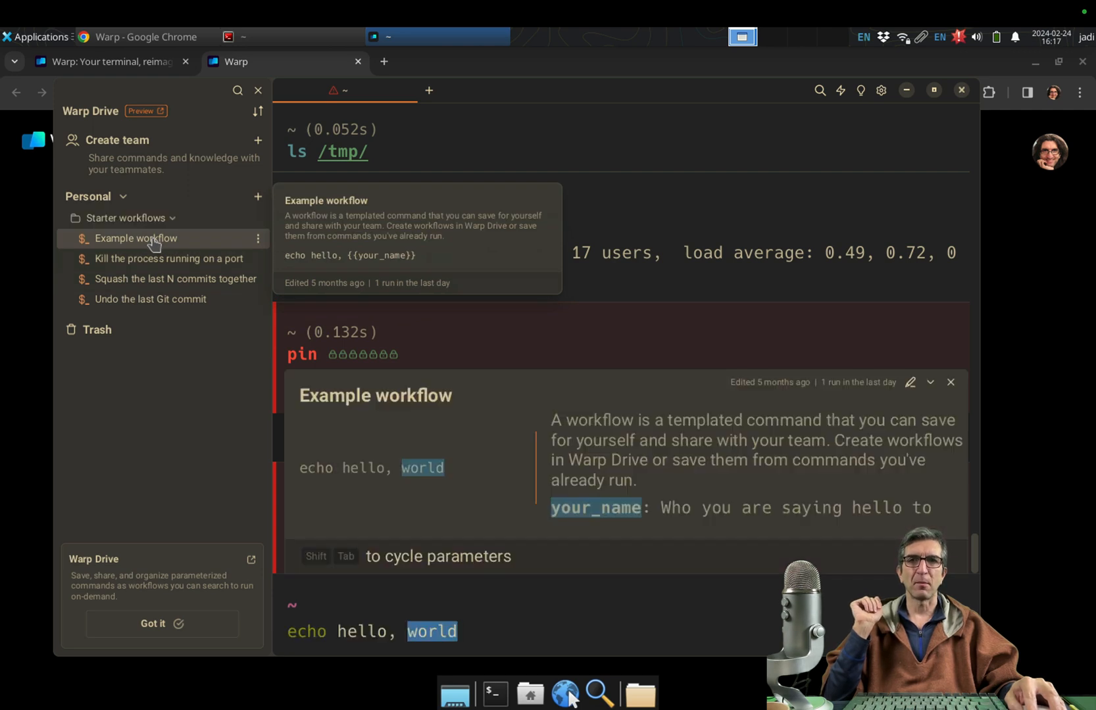
mouse_move(392, 653)
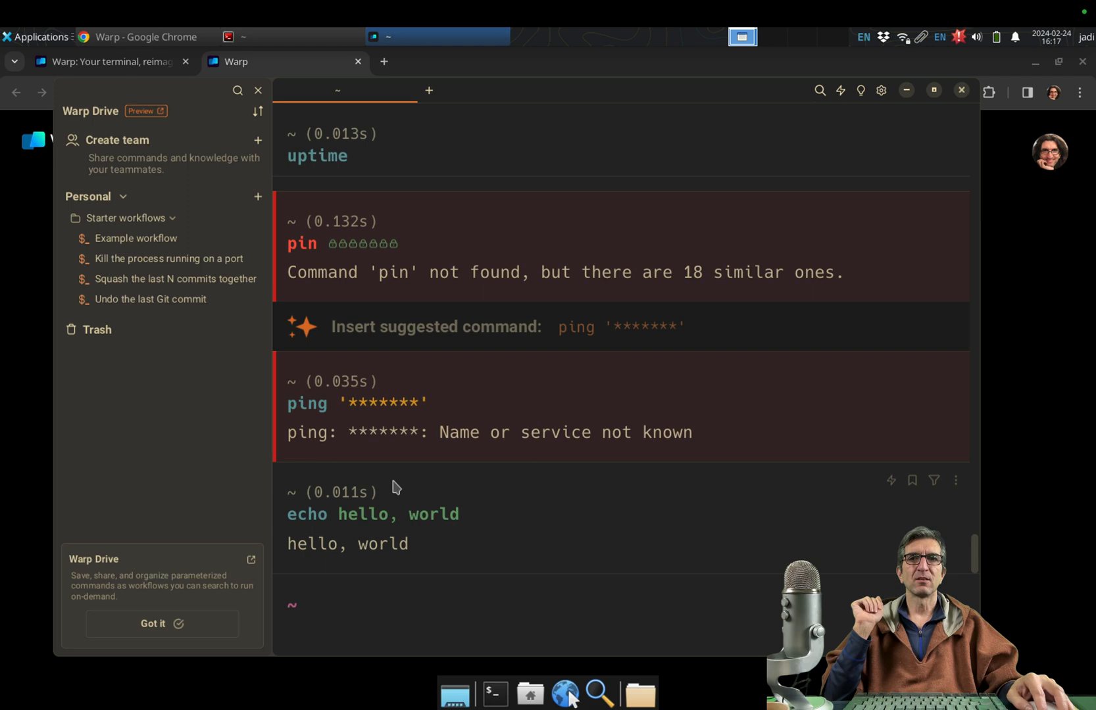
mouse_move(167, 258)
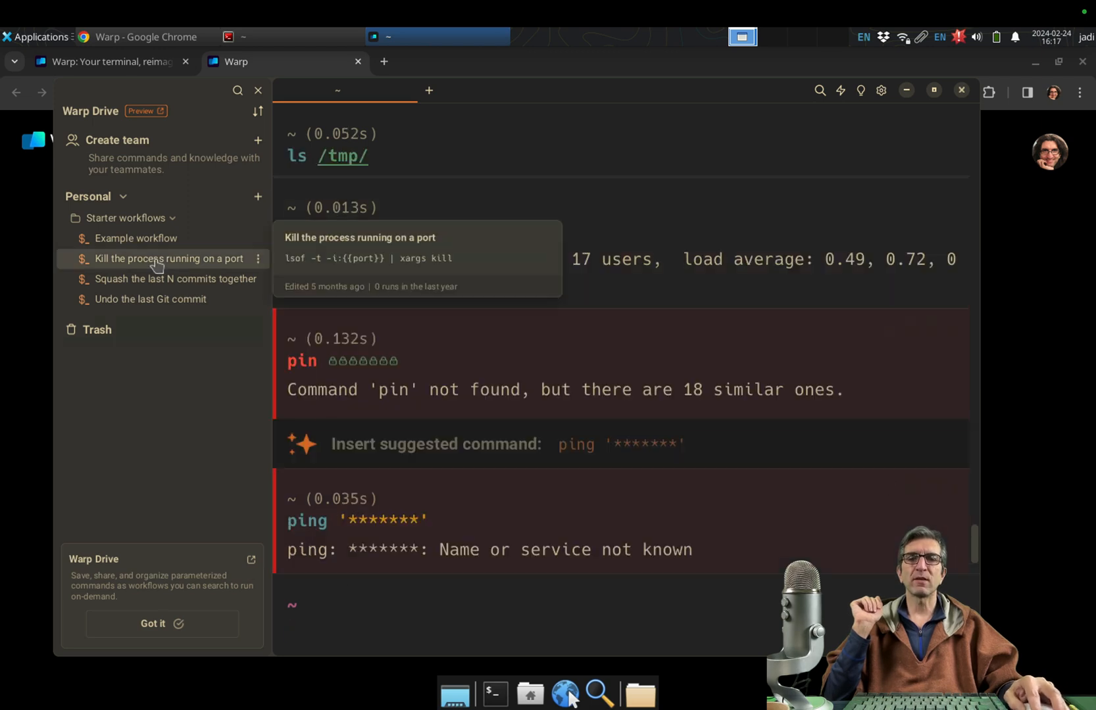
click(168, 258)
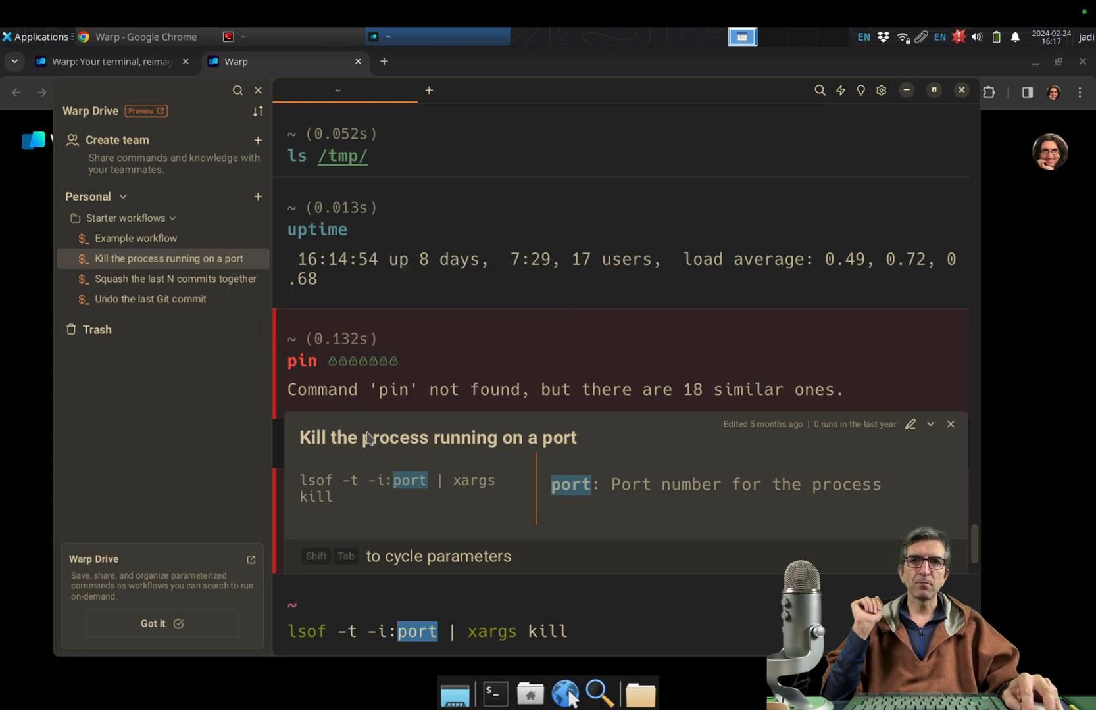
mouse_move(559, 453)
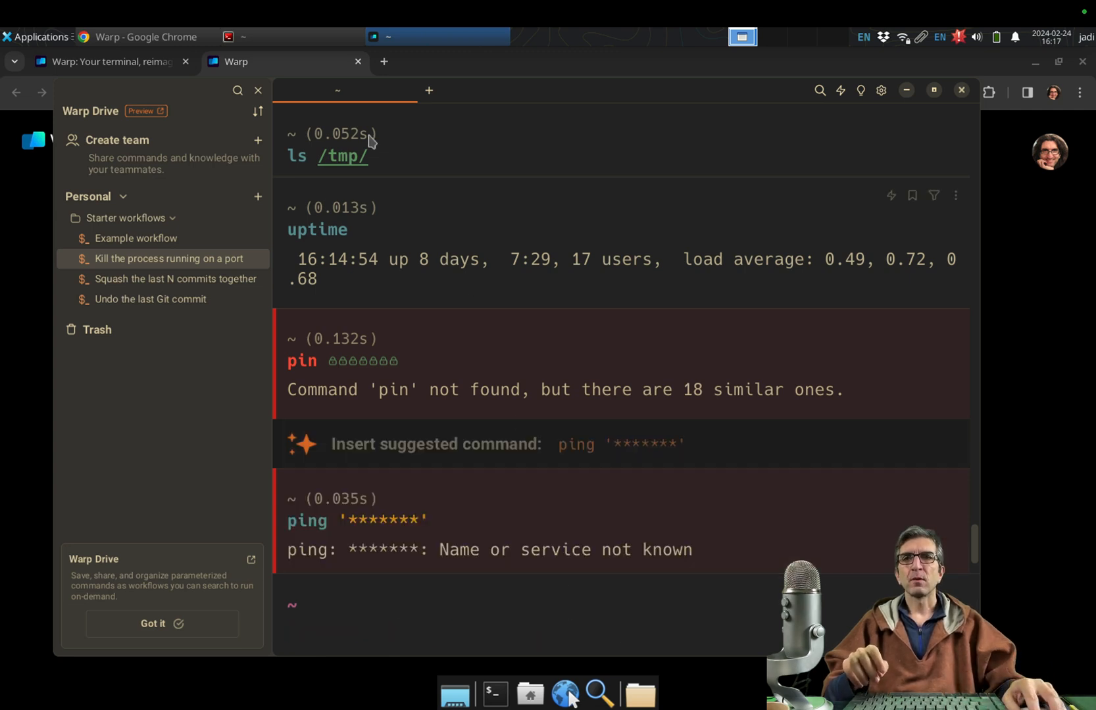
Close the Warp Drive panel and open a new terminal tab
click(257, 90)
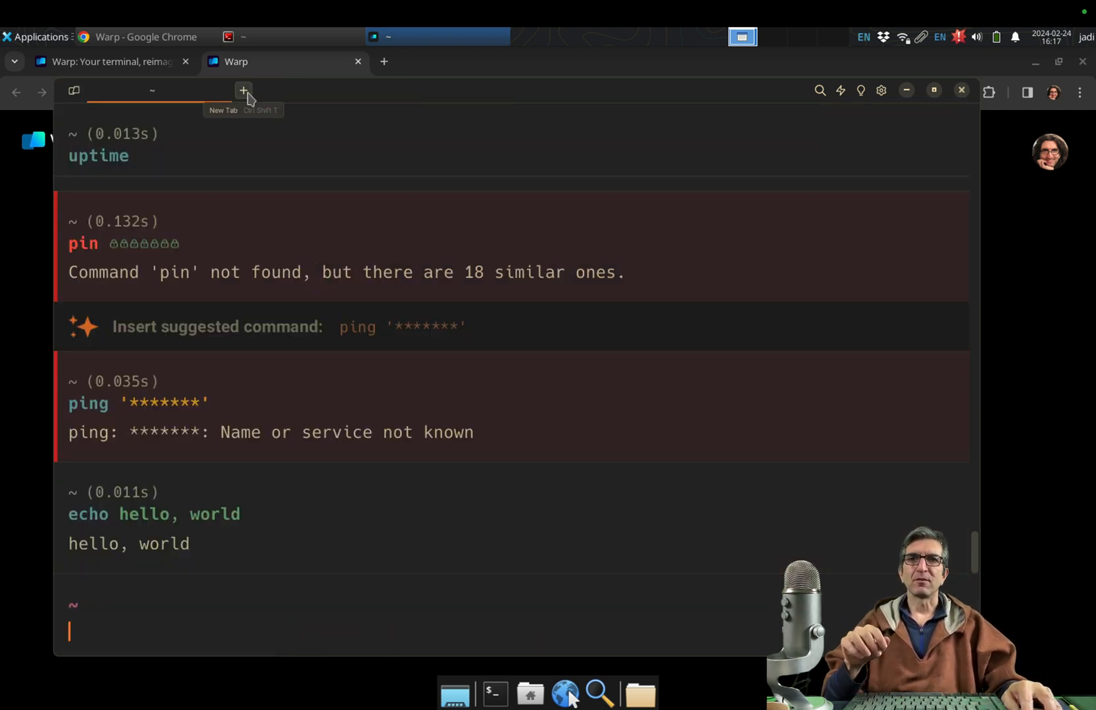
click(243, 90)
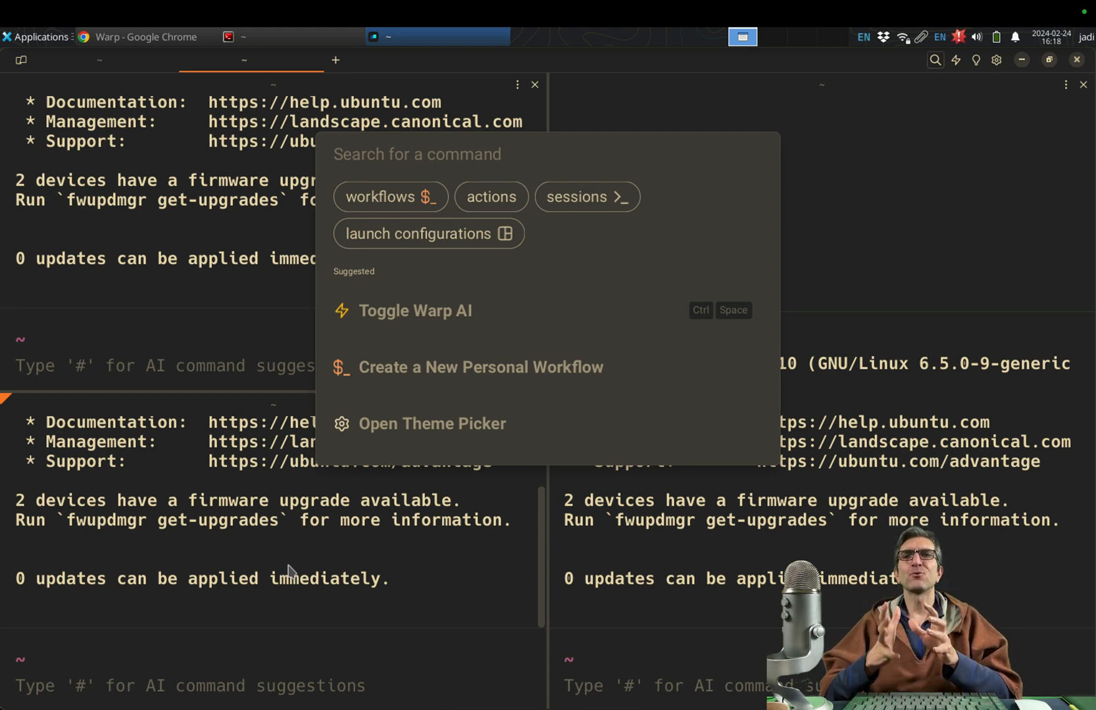
Search the palette for 'kill' and insert the 'Kill the process running on a port' workflow
text(split)
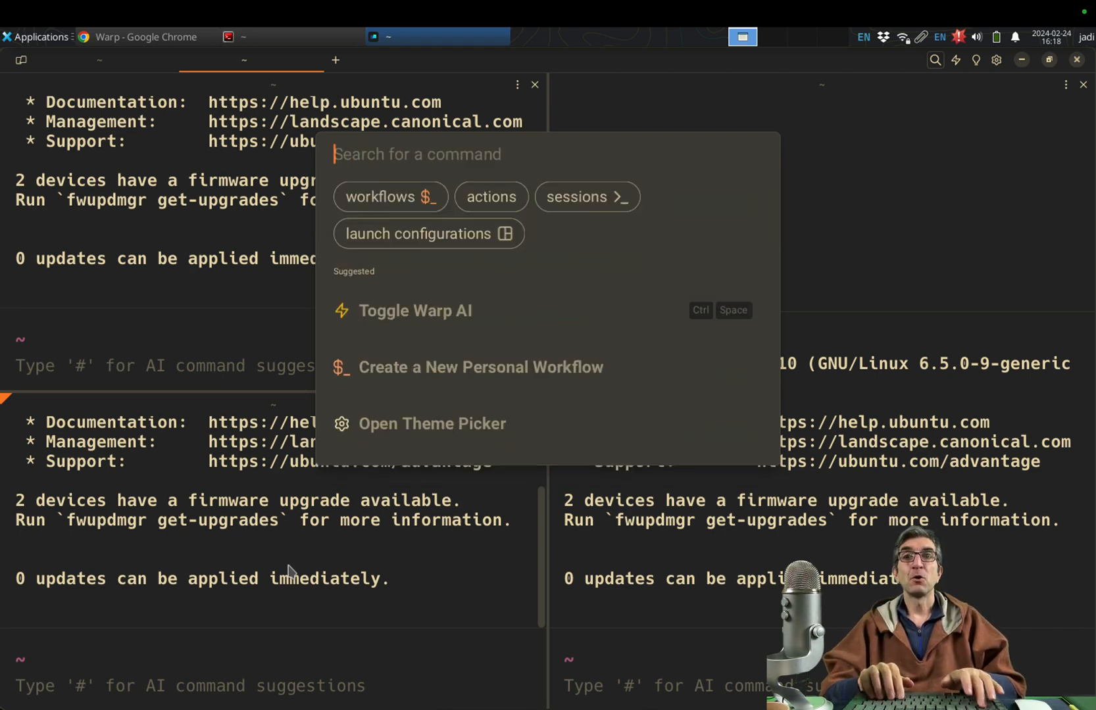
text(kill)
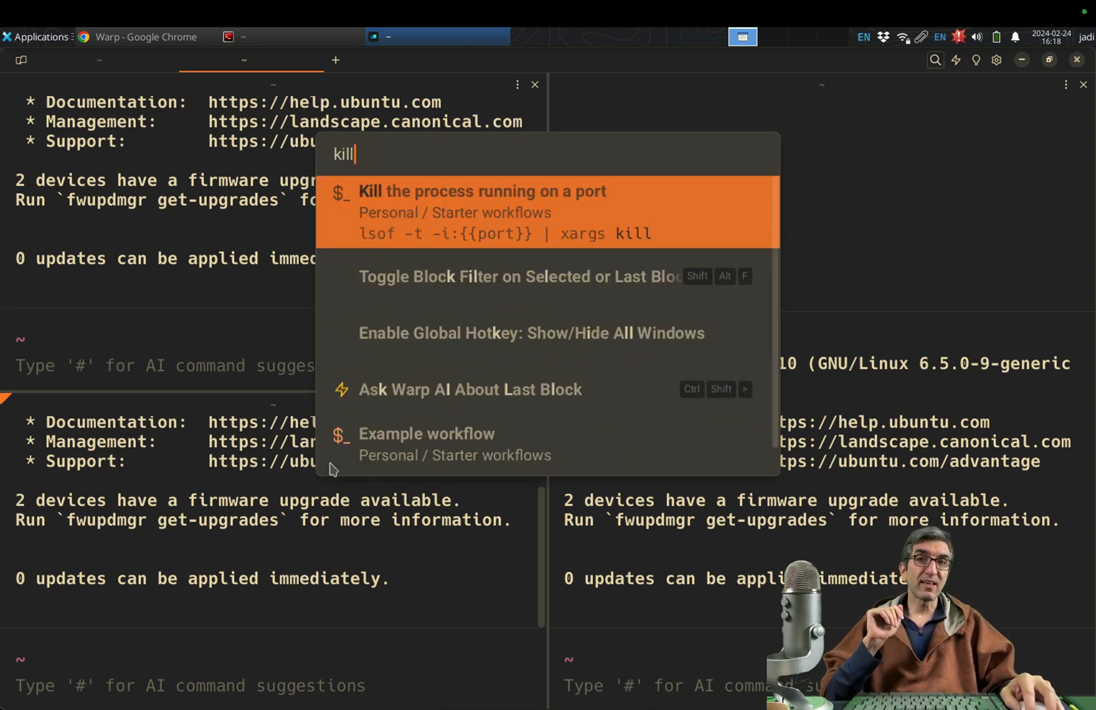
mouse_move(409, 211)
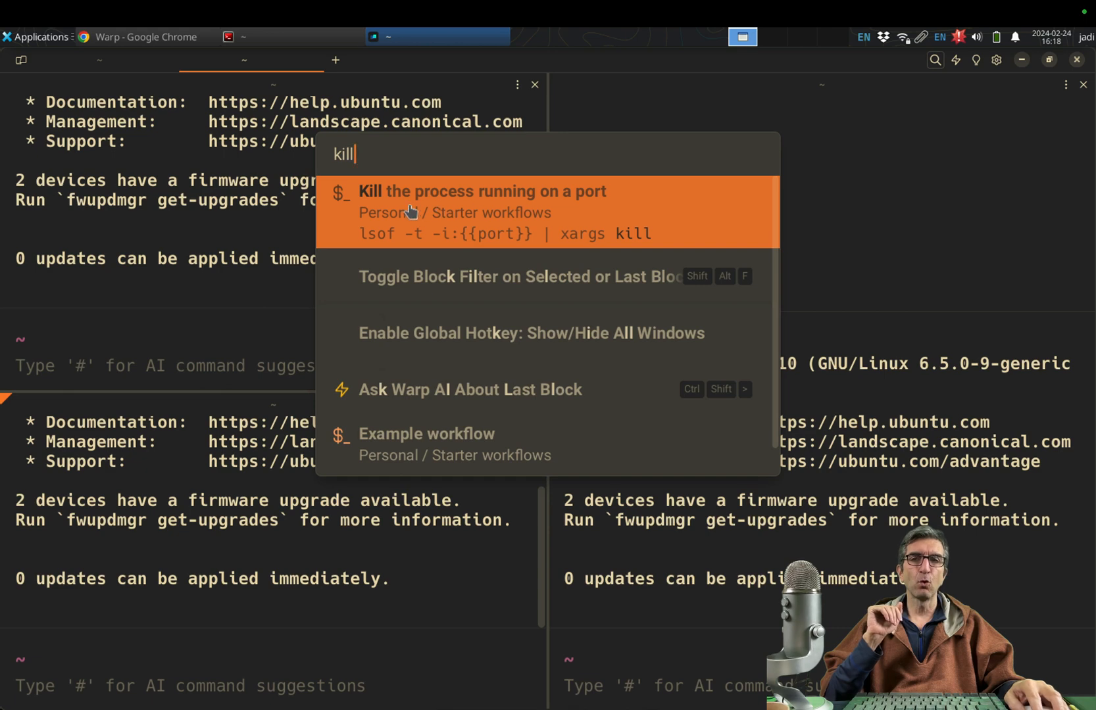
mouse_move(372, 208)
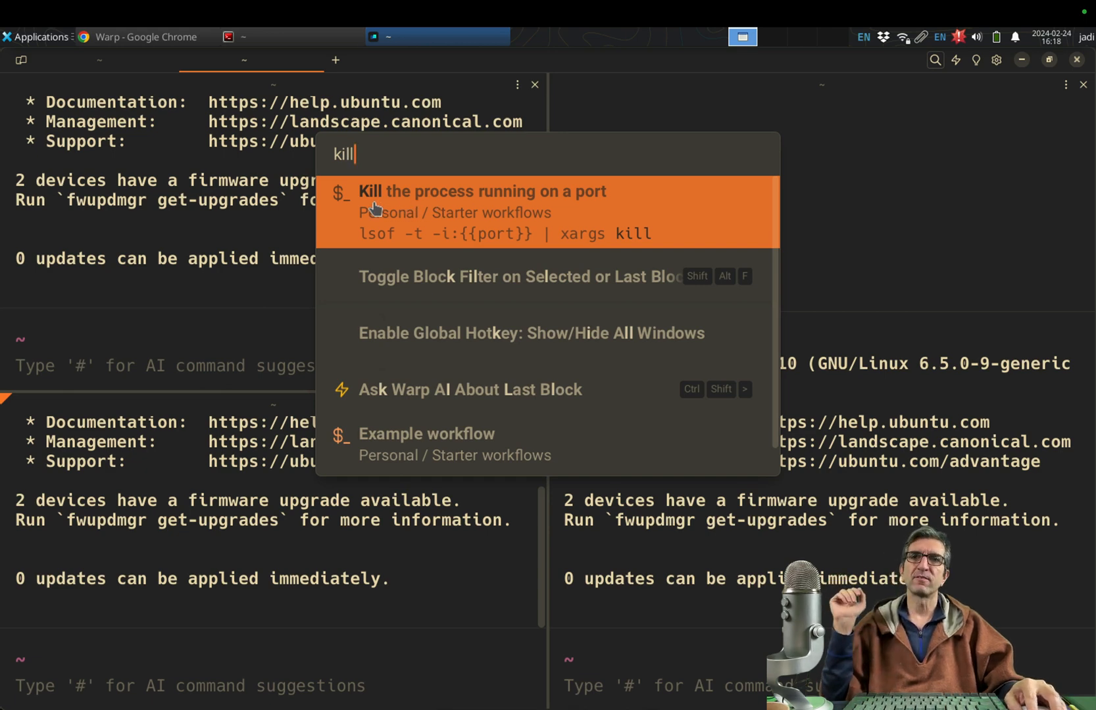
click(481, 191)
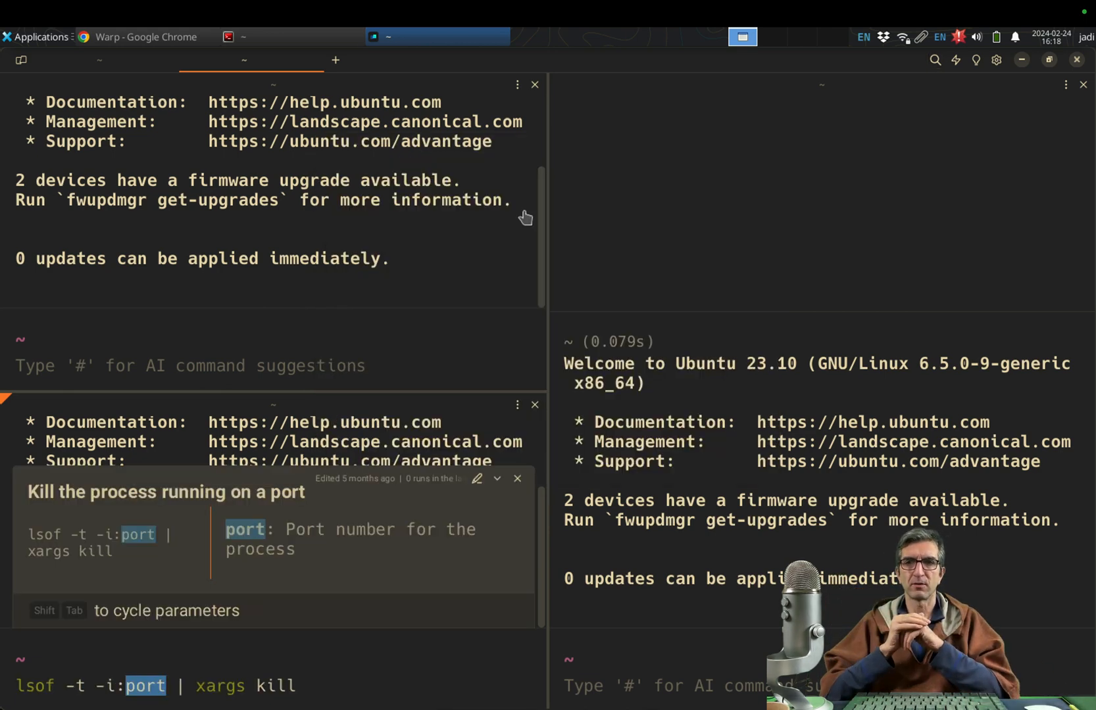
key(Escape)
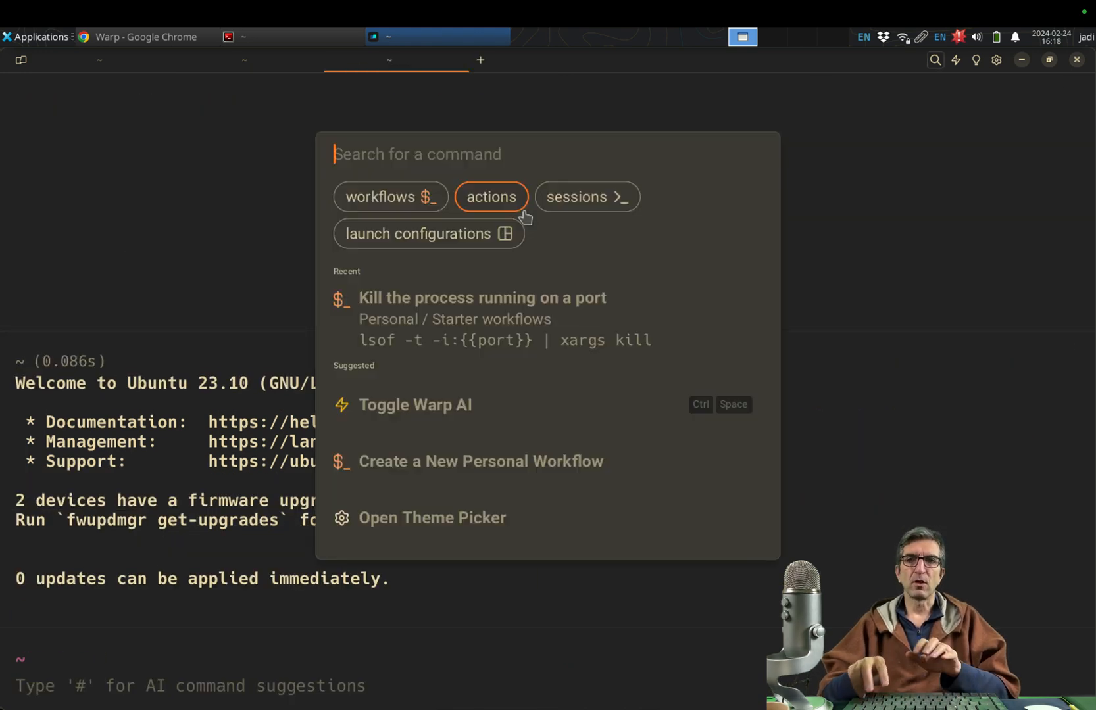
text(log)
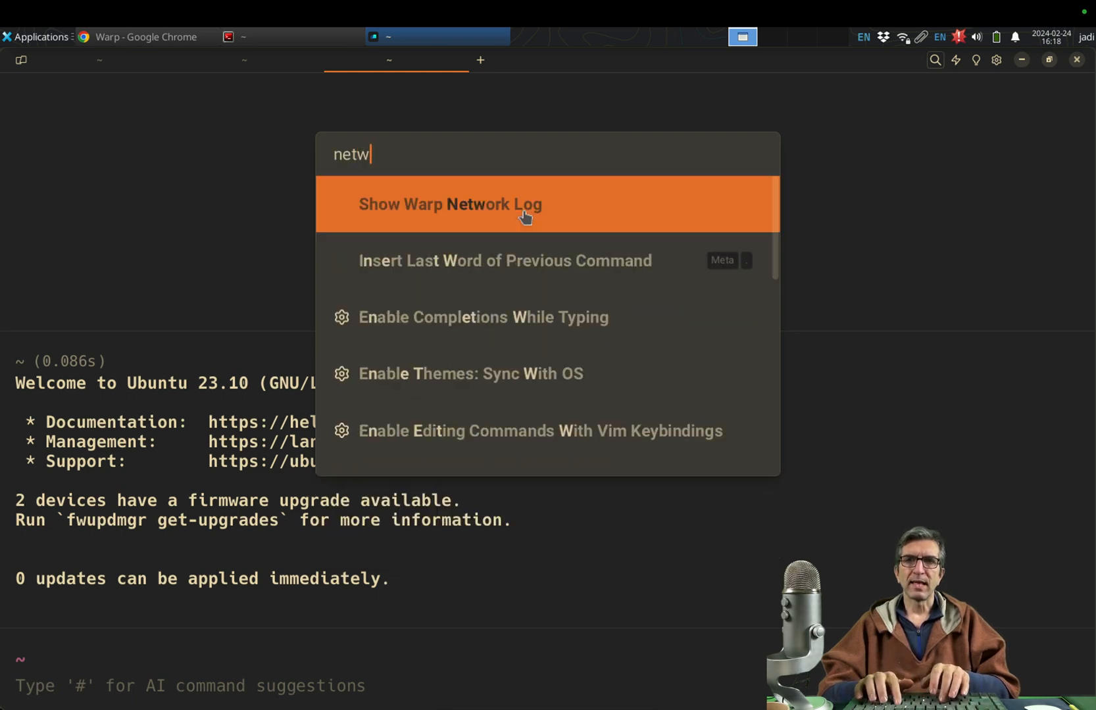
text(ork)
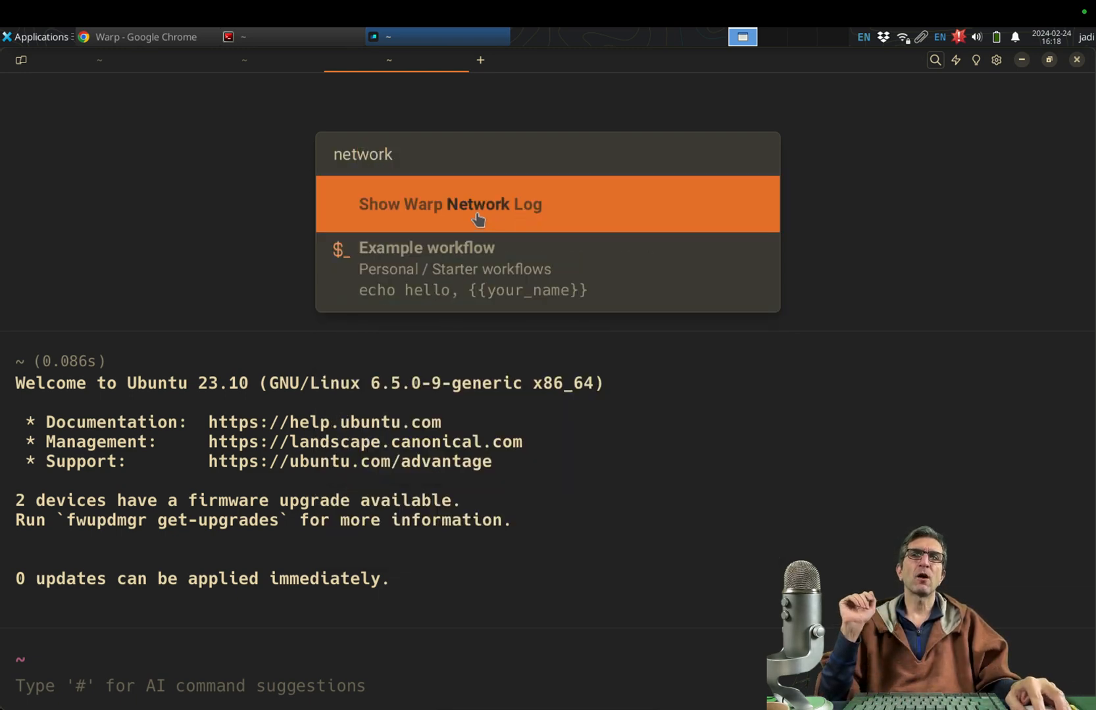
click(450, 203)
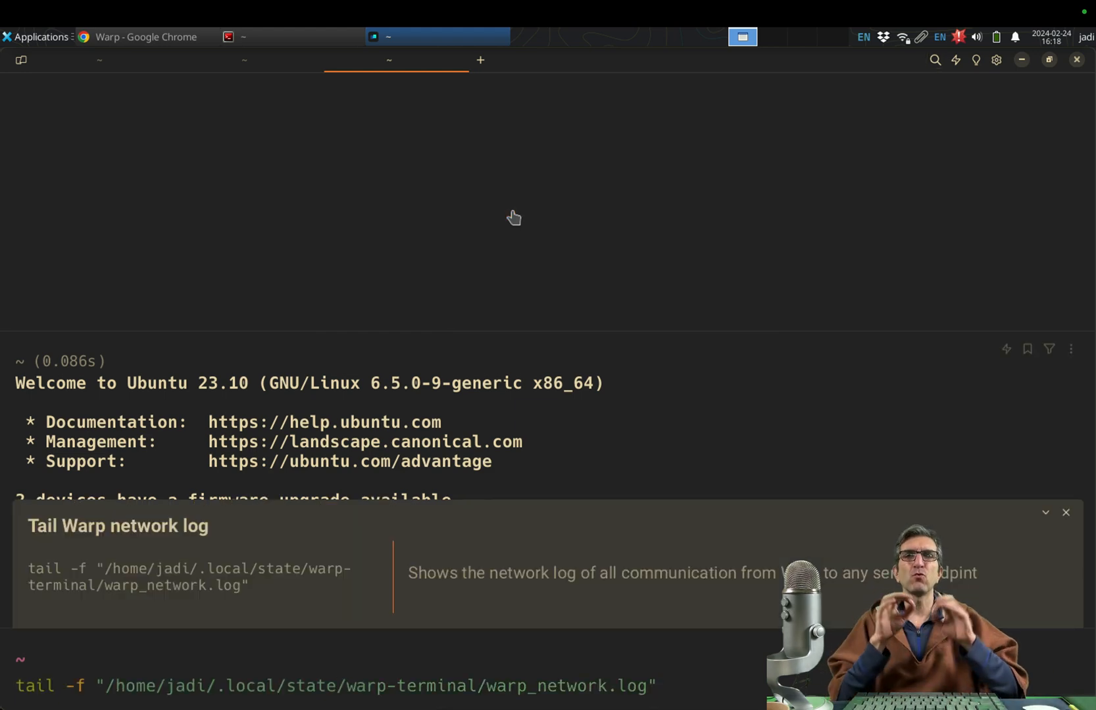
key(Return)
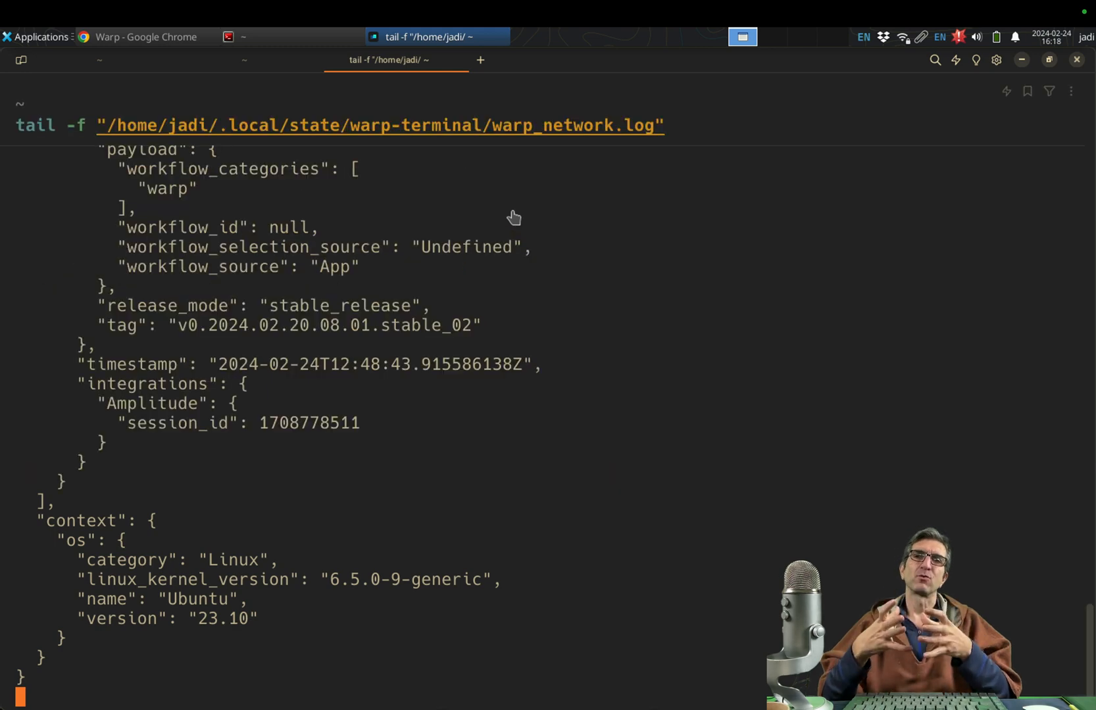
mouse_move(188, 490)
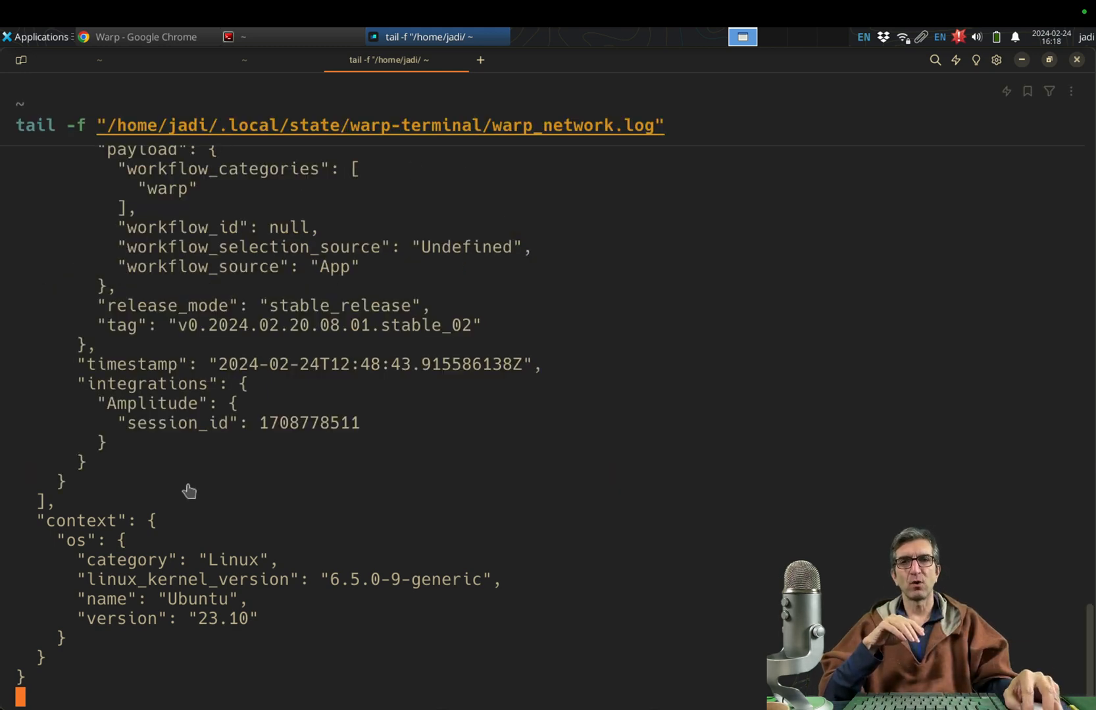
mouse_move(368, 397)
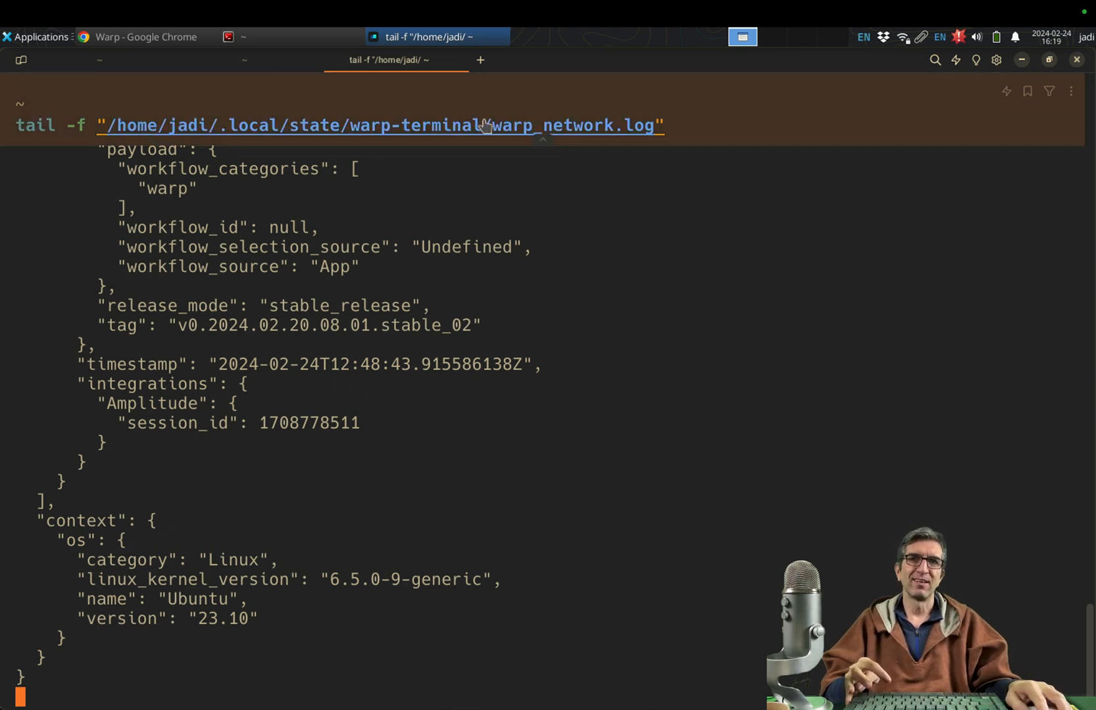
mouse_move(442, 102)
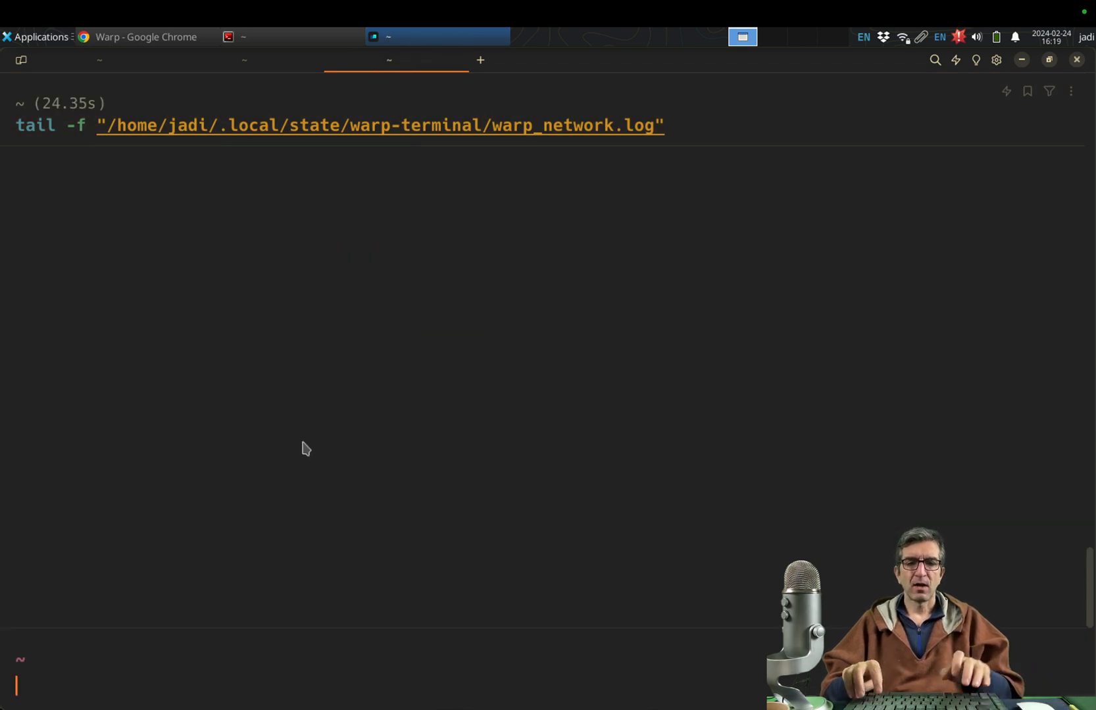
Ping 4.2.2.4 and stop it with Ctrl+C
text(secret)
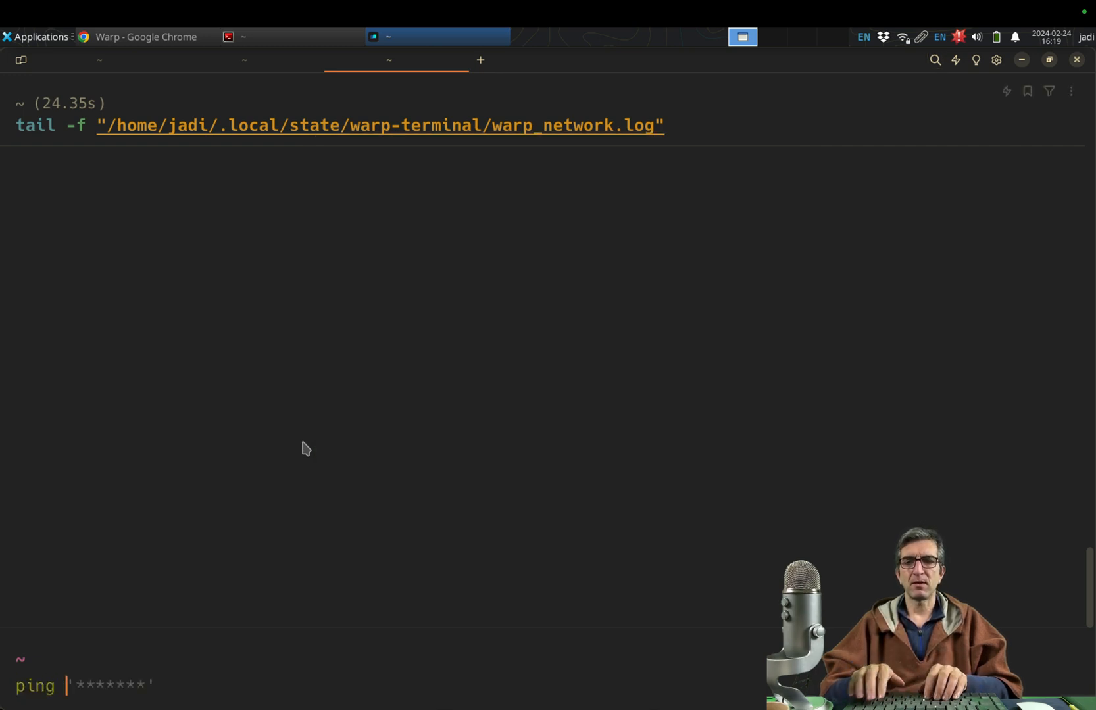
key(Return)
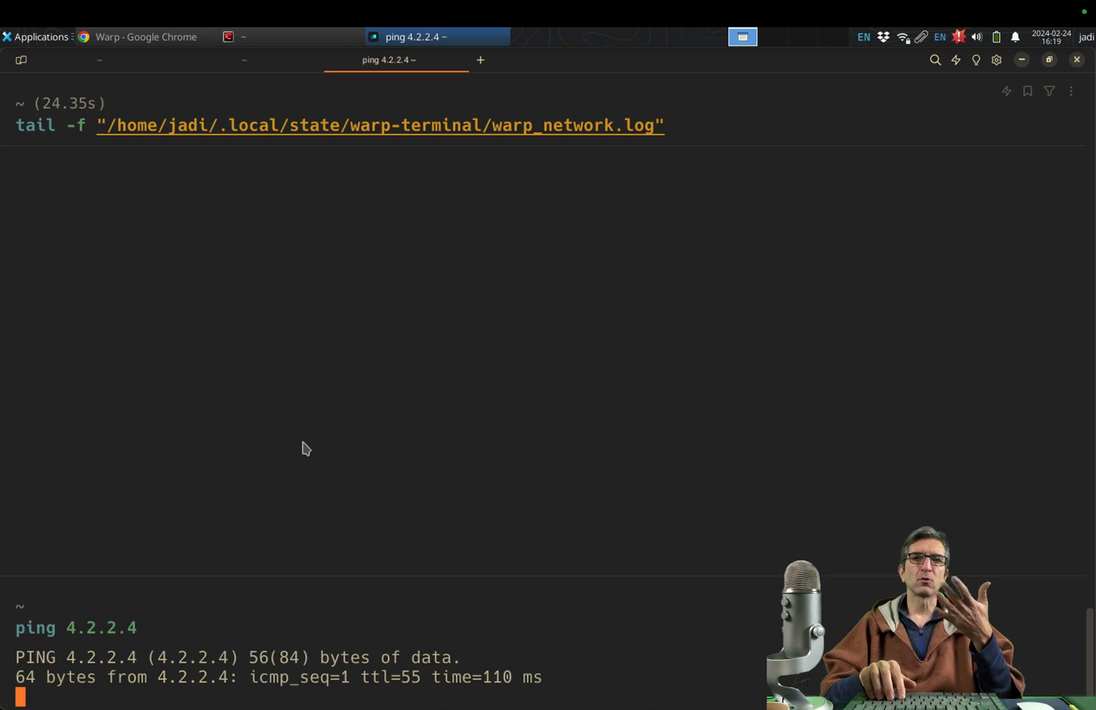
key(ctrl+c)
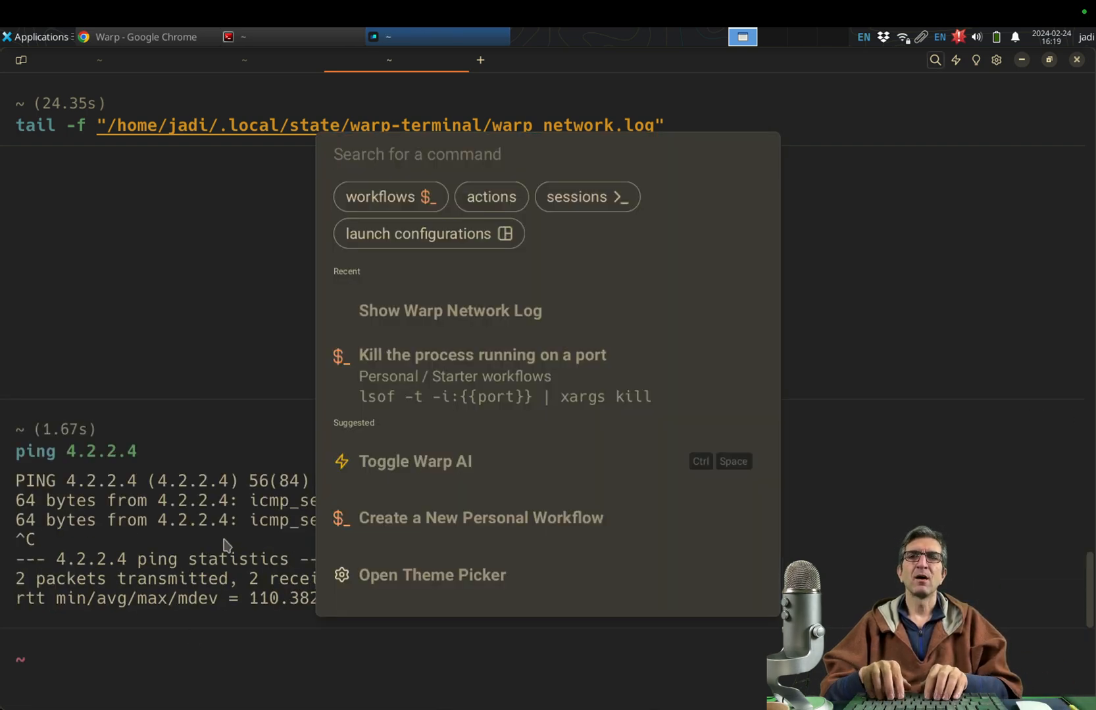
Enable Secret Redaction from the command palette, then rerun and stop the ping
text(secre)
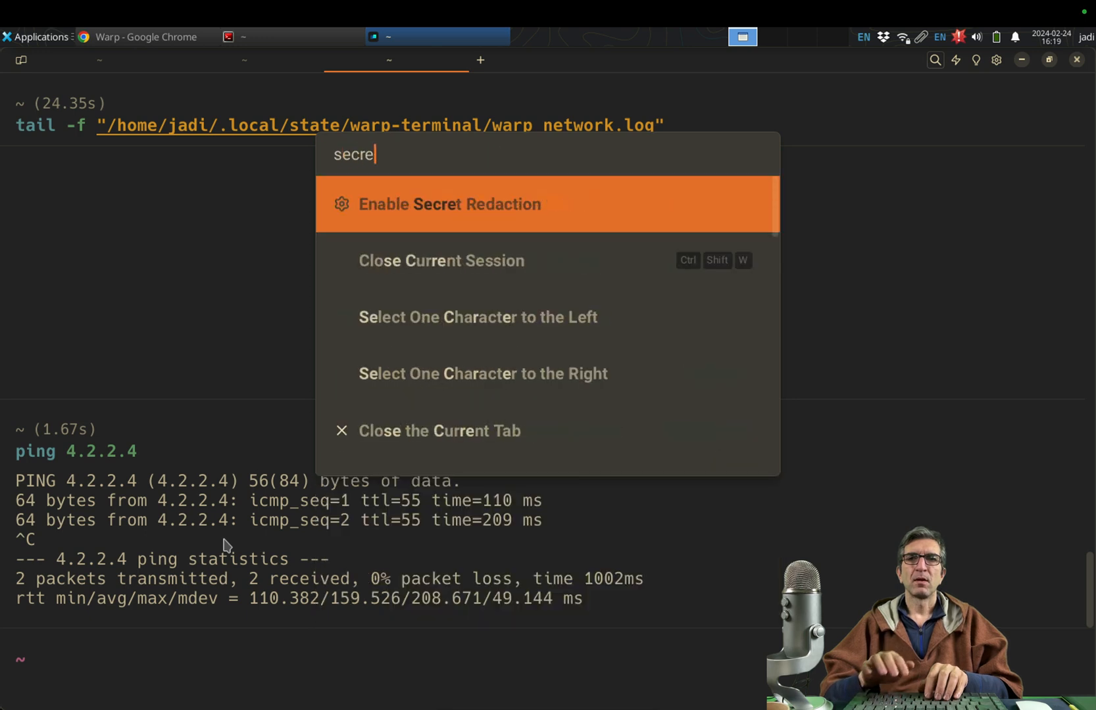
key(Escape)
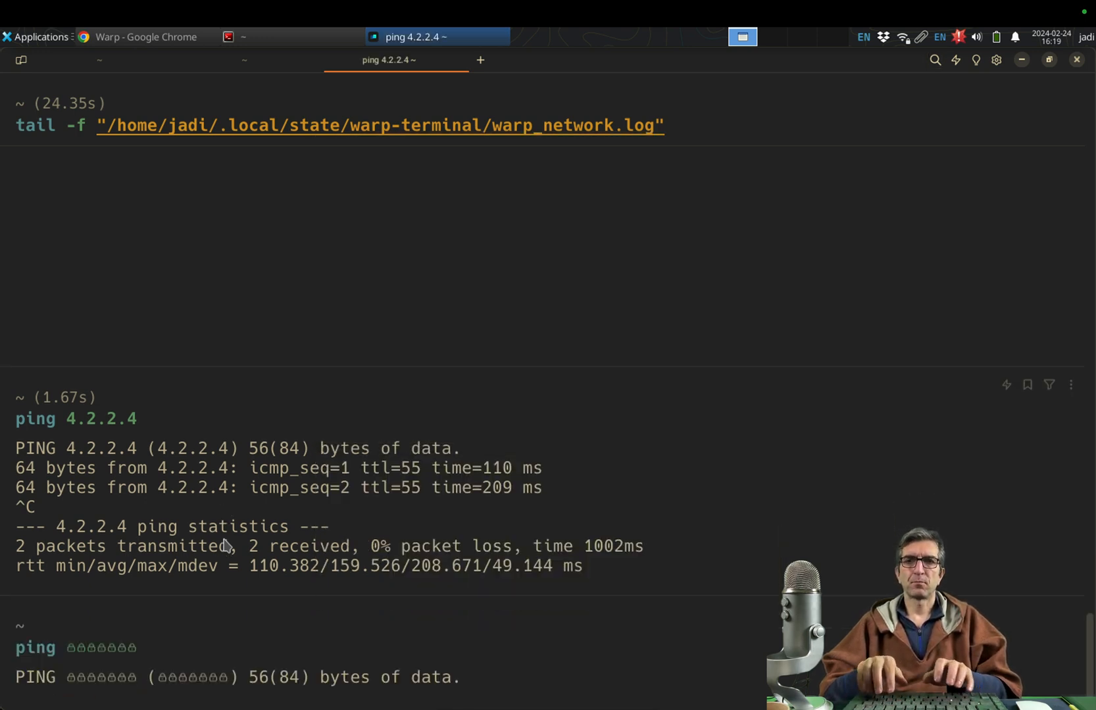
scroll(down, 3)
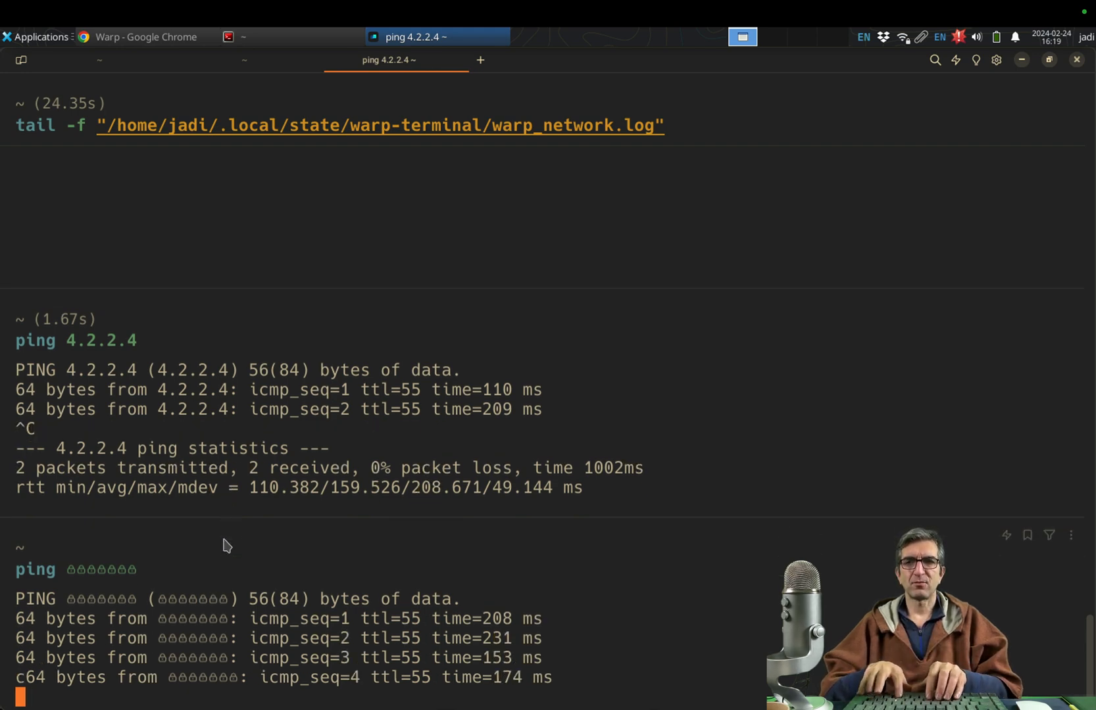
key(ctrl+c)
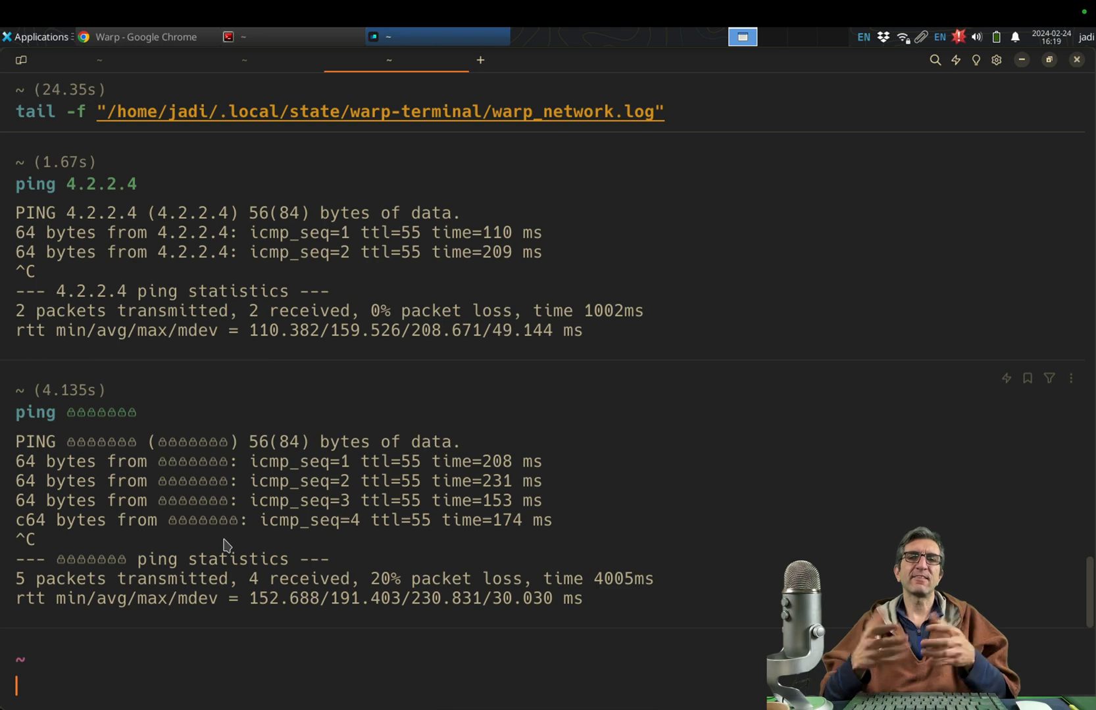
text(ssh ocean -p 19840)
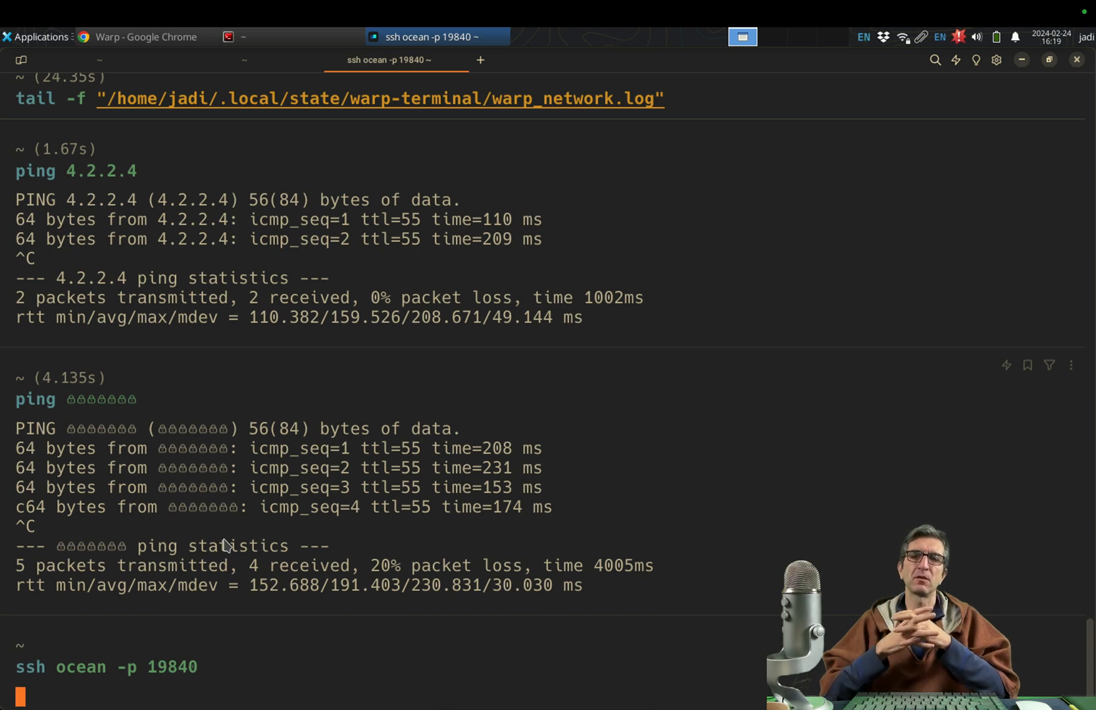
Log in to host ocean over SSH port 19840 and select the masked IP line
key(Return)
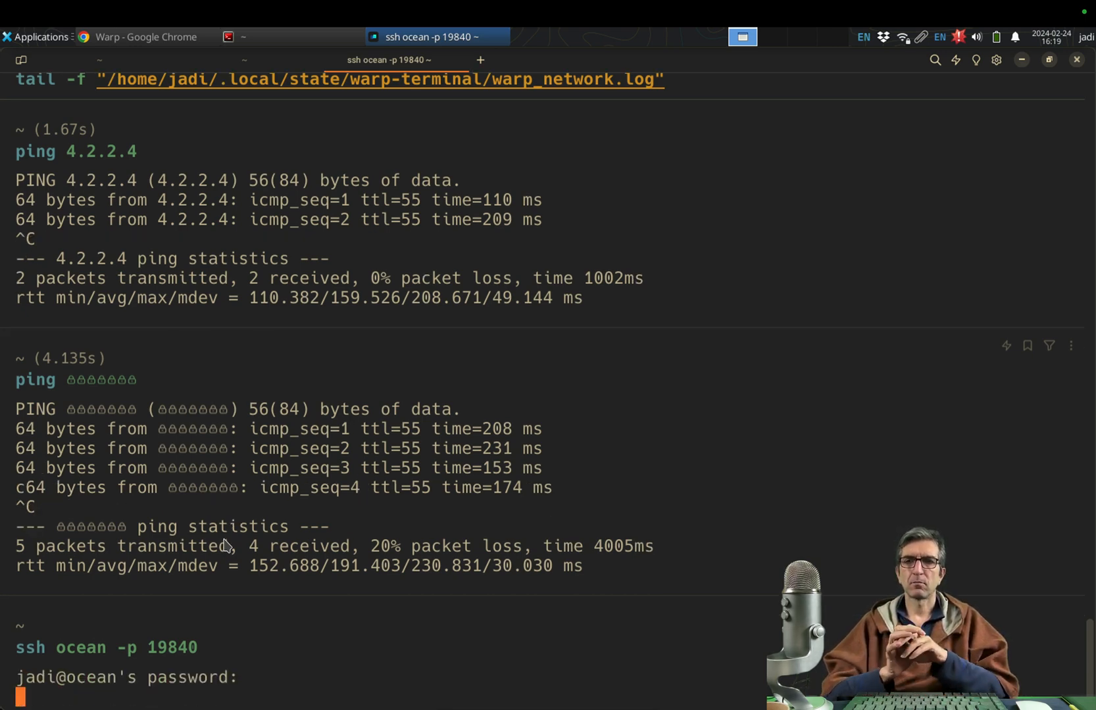
key(Return)
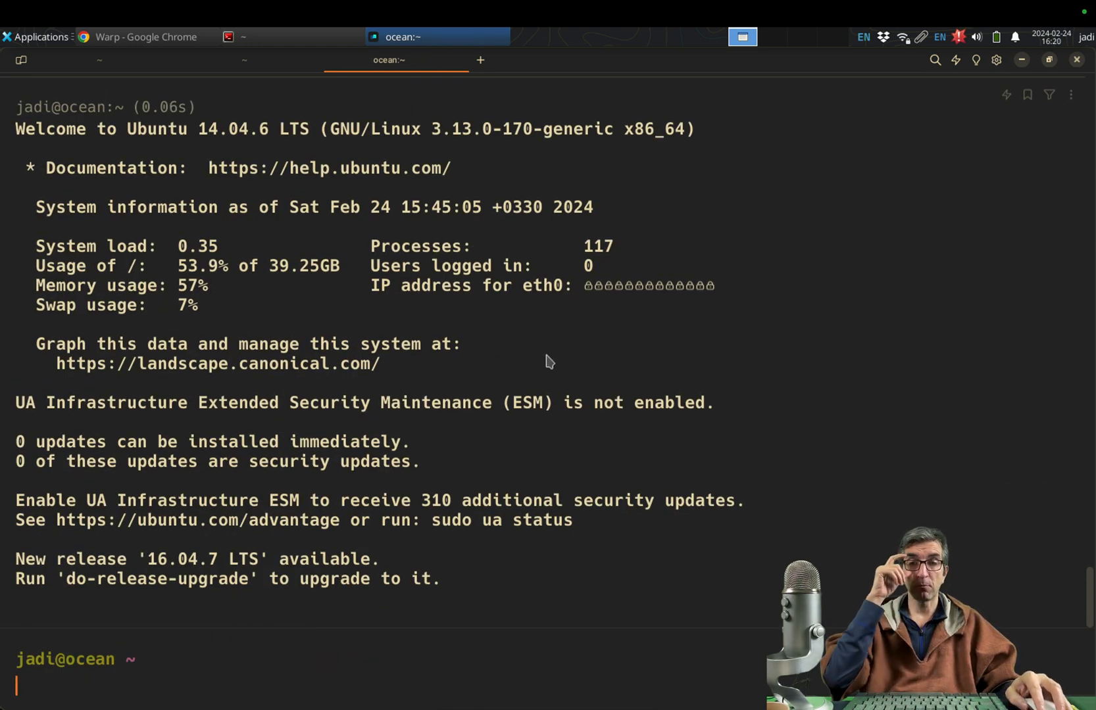
double_click(420, 286)
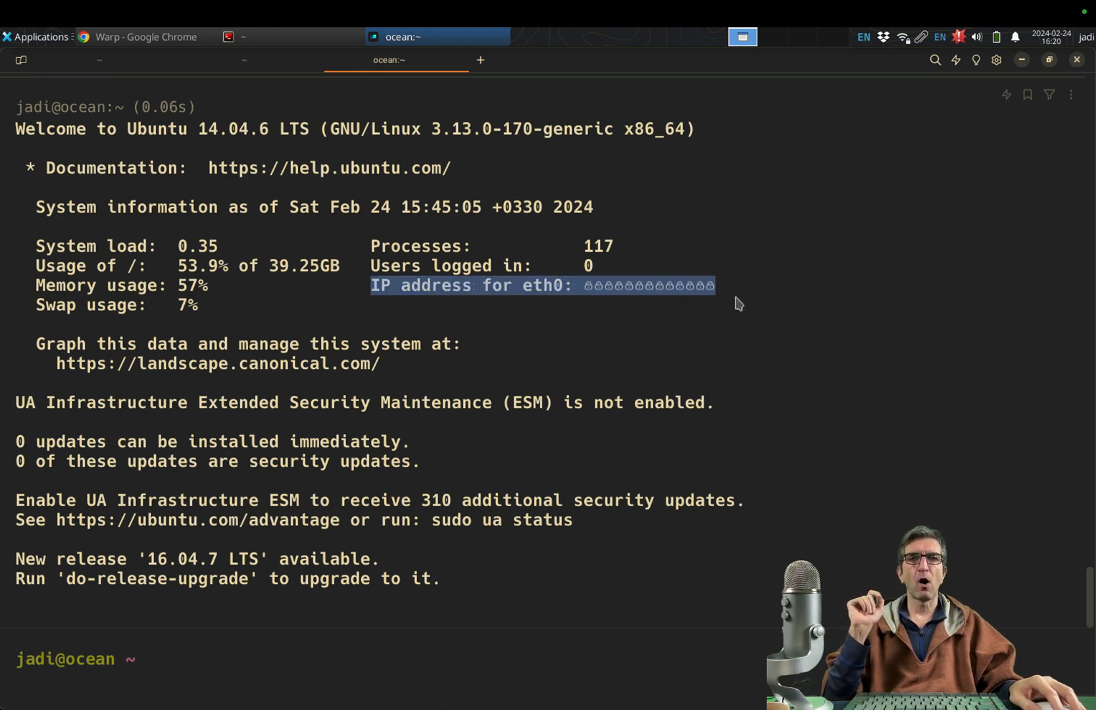
mouse_move(602, 306)
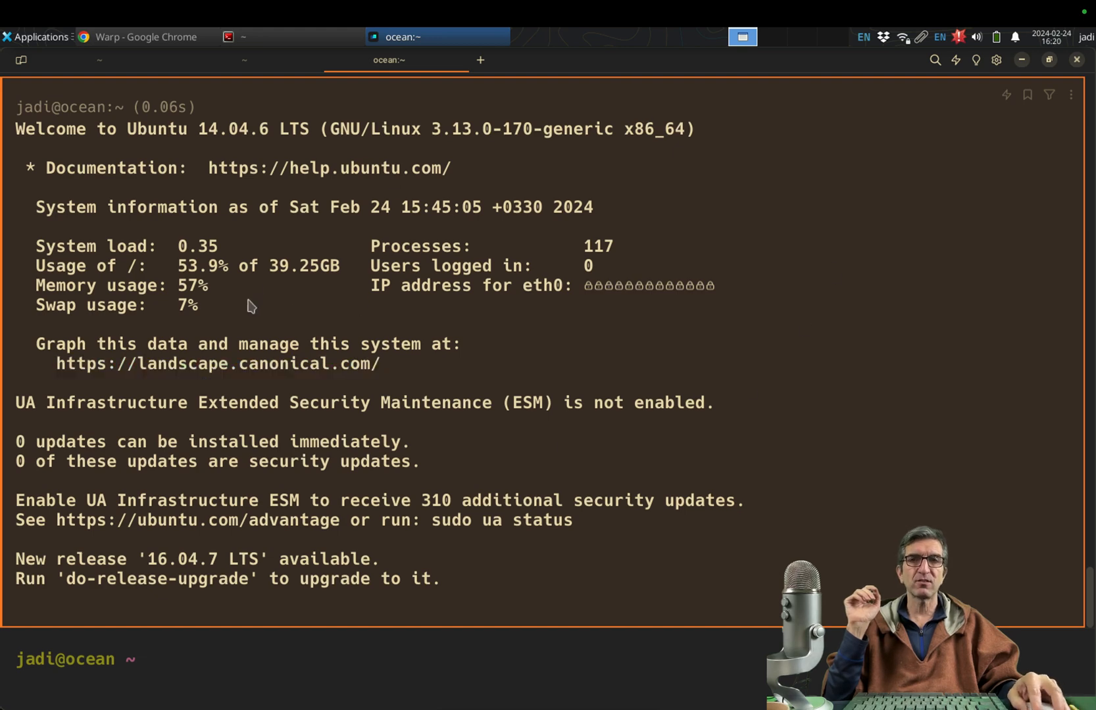
mouse_move(355, 327)
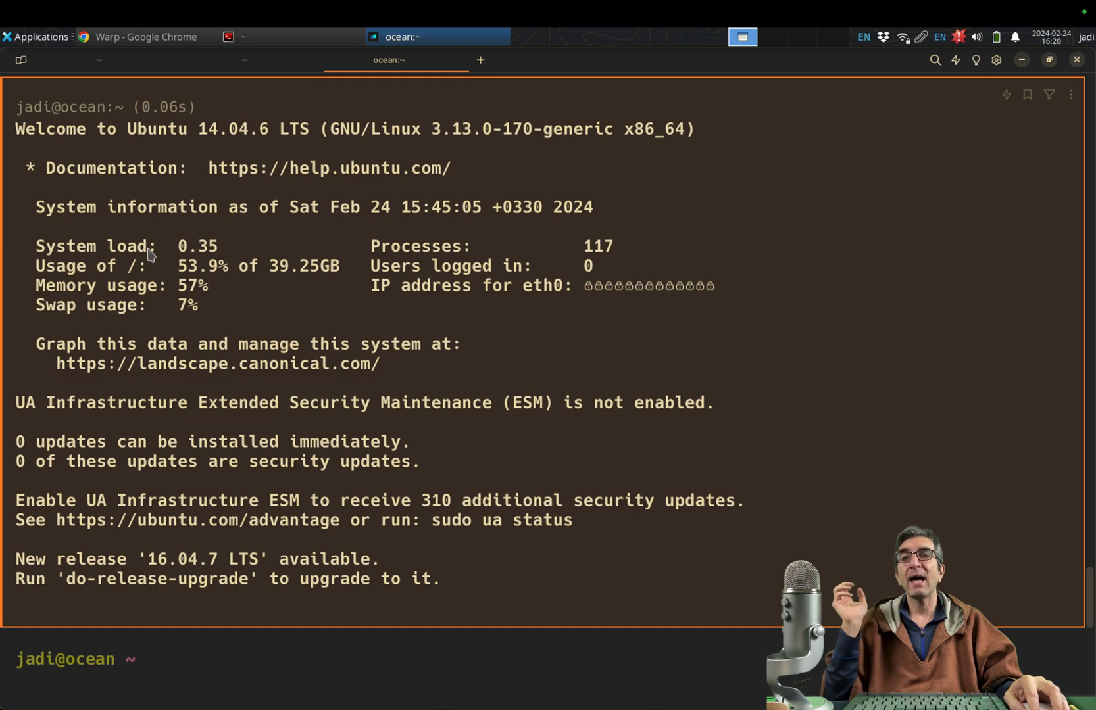
click(139, 36)
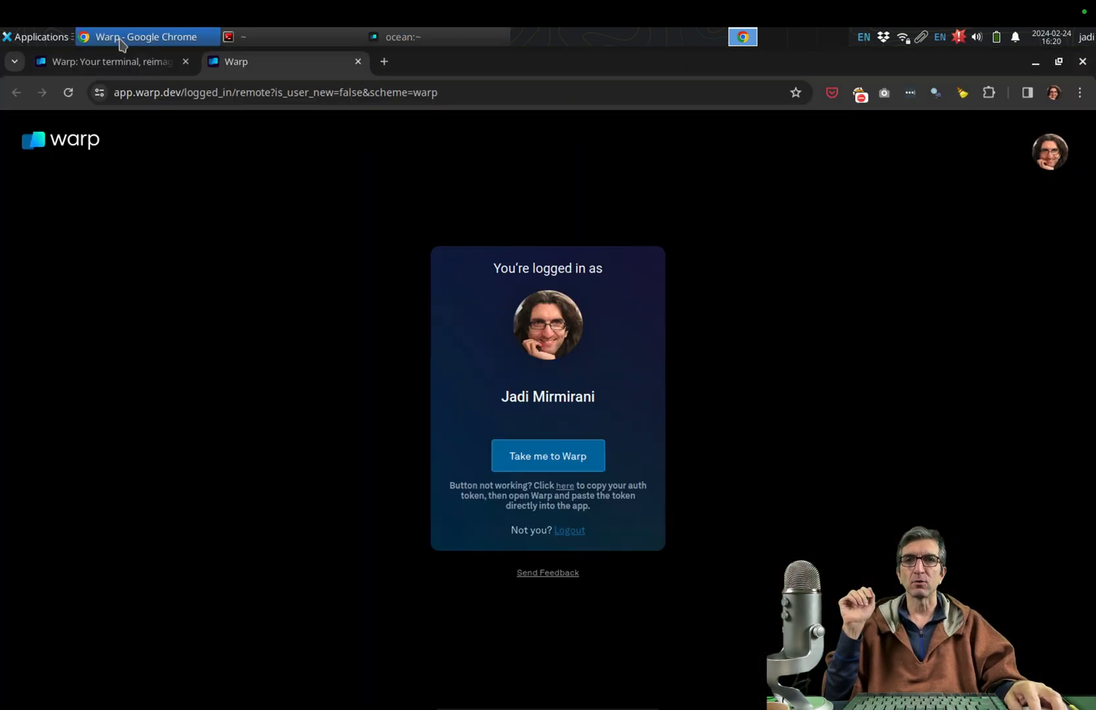
mouse_move(301, 232)
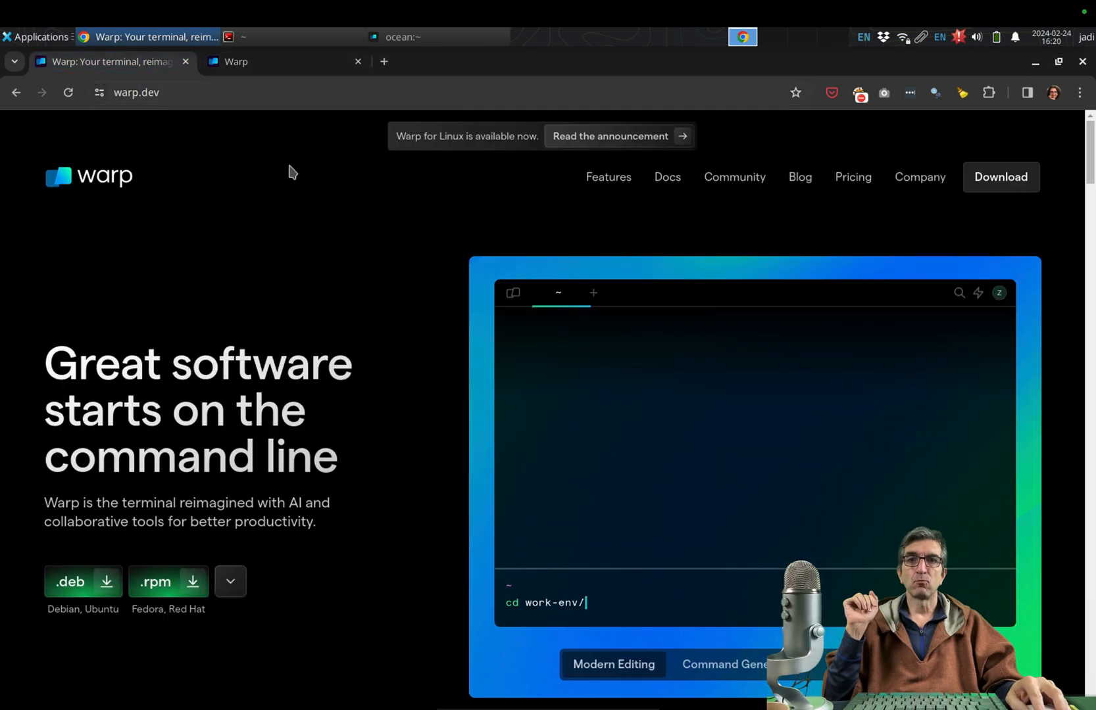
Browse warp.dev's pricing page: Free, Team at $12 per member monthly, and Enterprise
click(734, 177)
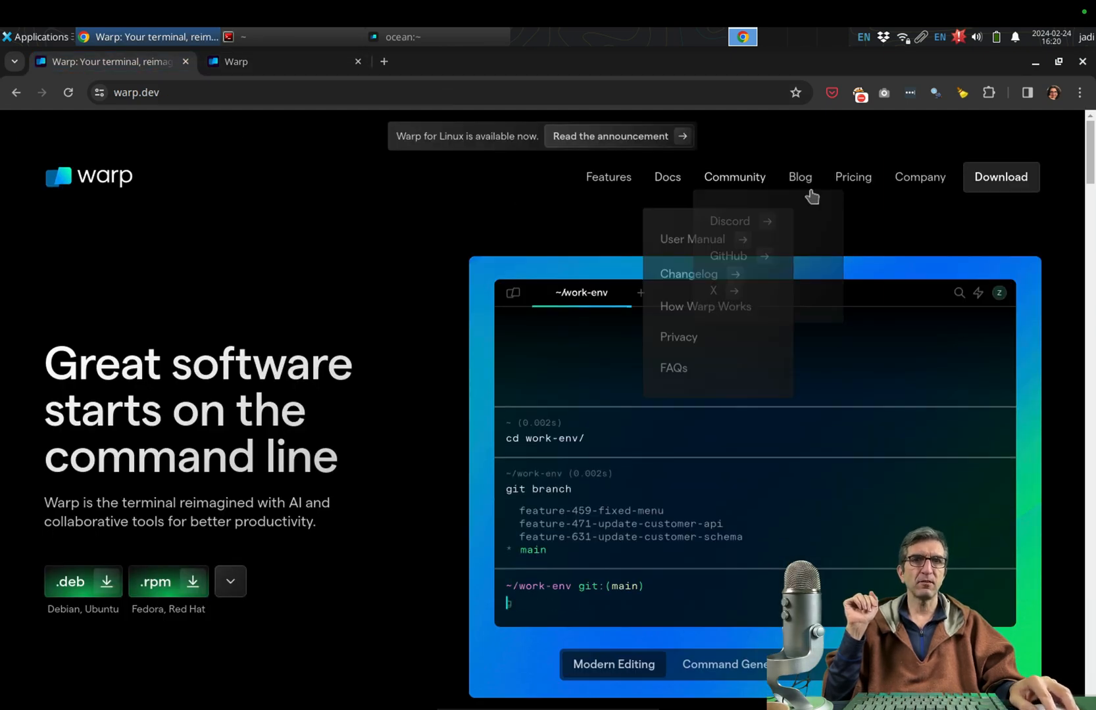
click(851, 177)
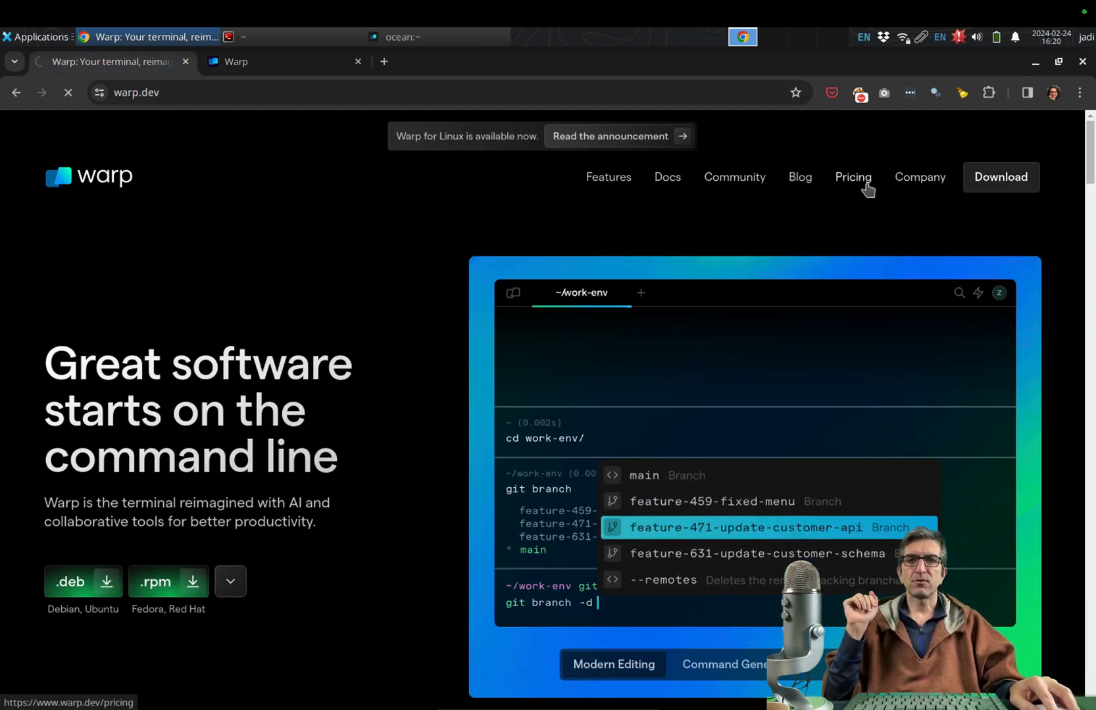
click(851, 177)
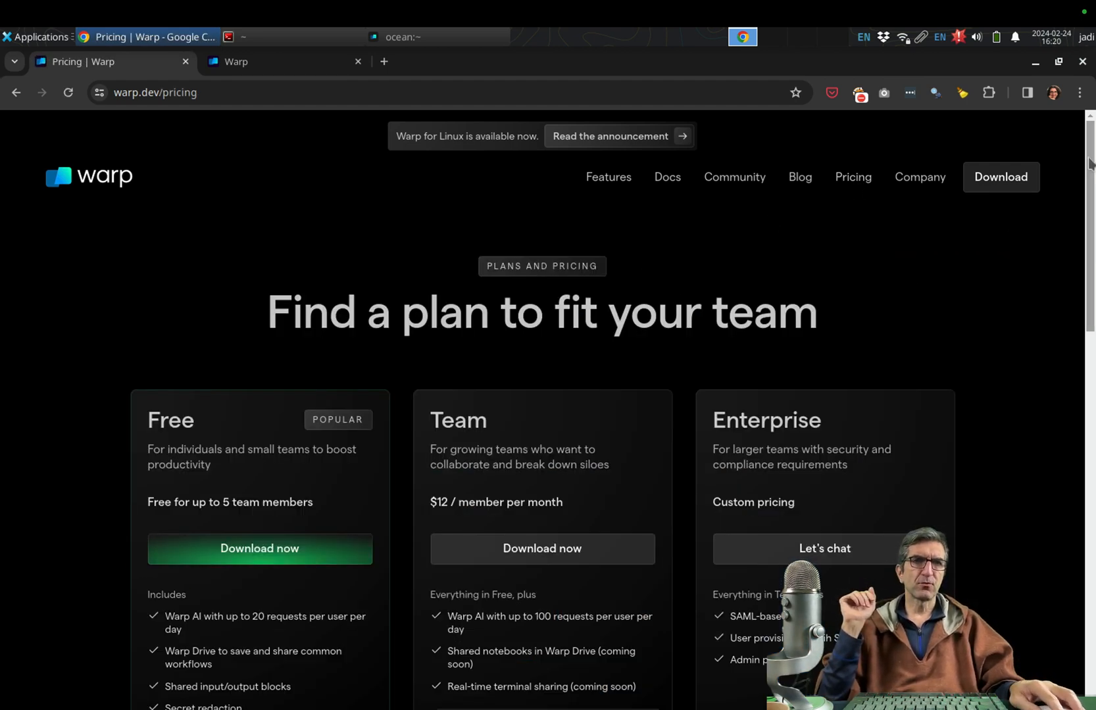
scroll(down, 3)
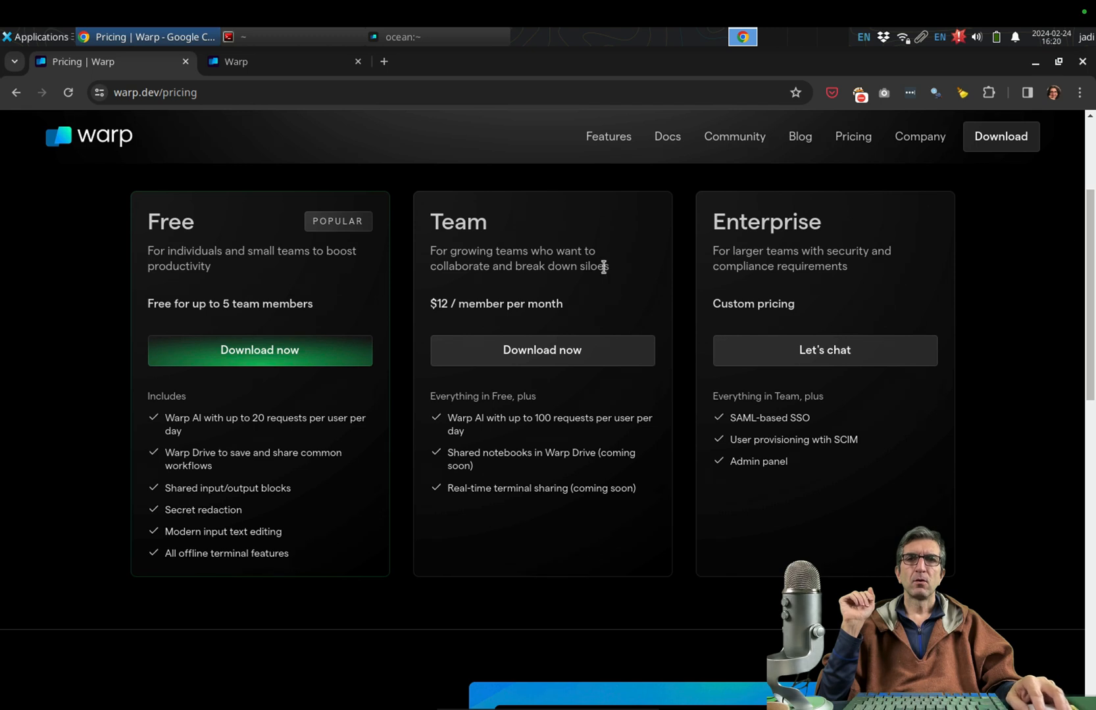
mouse_move(471, 349)
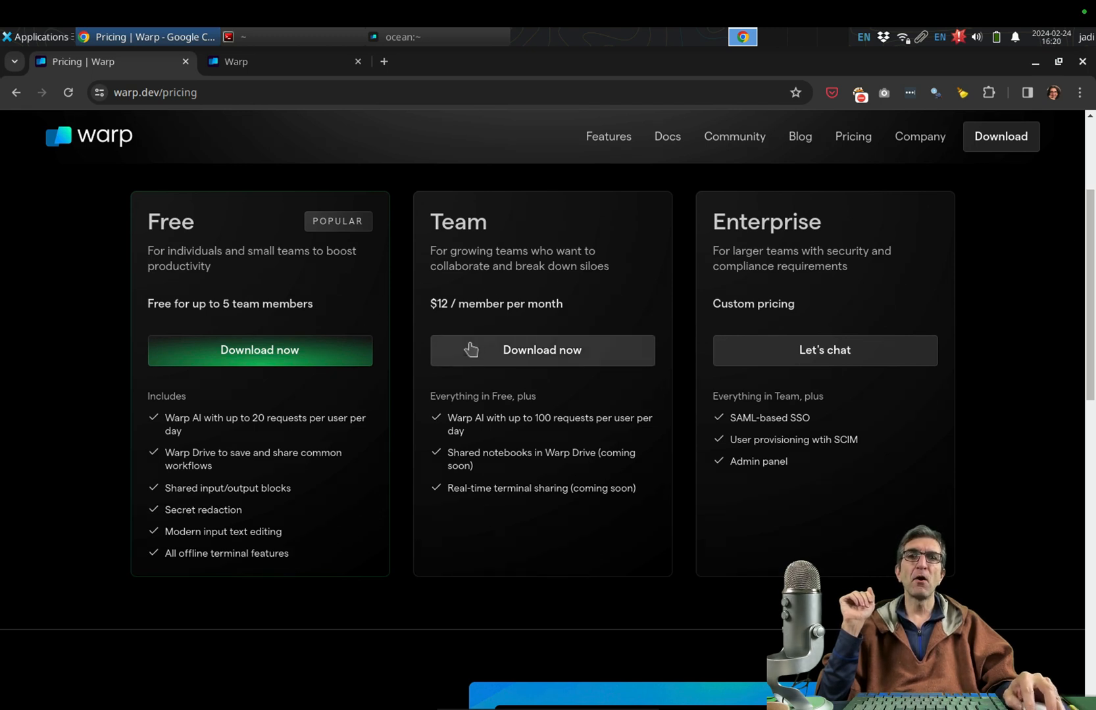
mouse_move(457, 308)
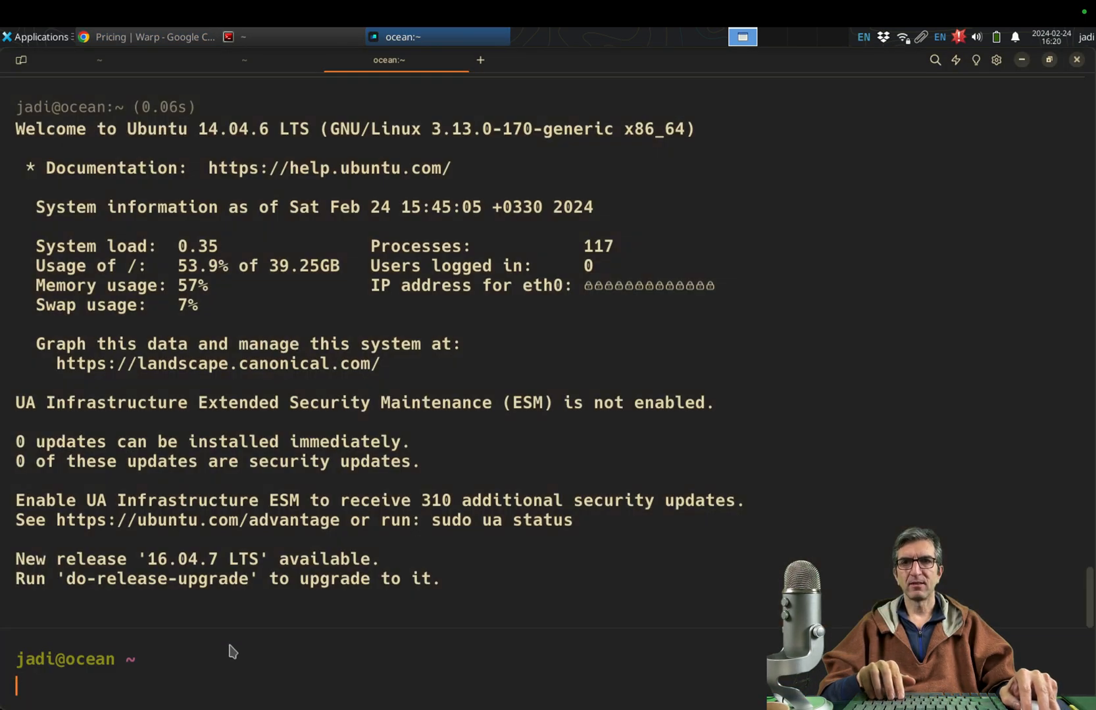
Run uptime on ocean (259 days up), then exit the SSH session
text(exit)
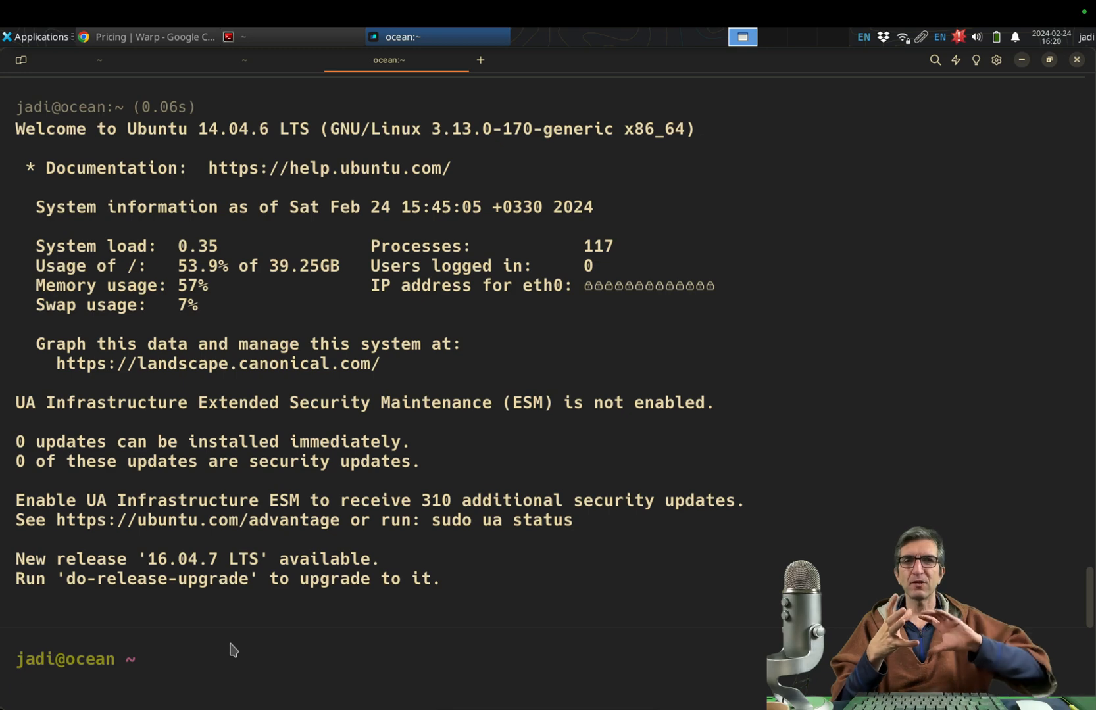
text(uptime)
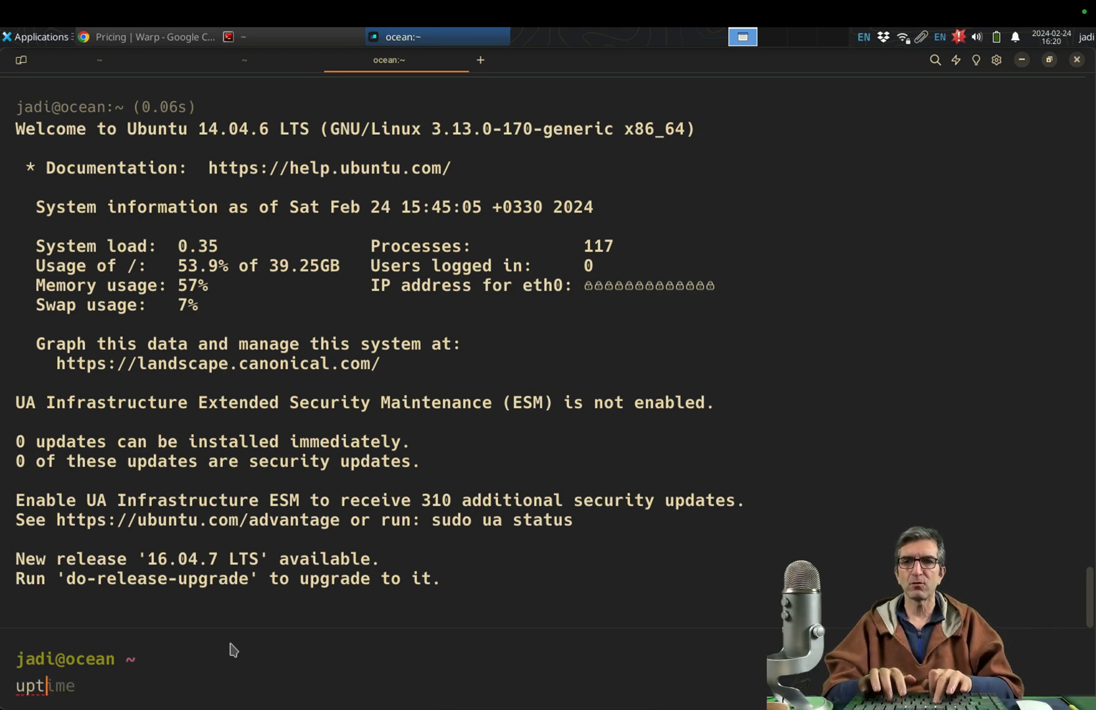
key(Return)
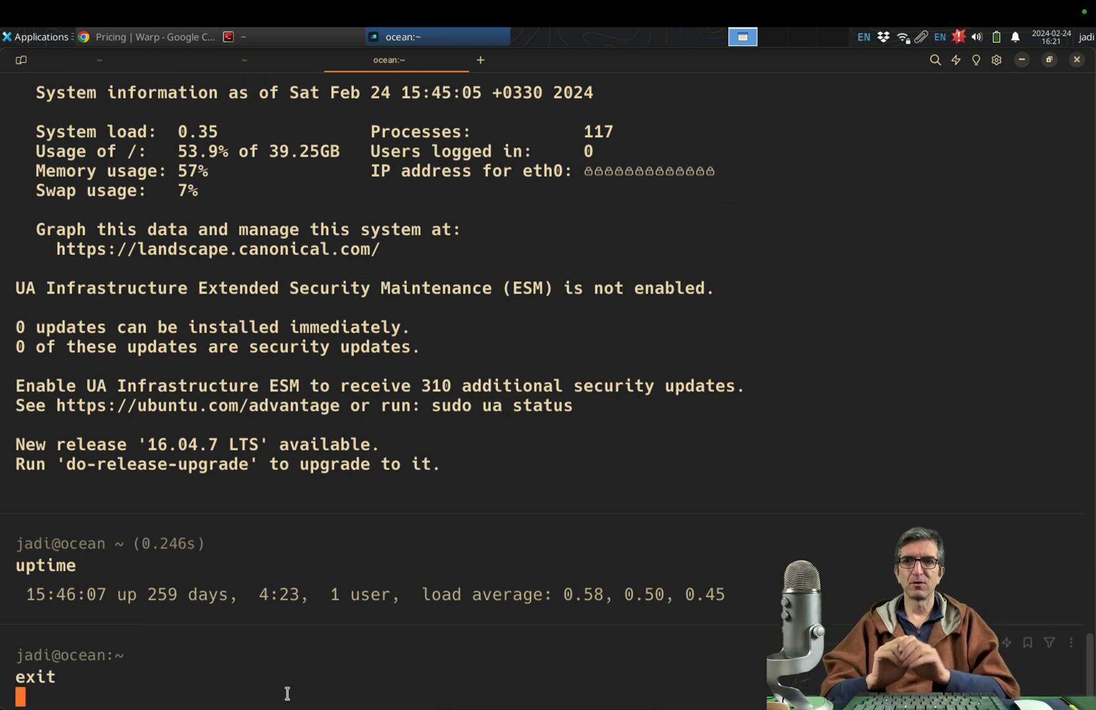
key(Return)
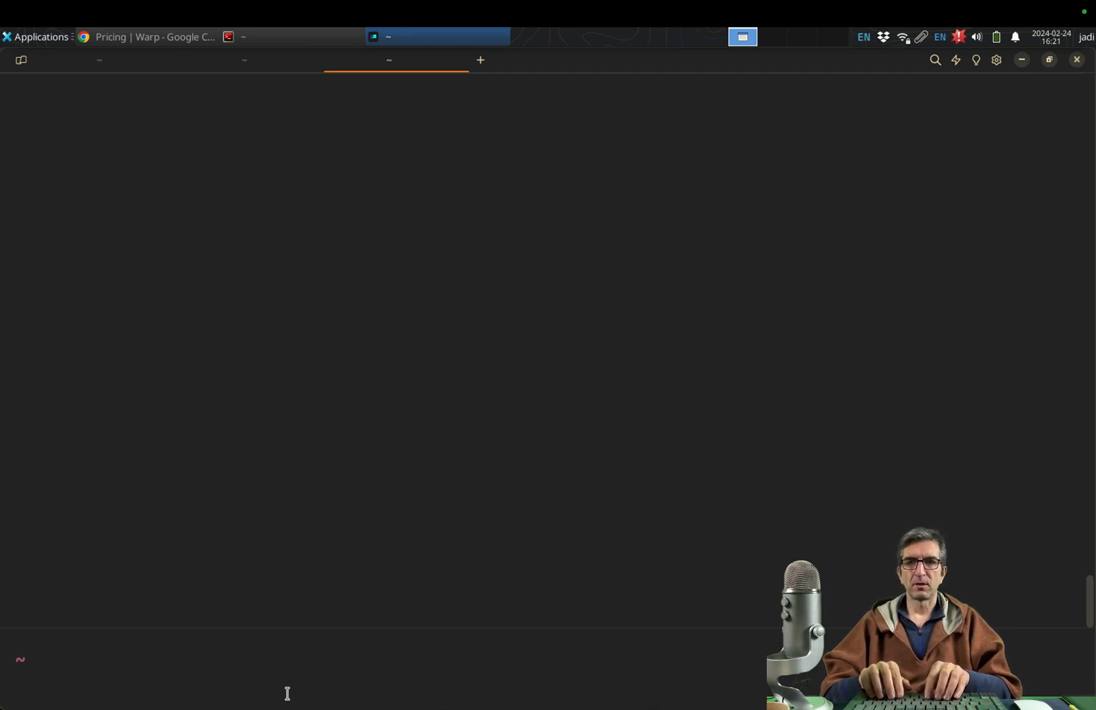
Run the mistyped 'dpkgg -i ~/down', ask Warp AI about its error, then close the panel
text(dpkgg -i ~/Down)
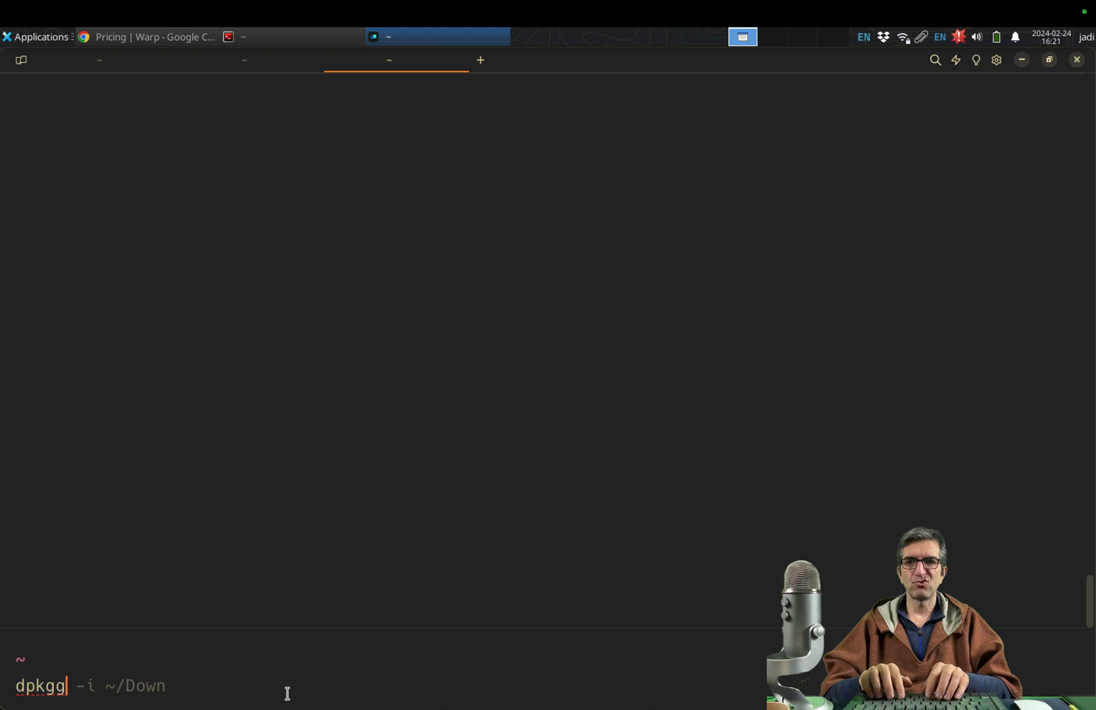
text(down)
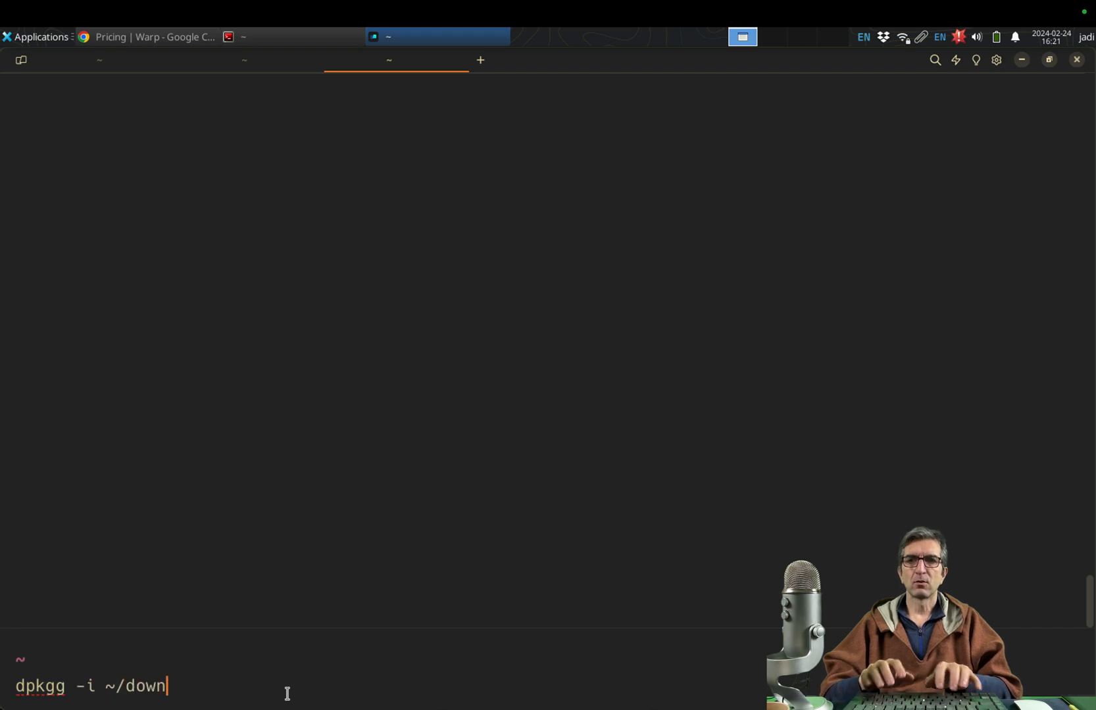
key(Return)
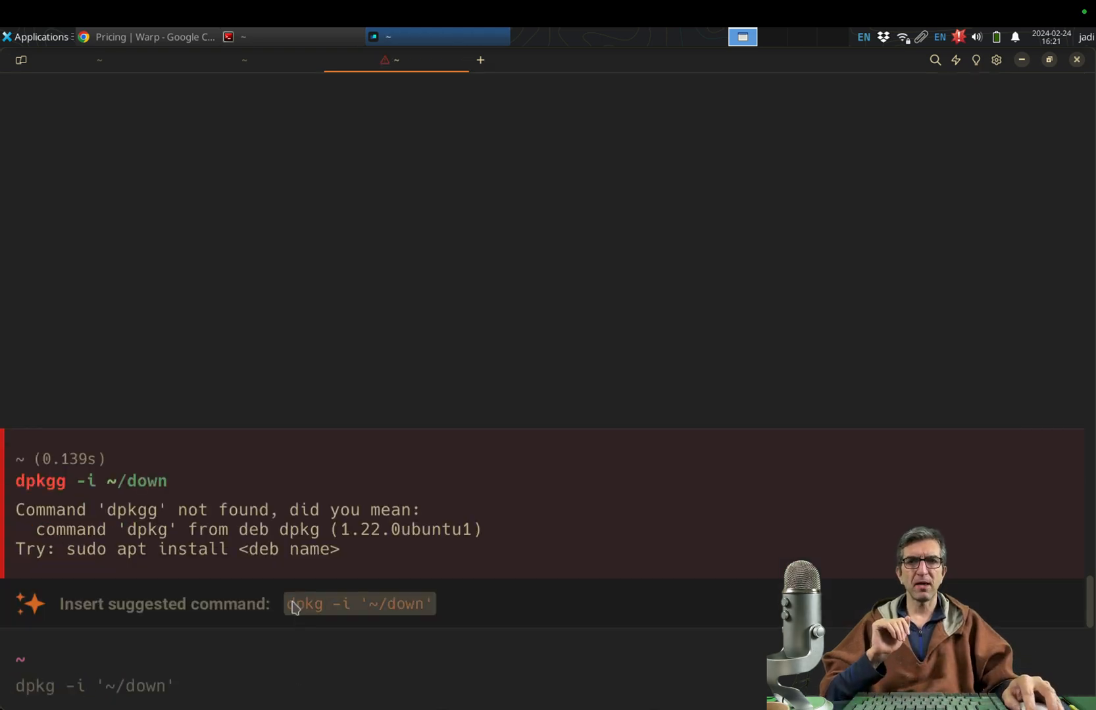
mouse_move(309, 636)
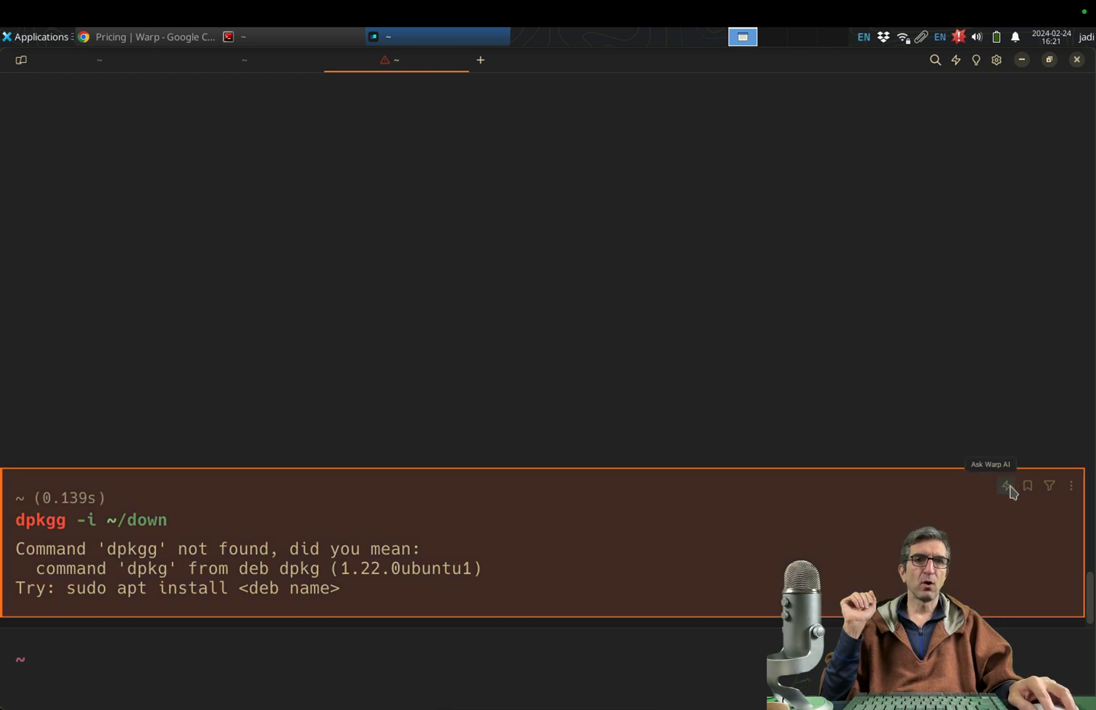
click(1004, 485)
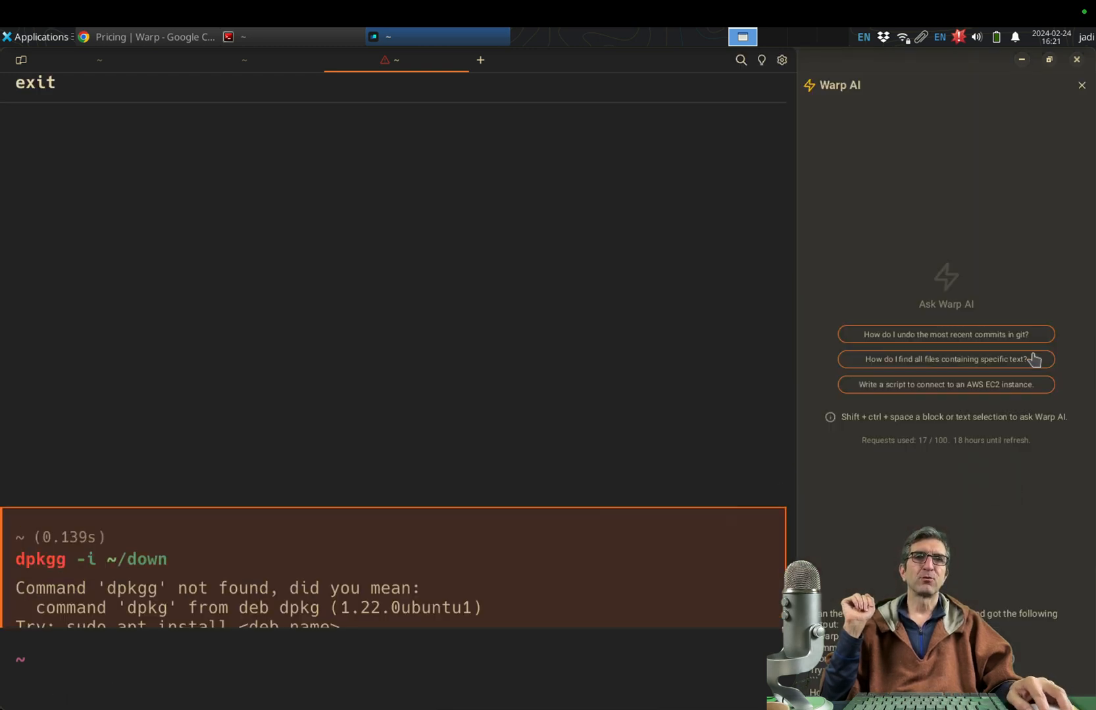
mouse_move(932, 469)
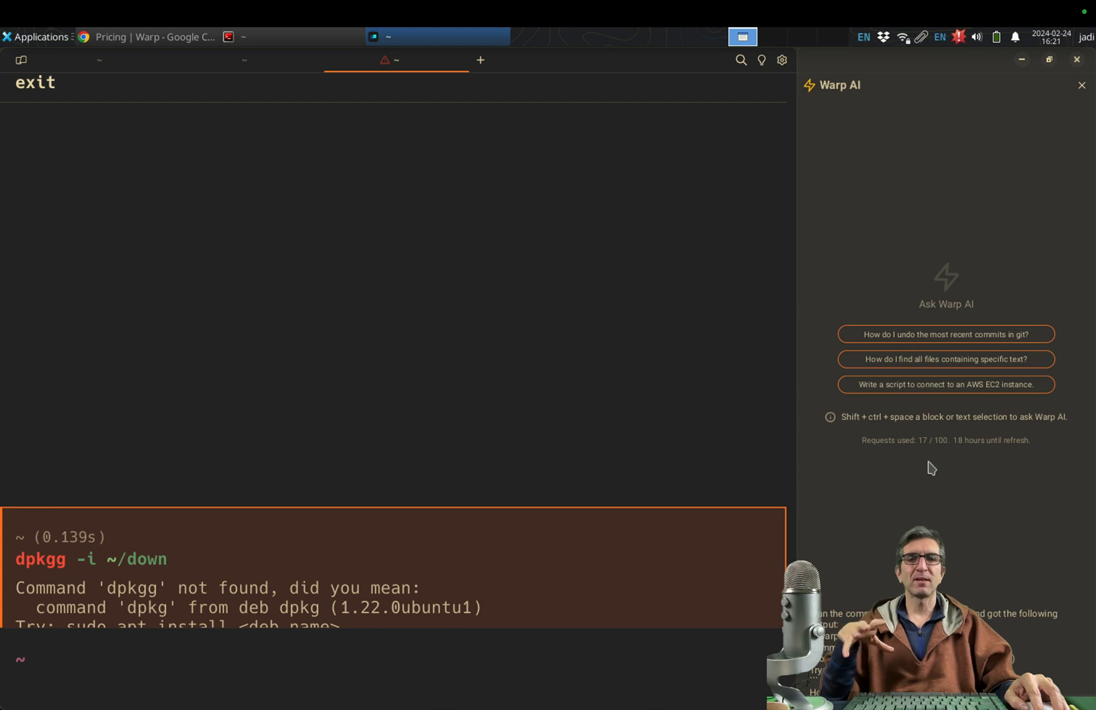
mouse_move(1083, 100)
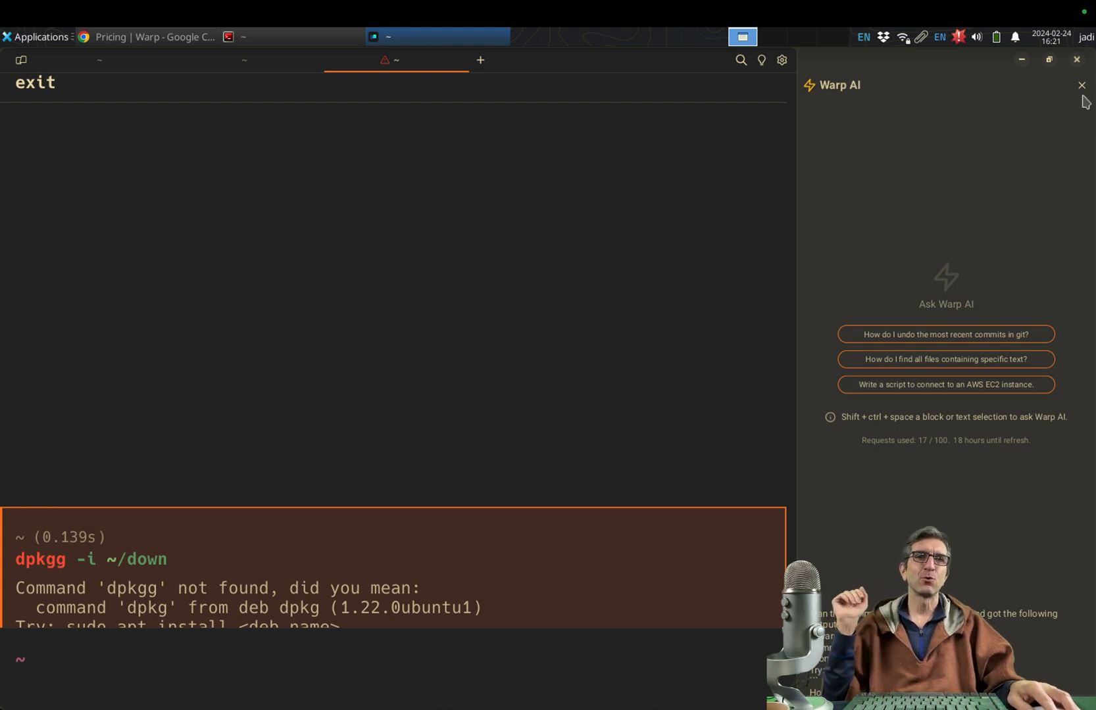
click(1081, 85)
text(# how can)
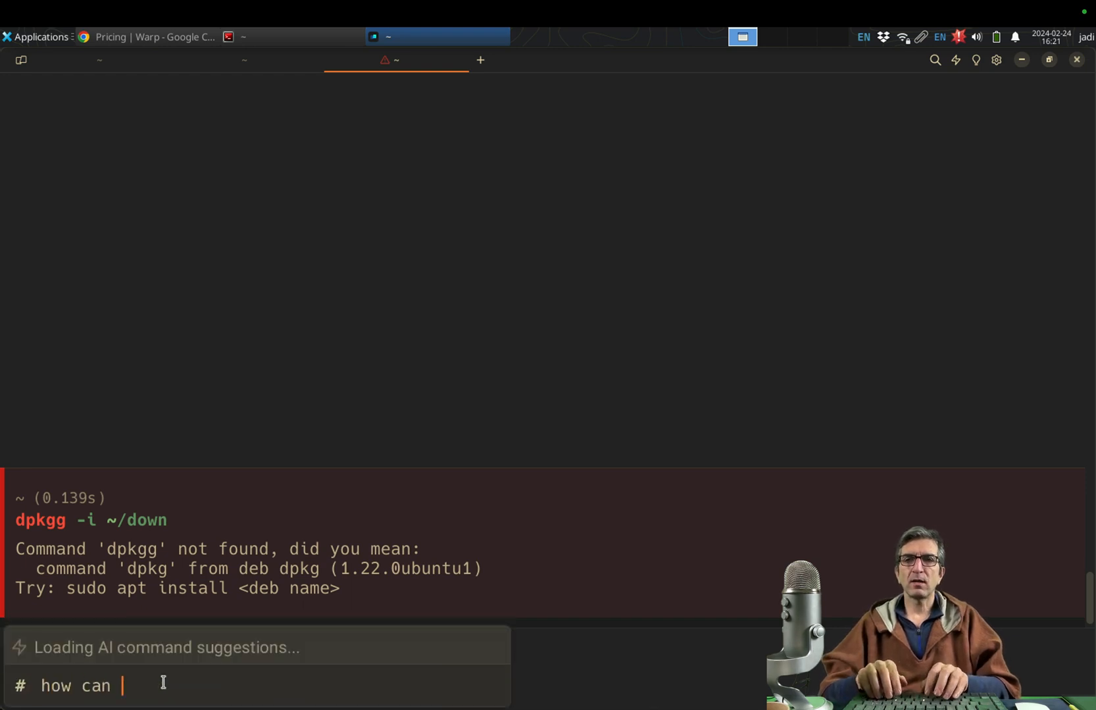
Enter the Warp AI question 'how can i partition my disk' at the prompt
text(i pa)
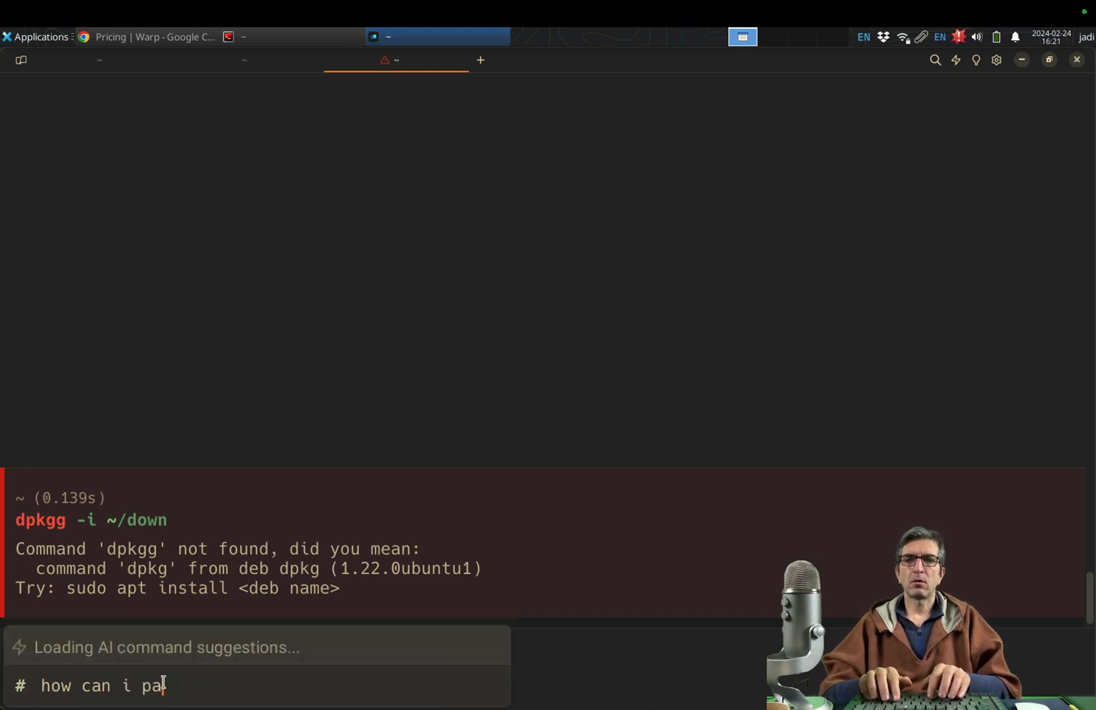
text(rtition my disk)
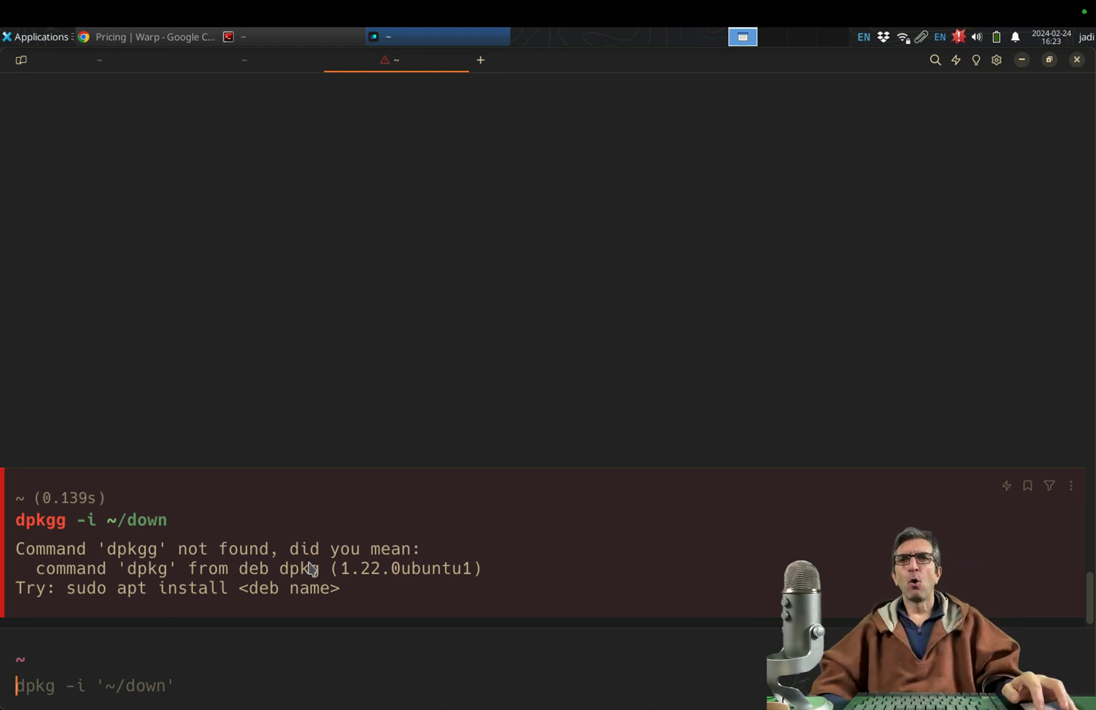
mouse_move(996, 60)
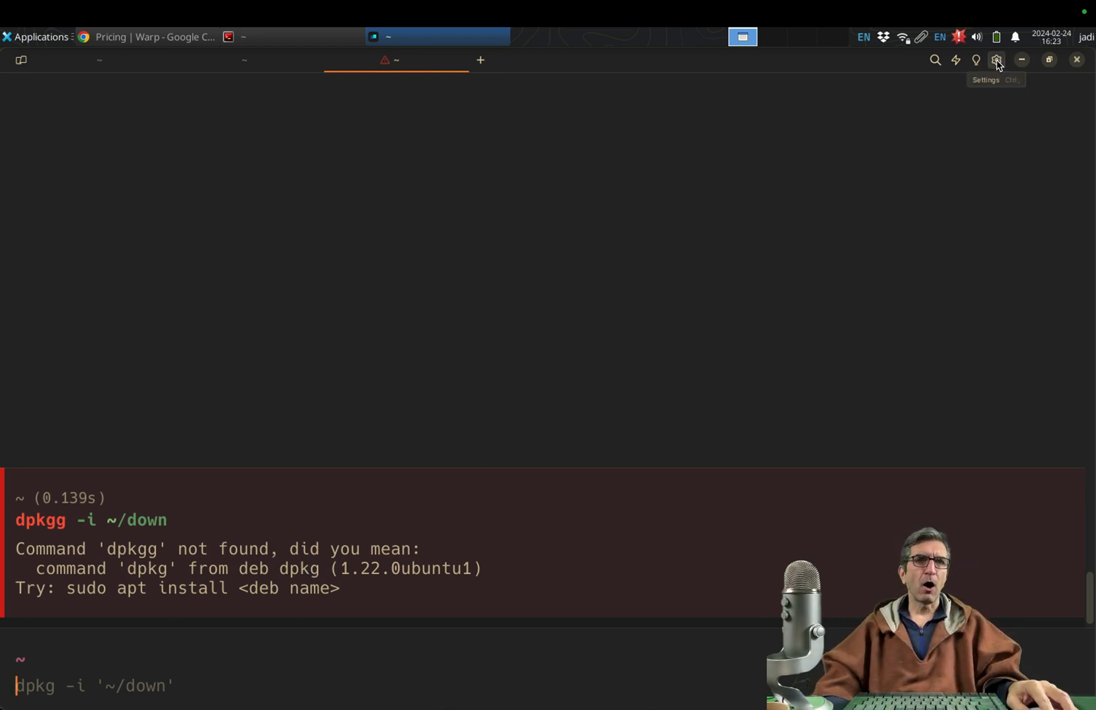
Open Settings to Referrals and scroll through the invite link and reward tiers
click(996, 59)
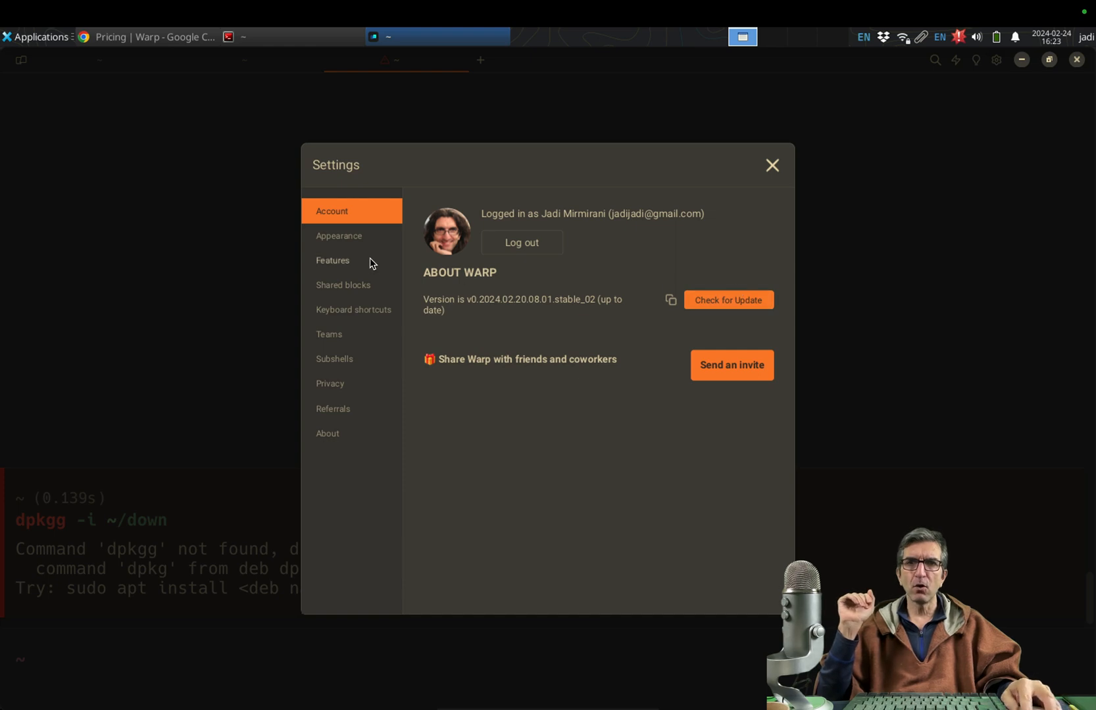
click(332, 408)
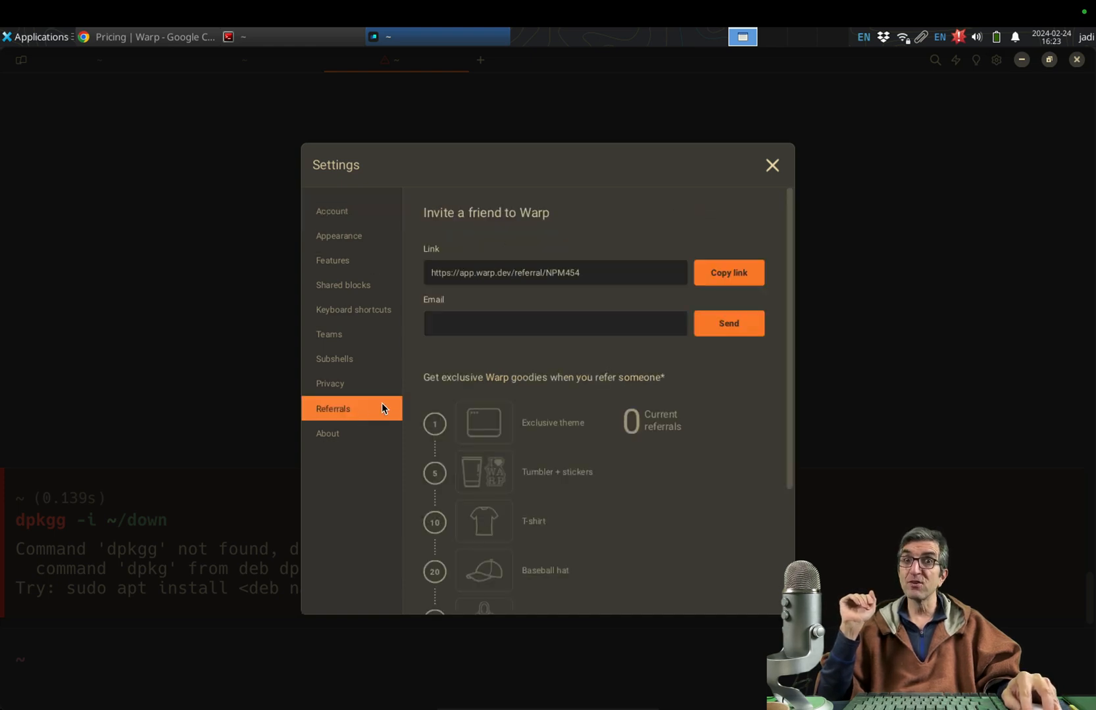
mouse_move(599, 282)
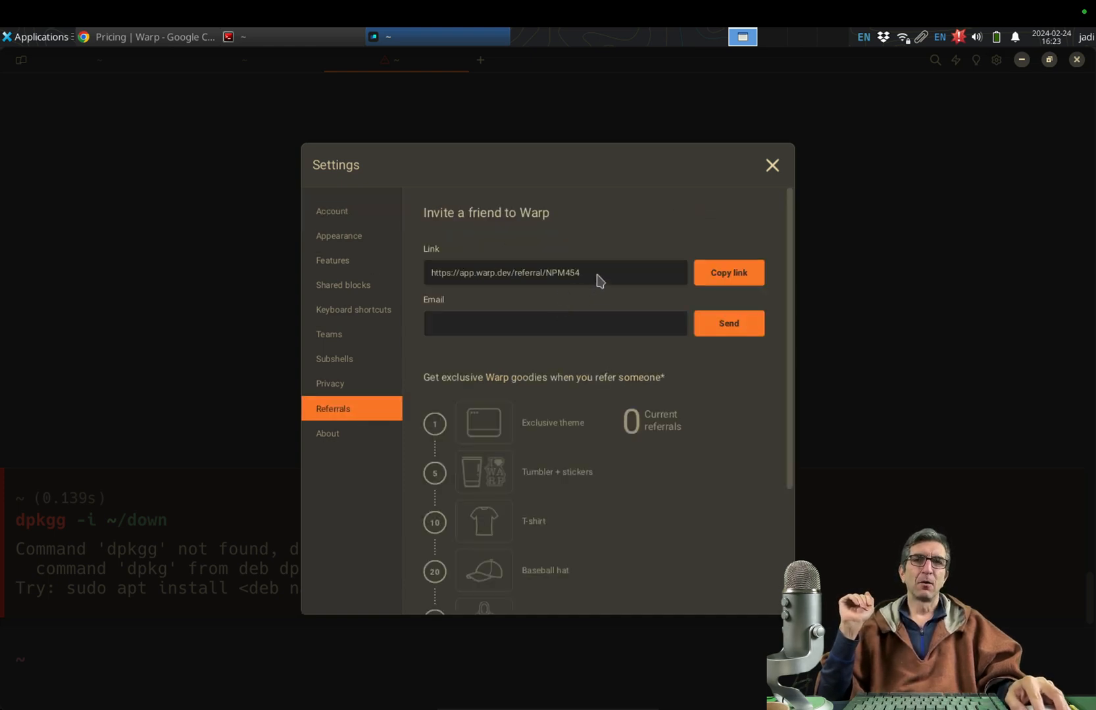
mouse_move(527, 297)
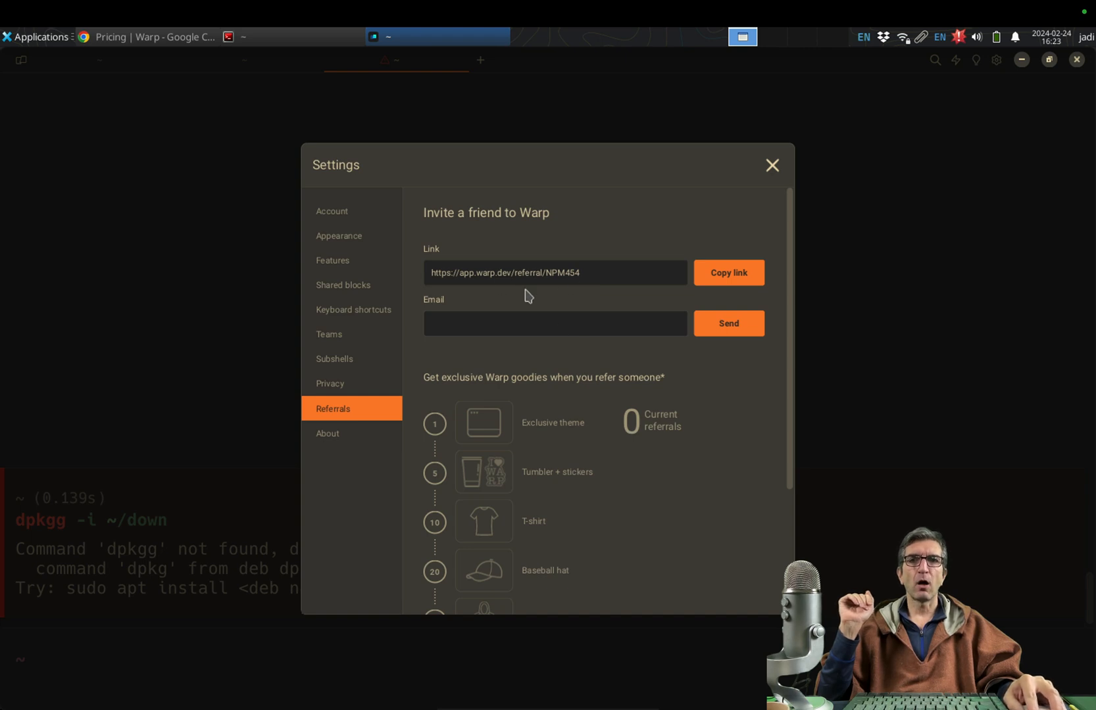
mouse_move(488, 436)
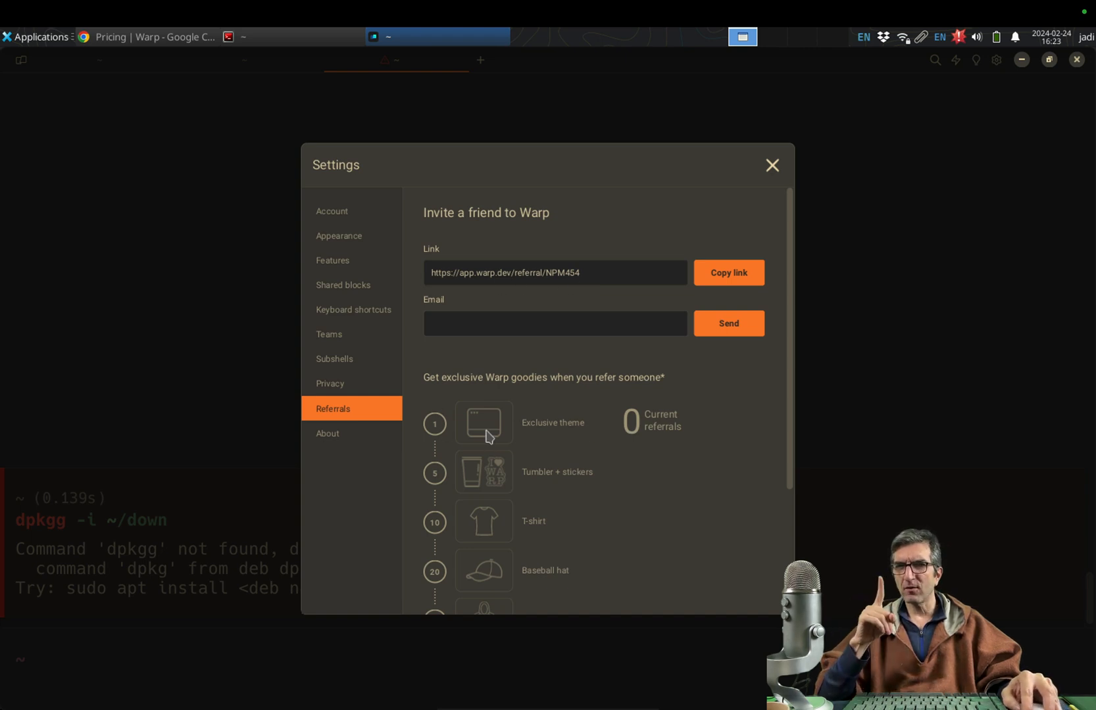
mouse_move(579, 446)
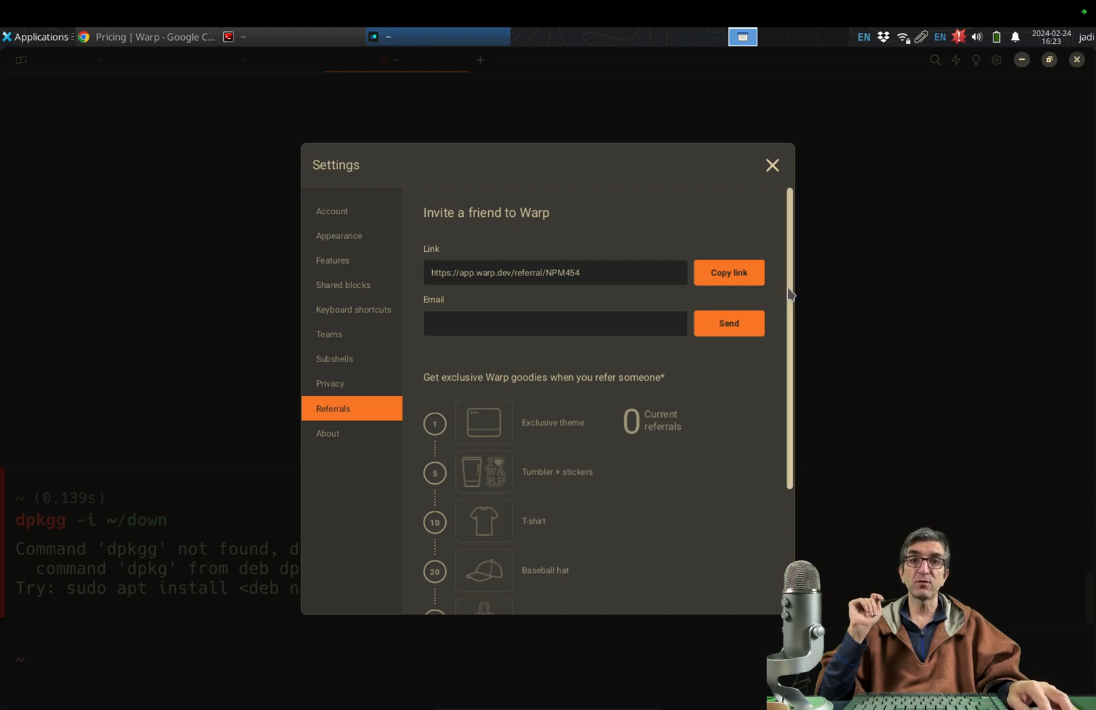
scroll(down, 3)
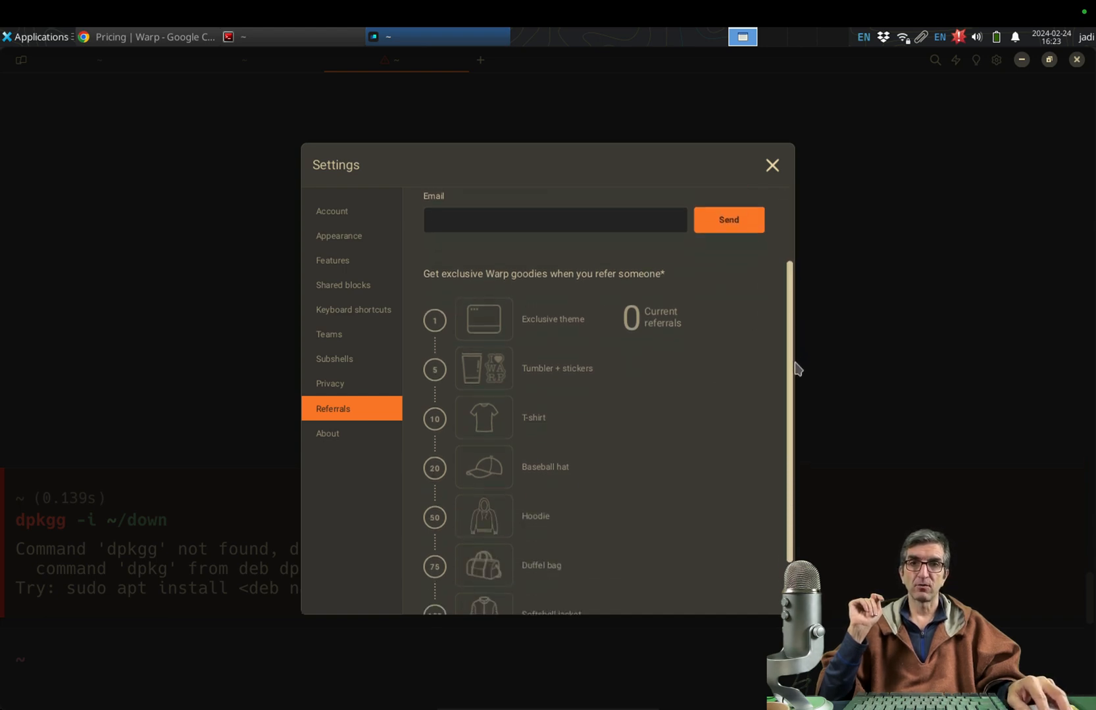
scroll(down, 3)
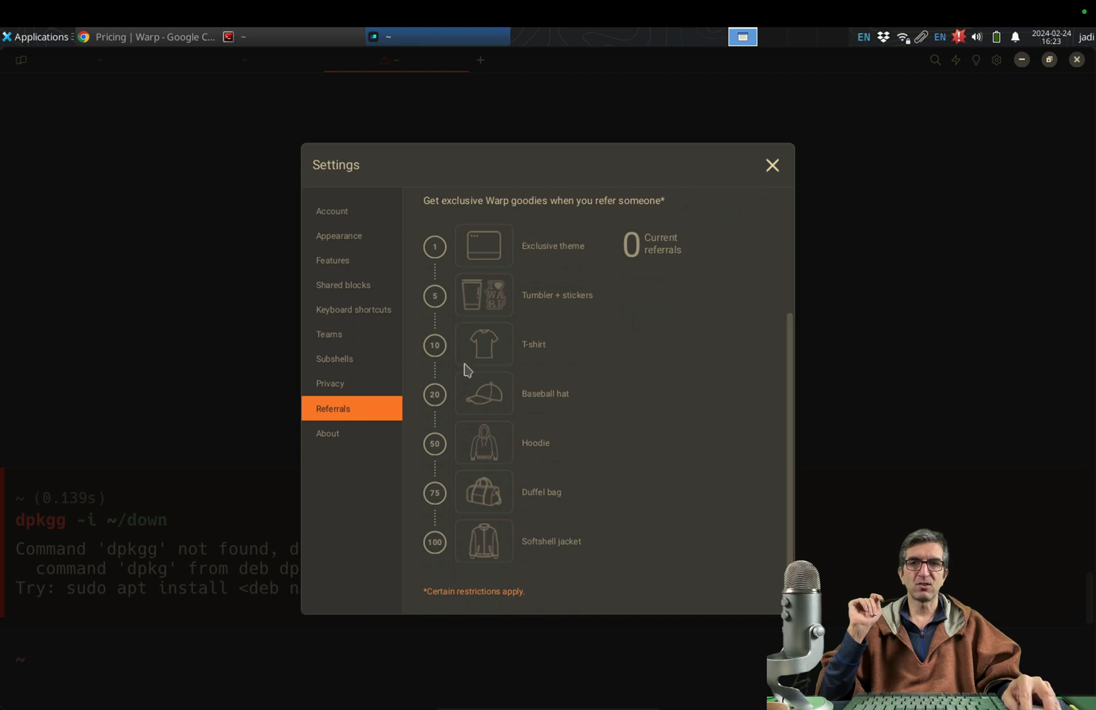
mouse_move(546, 560)
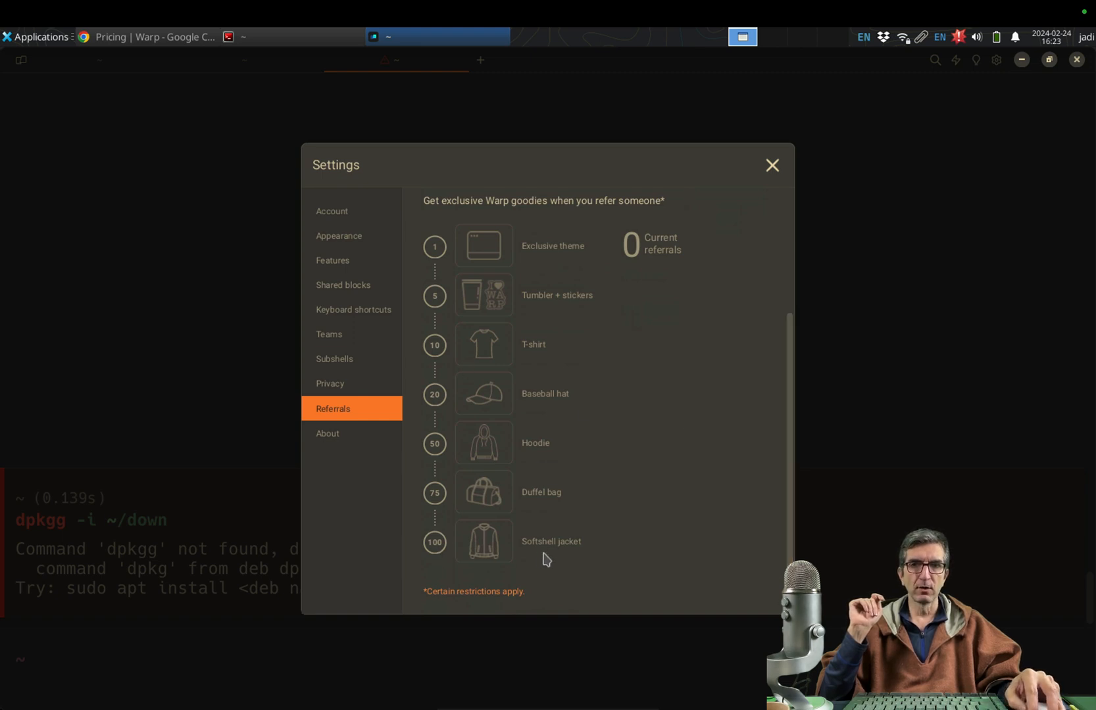
mouse_move(566, 556)
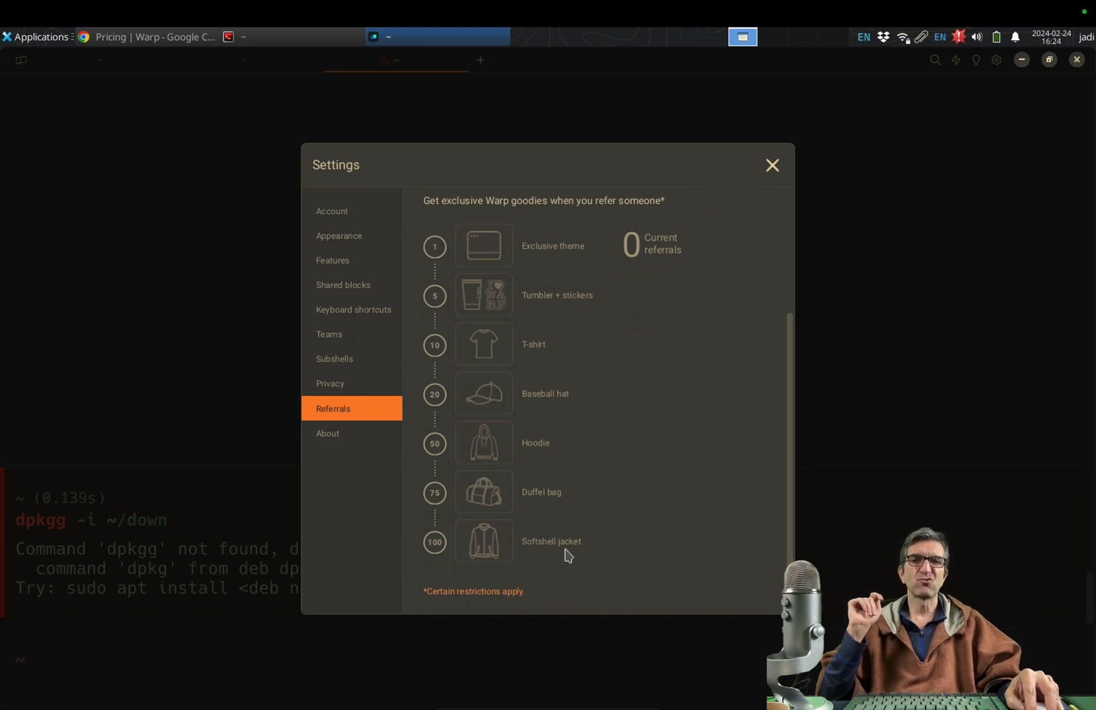
mouse_move(604, 336)
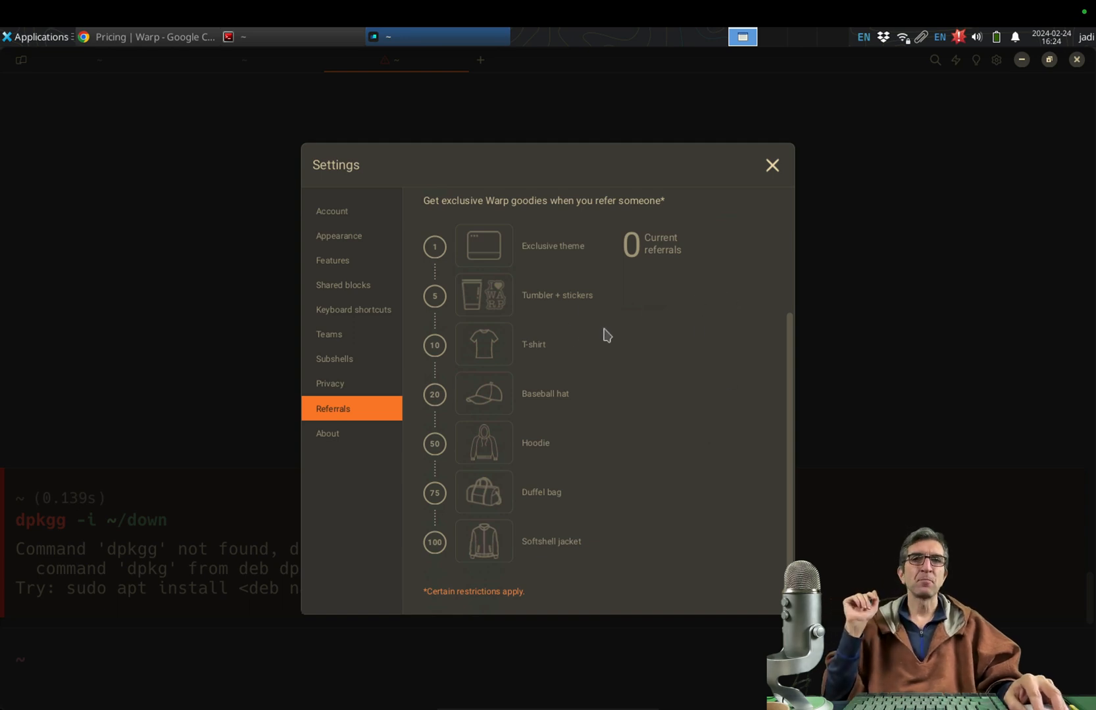
scroll(up, 3)
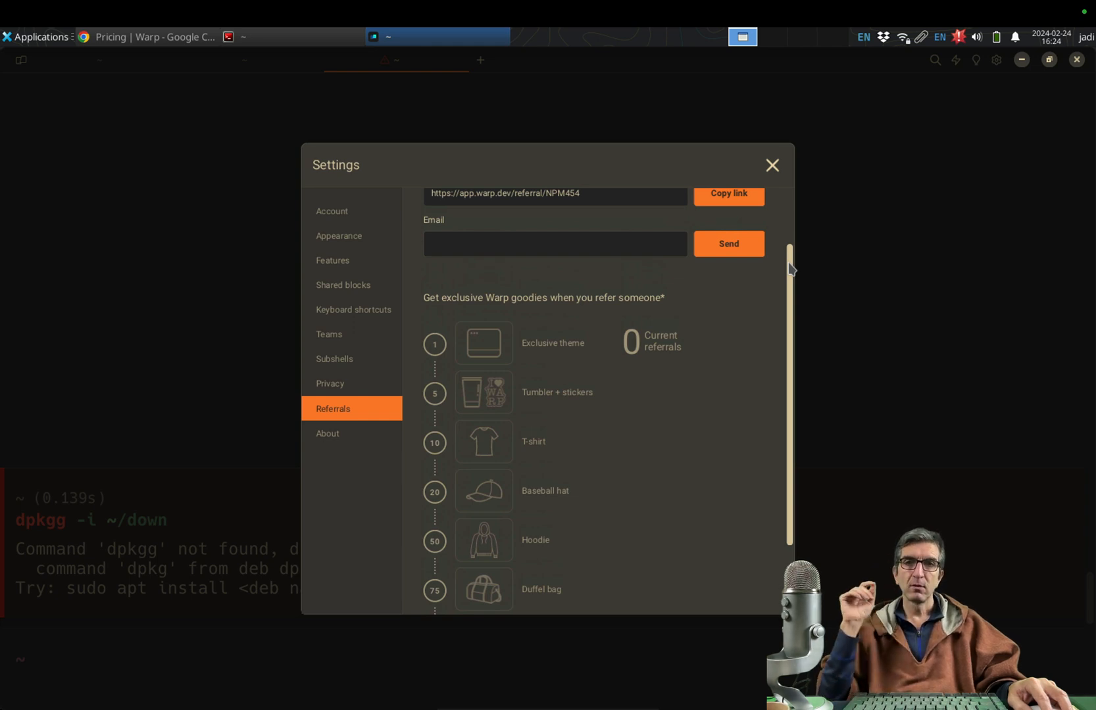
scroll(up, 3)
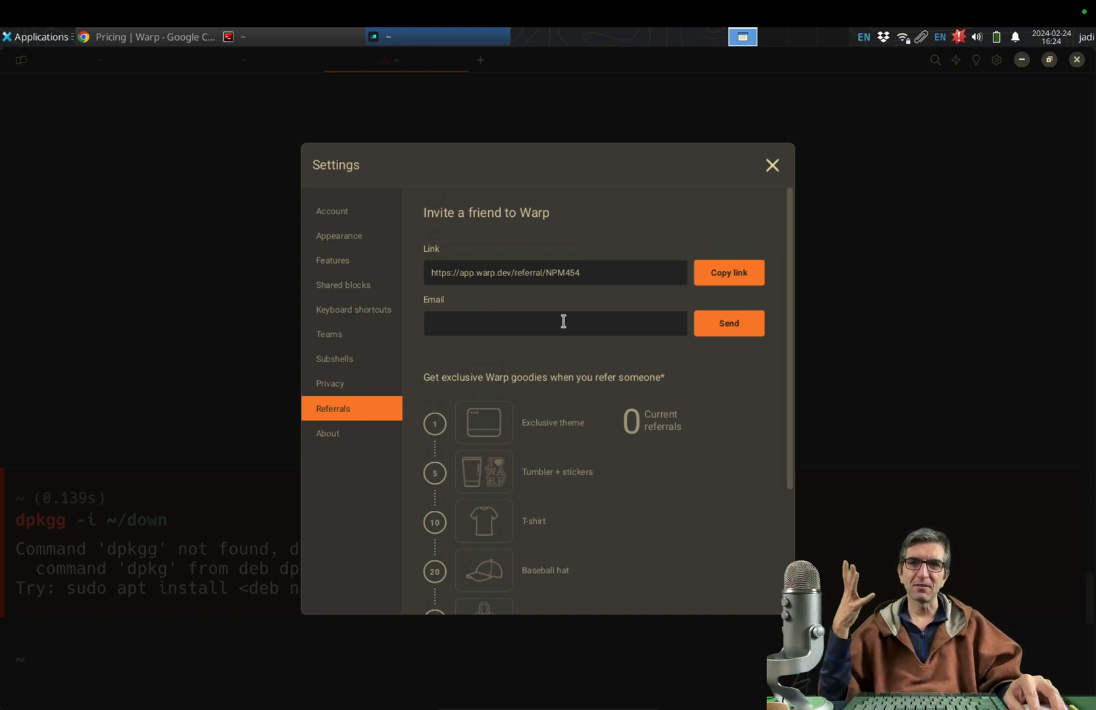
Glance at the Subshells, Shared blocks and Features settings pages, then close Settings
click(351, 359)
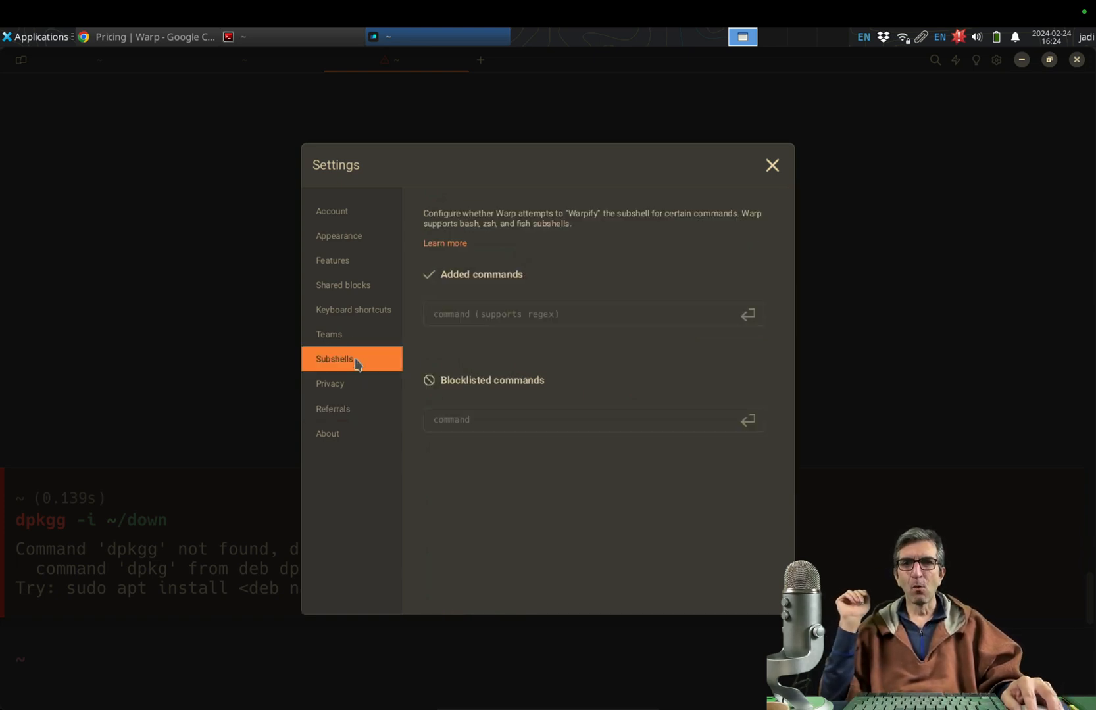
click(343, 284)
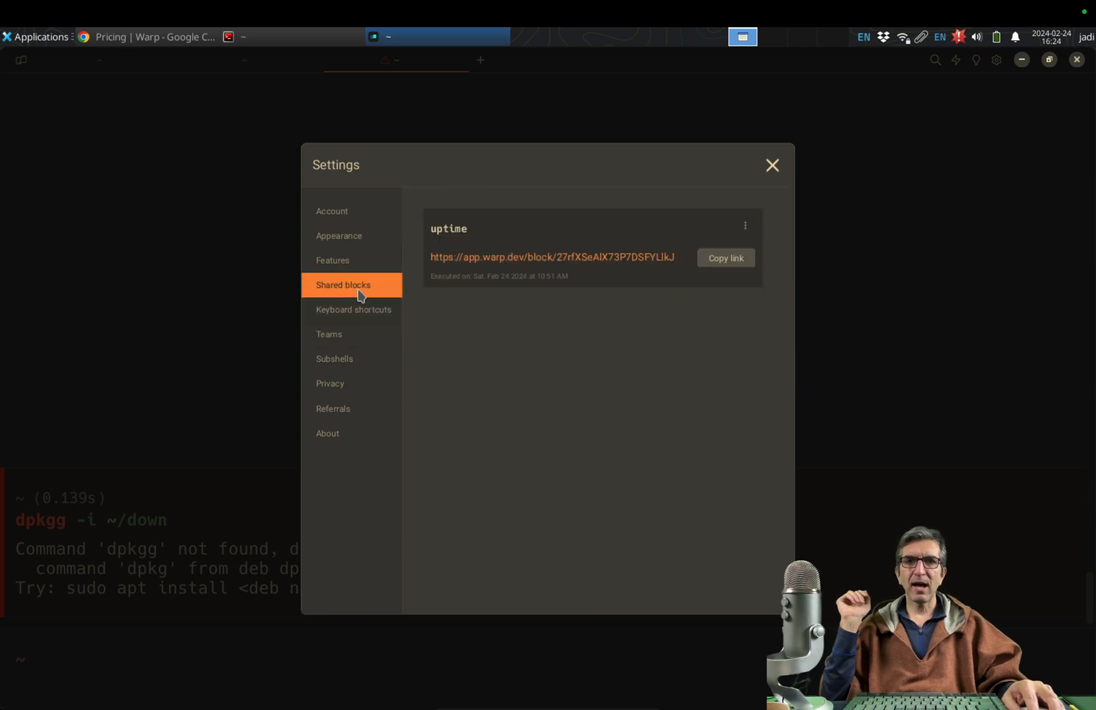
click(333, 259)
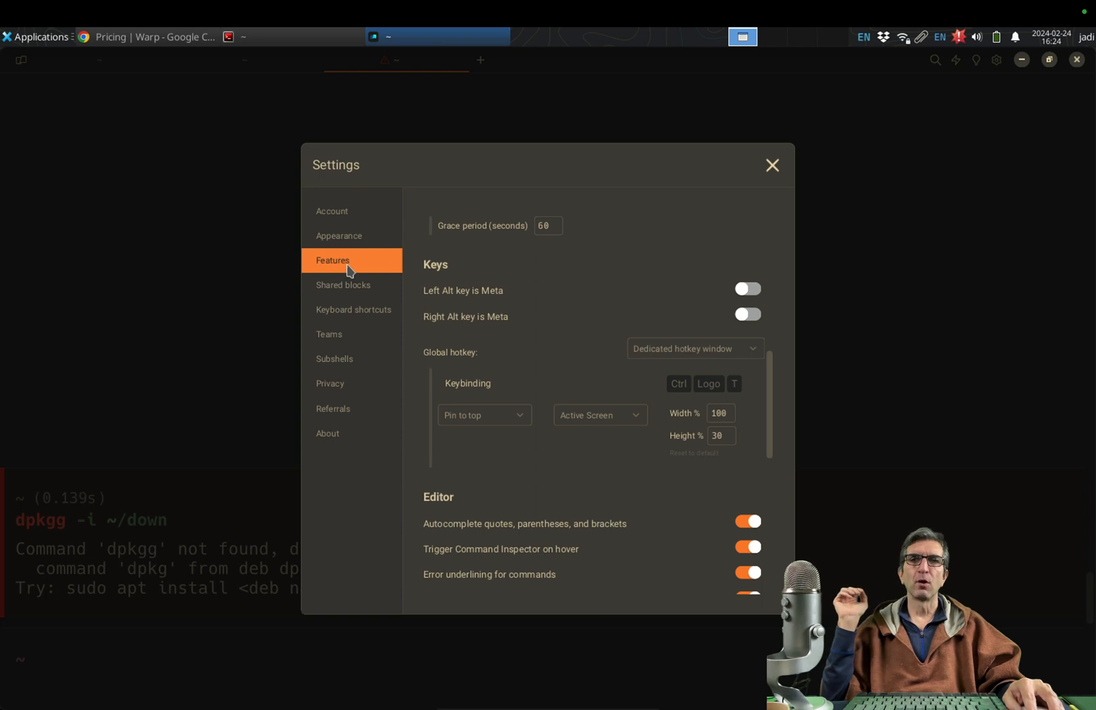
click(771, 165)
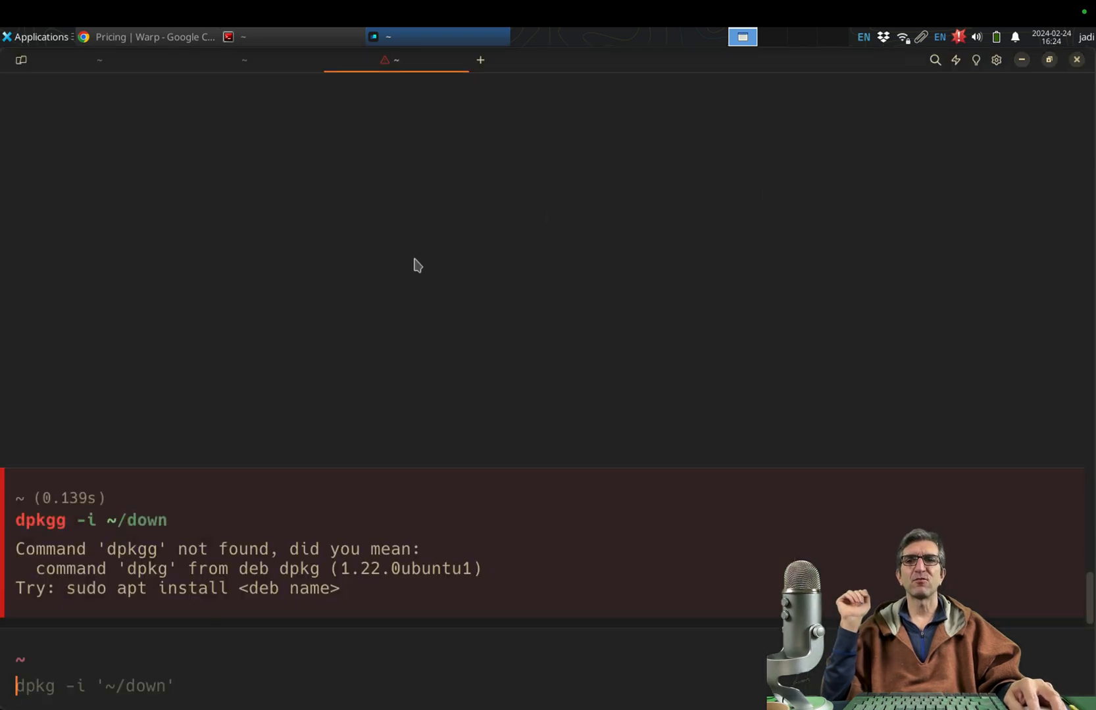